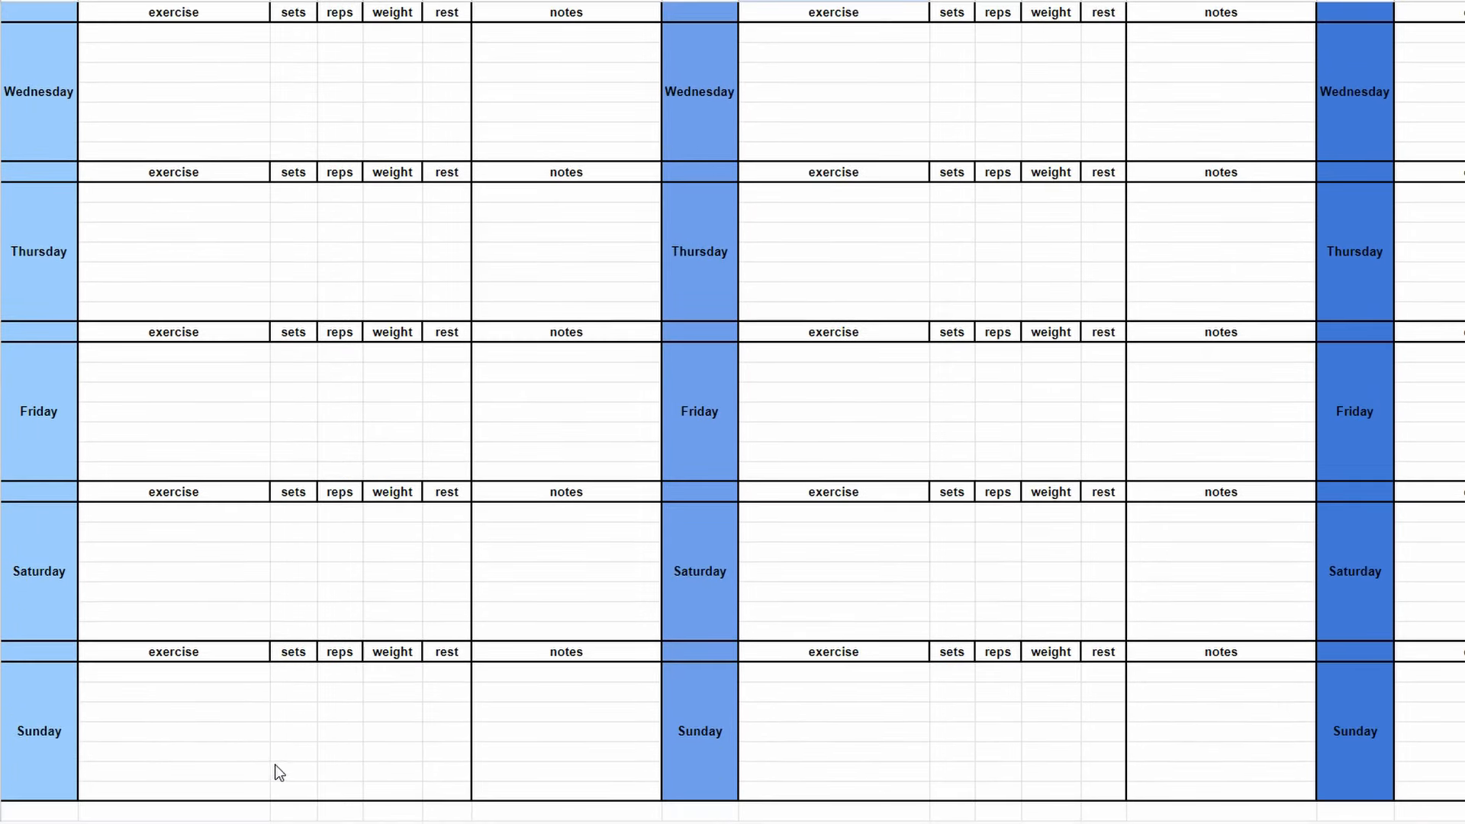
Enter Week 1 sessions: track Tuesday and Friday, power gym Wednesday, strength gym Saturday.
scroll(up, 3)
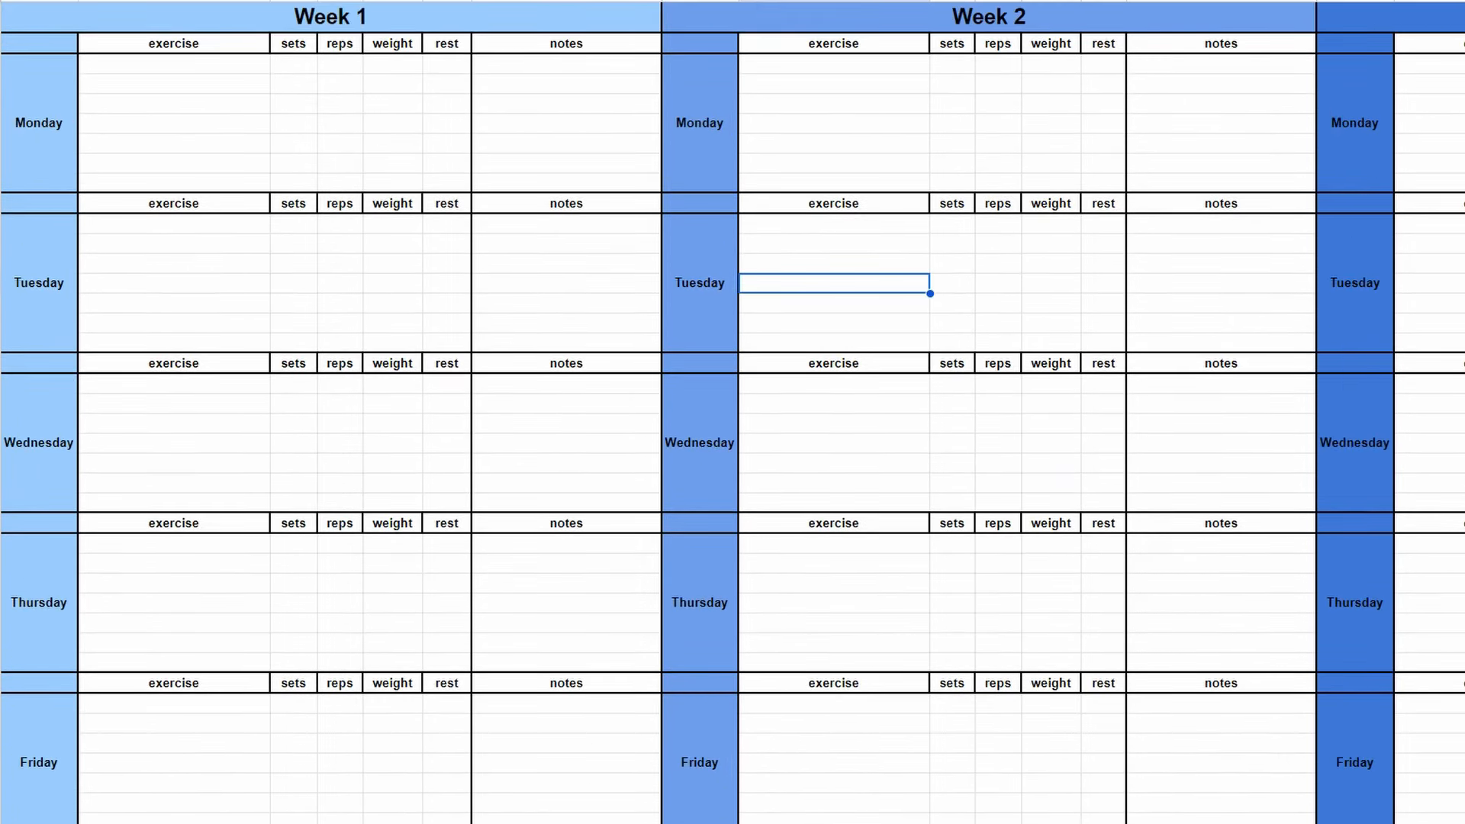
scroll(right, 3)
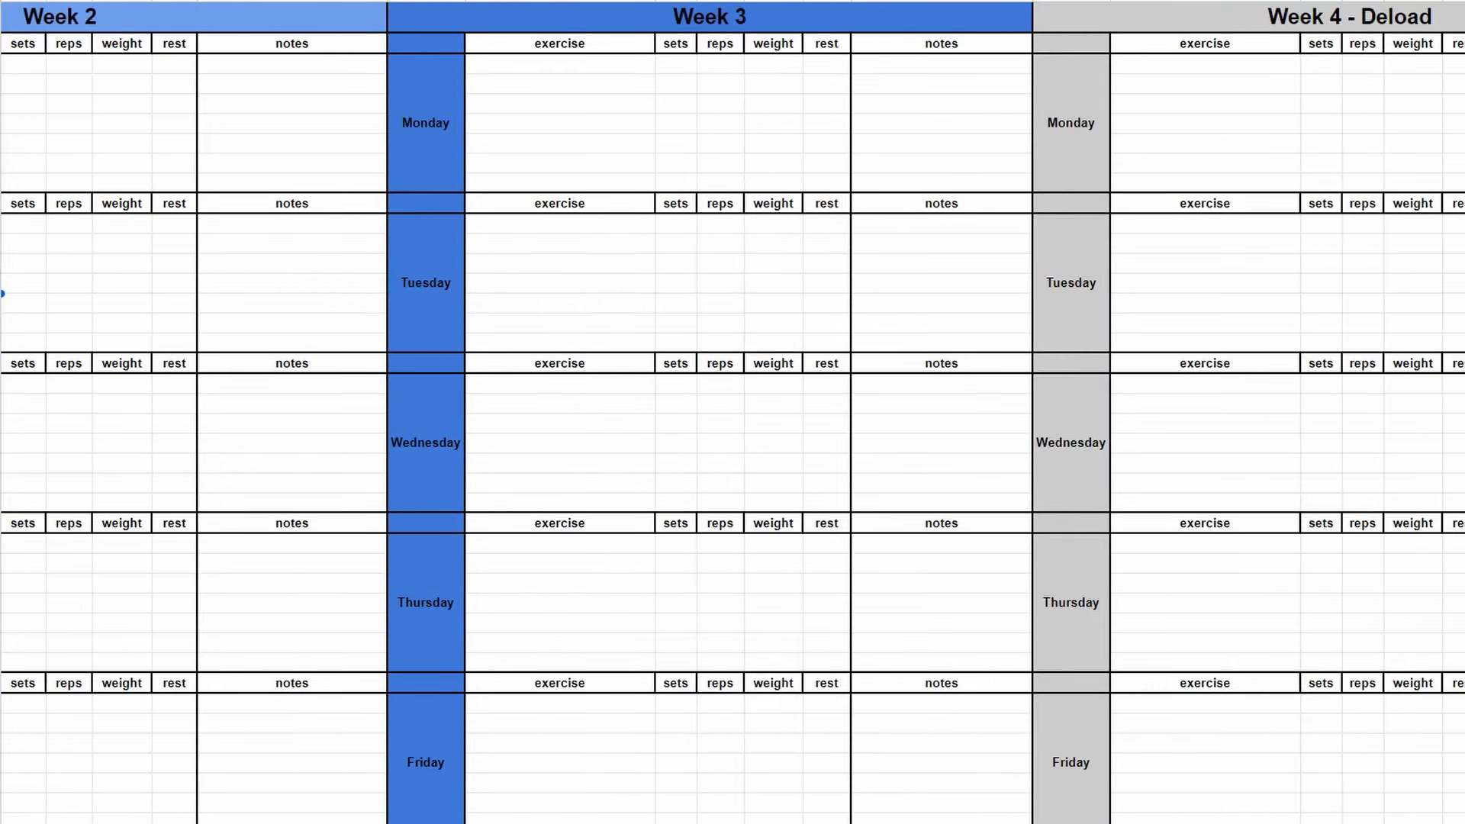
scroll(left, 3)
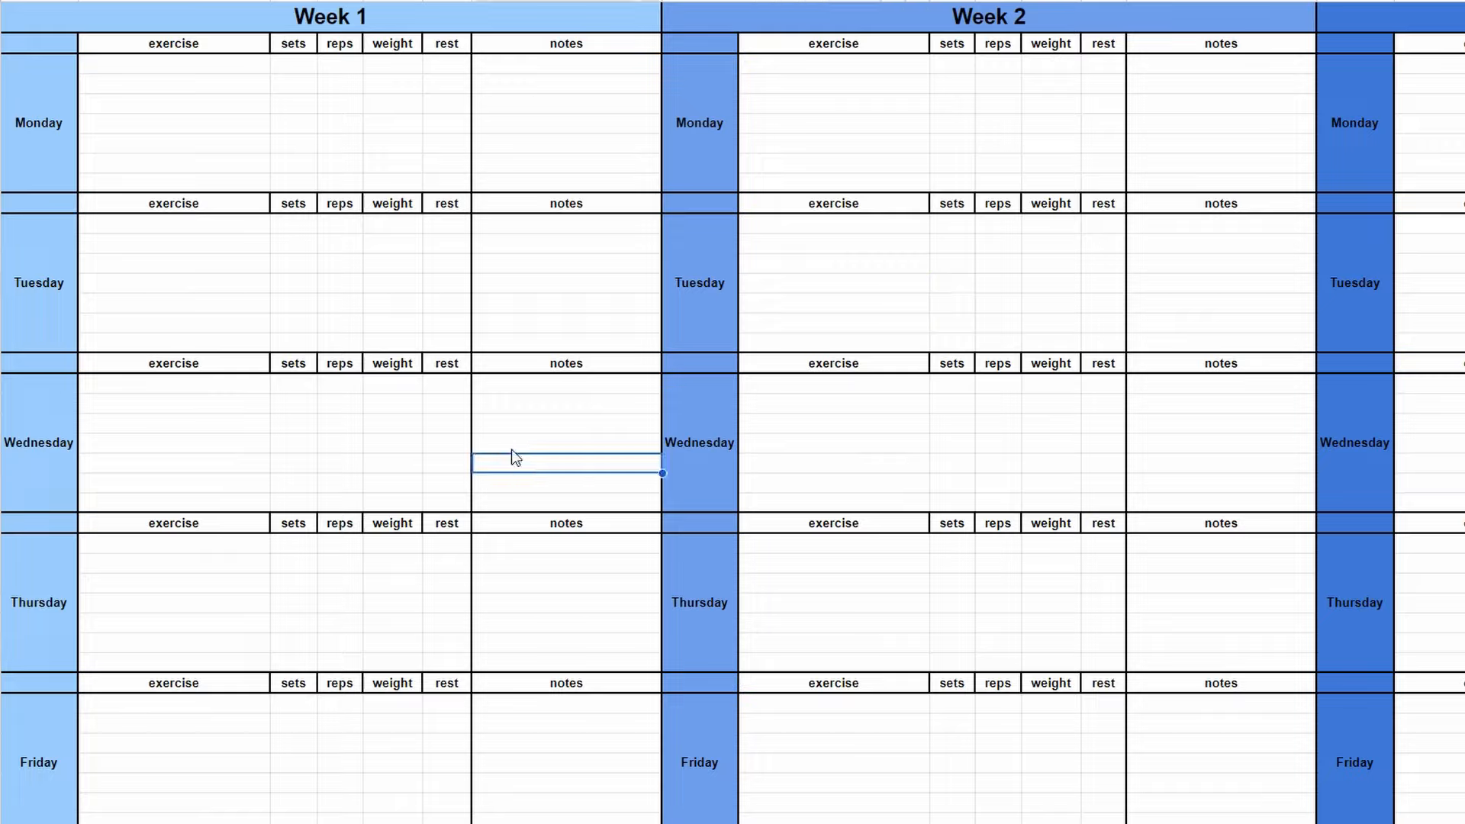
mouse_move(1277, 691)
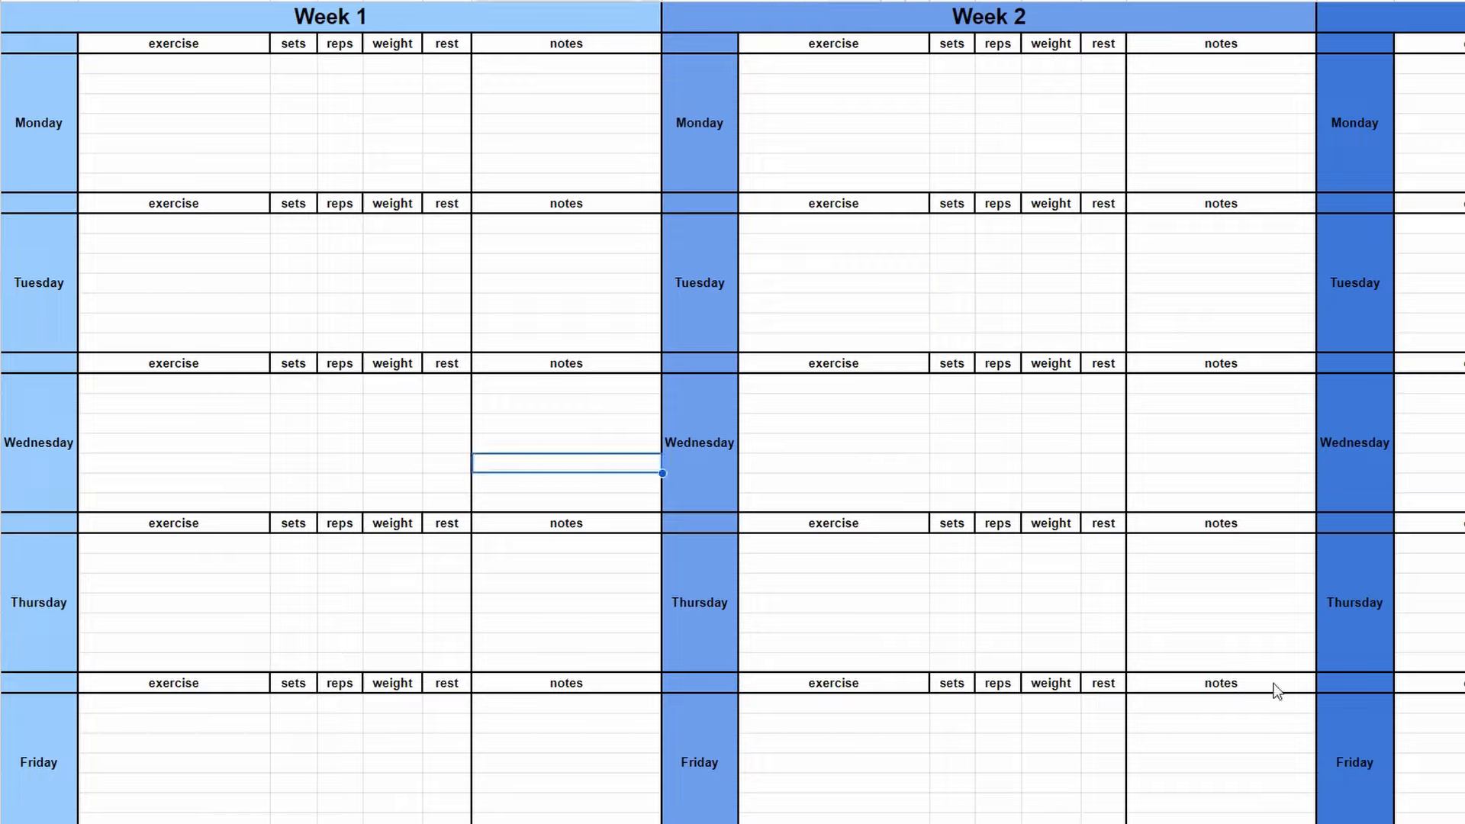
mouse_move(224, 74)
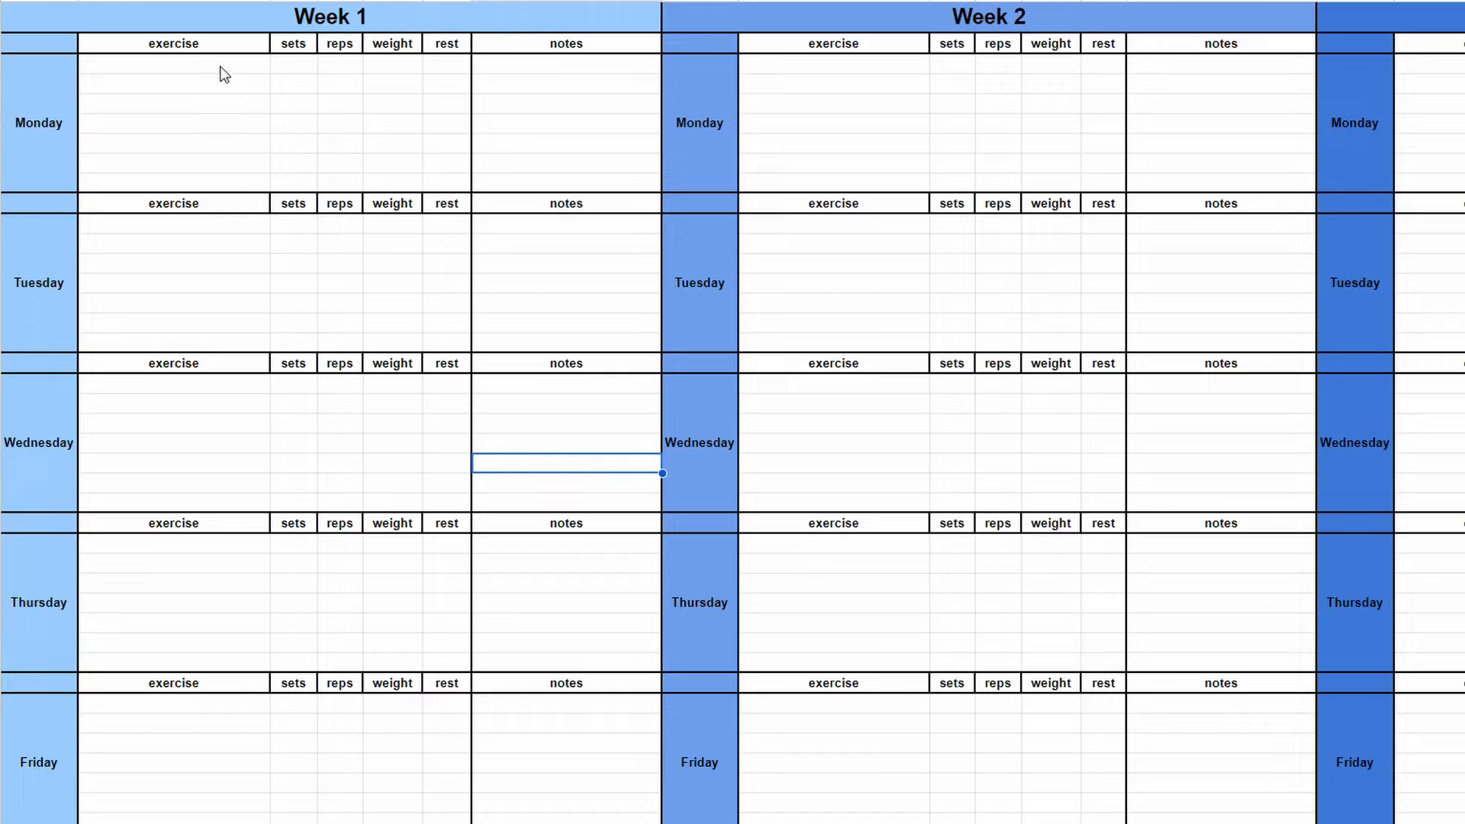
click(174, 66)
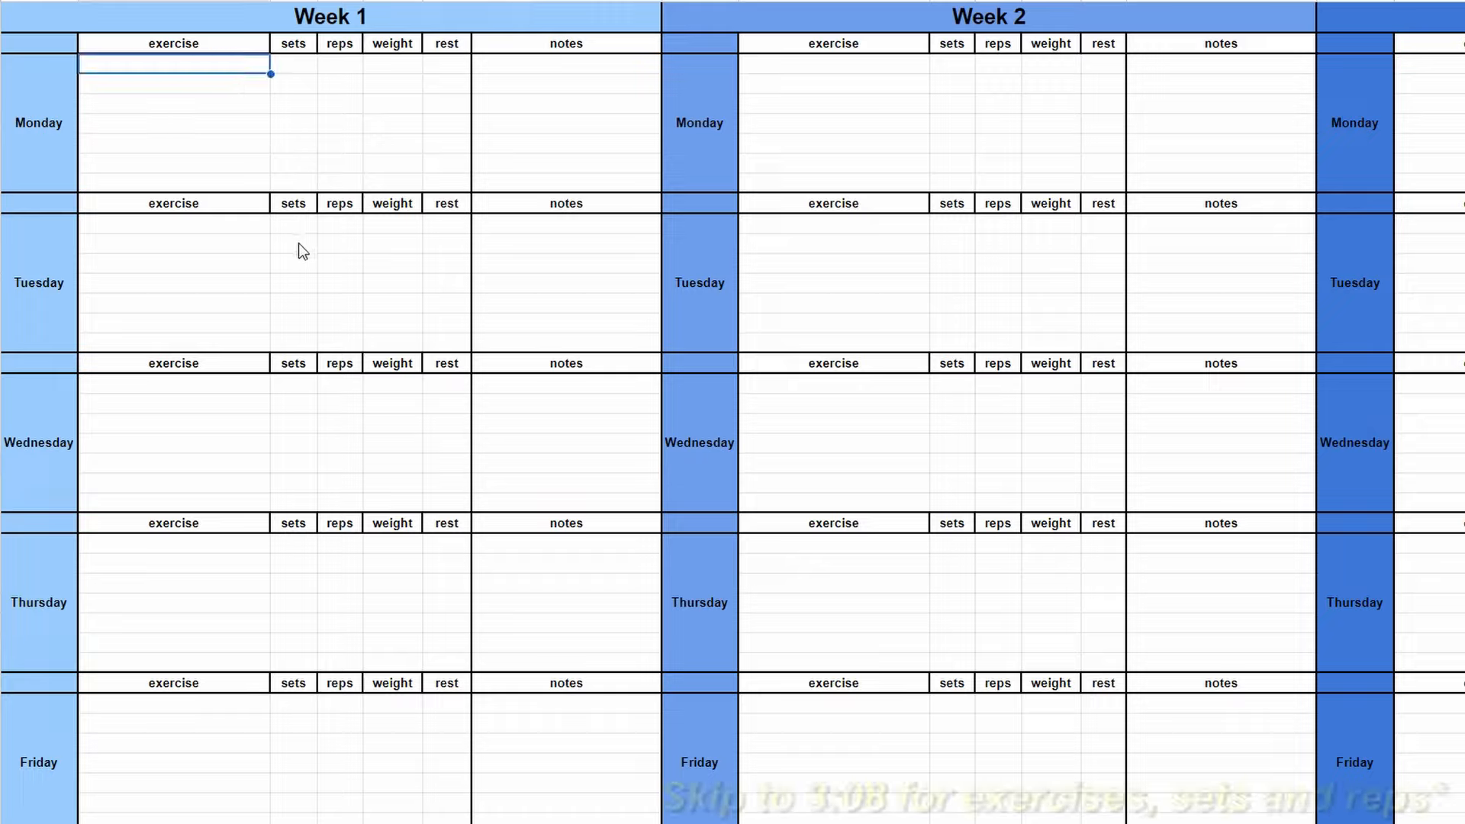
click(173, 224)
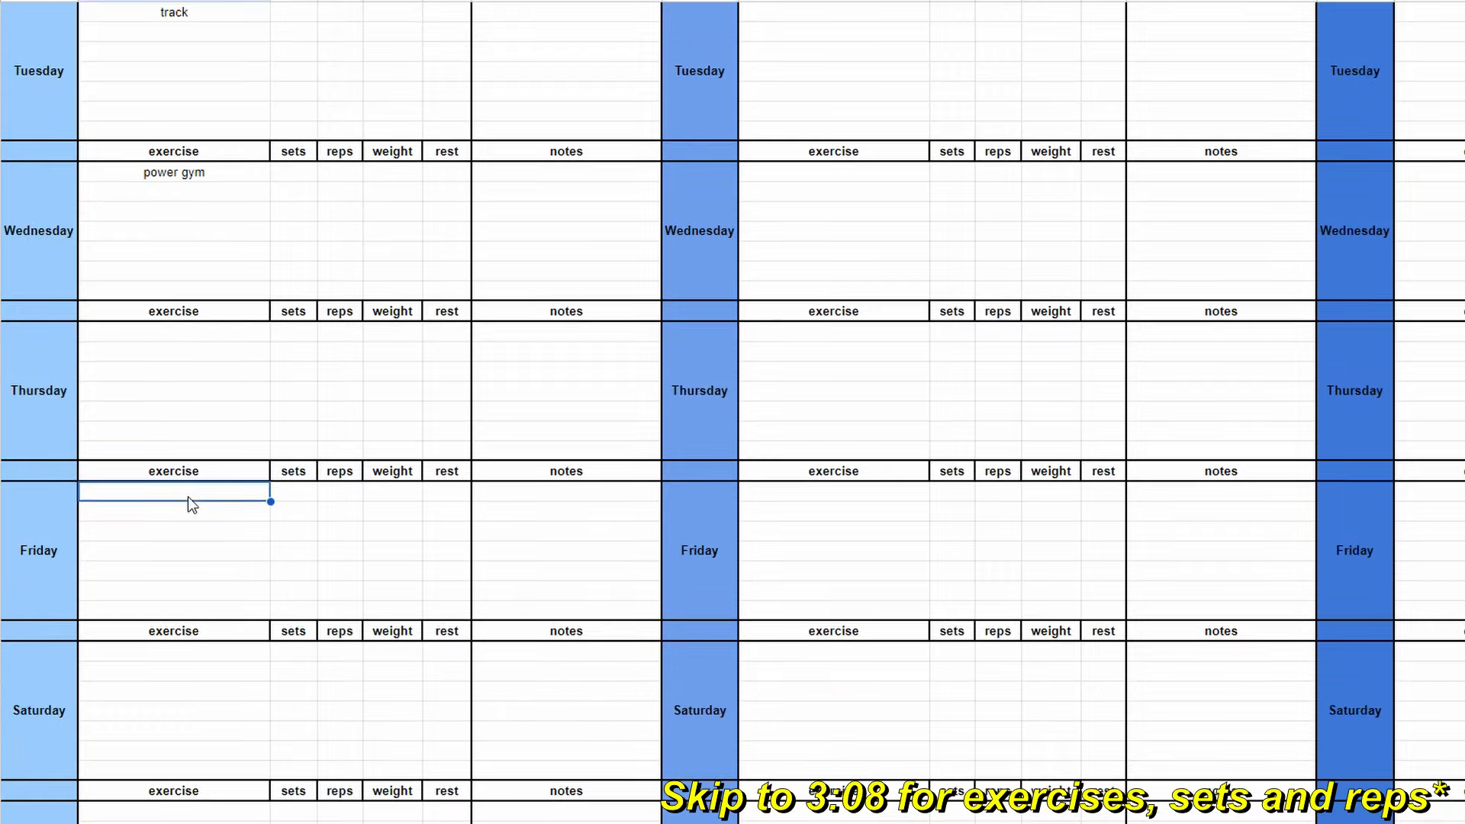
text(track)
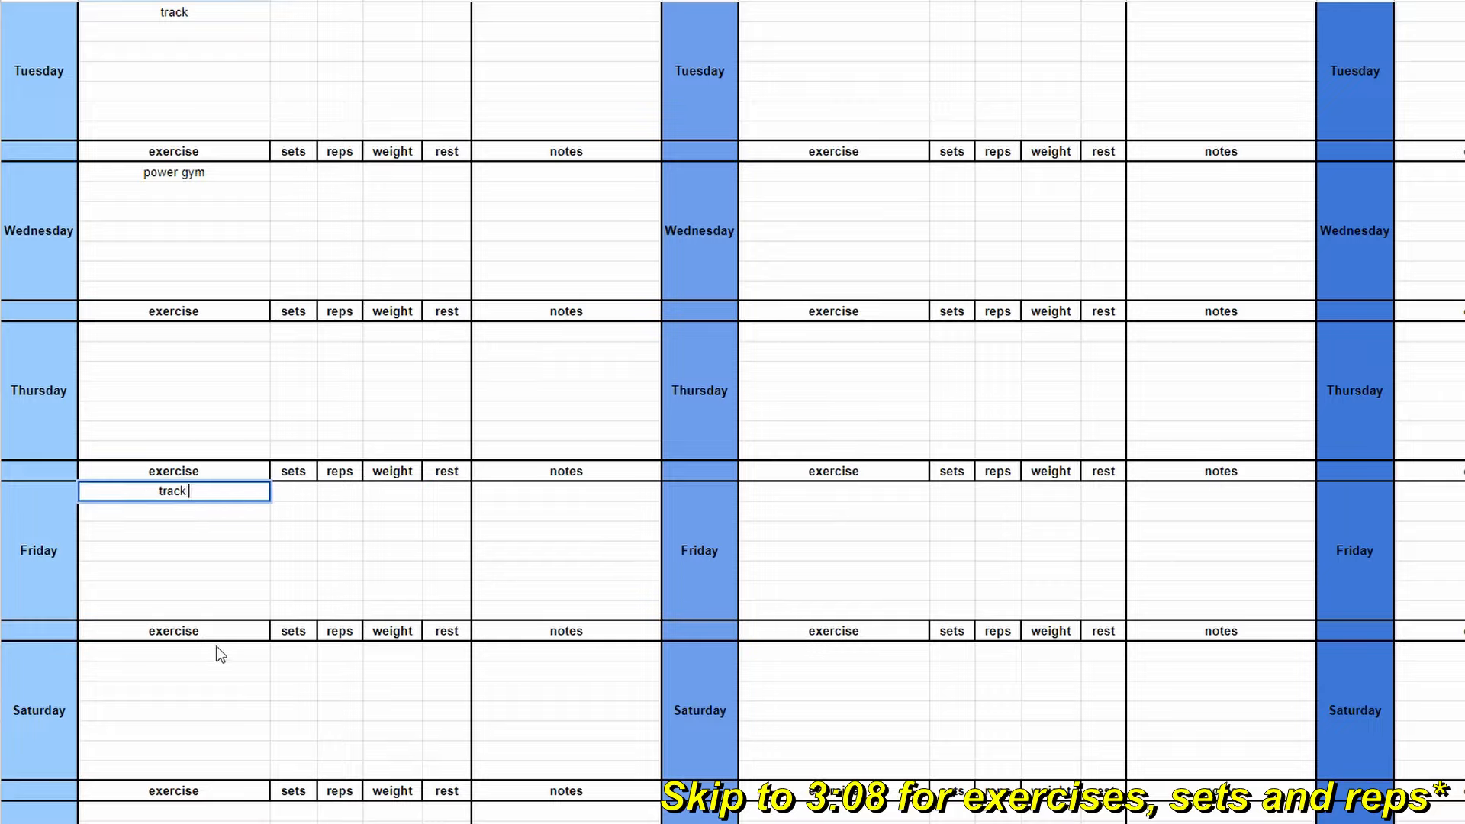
text(strength gym)
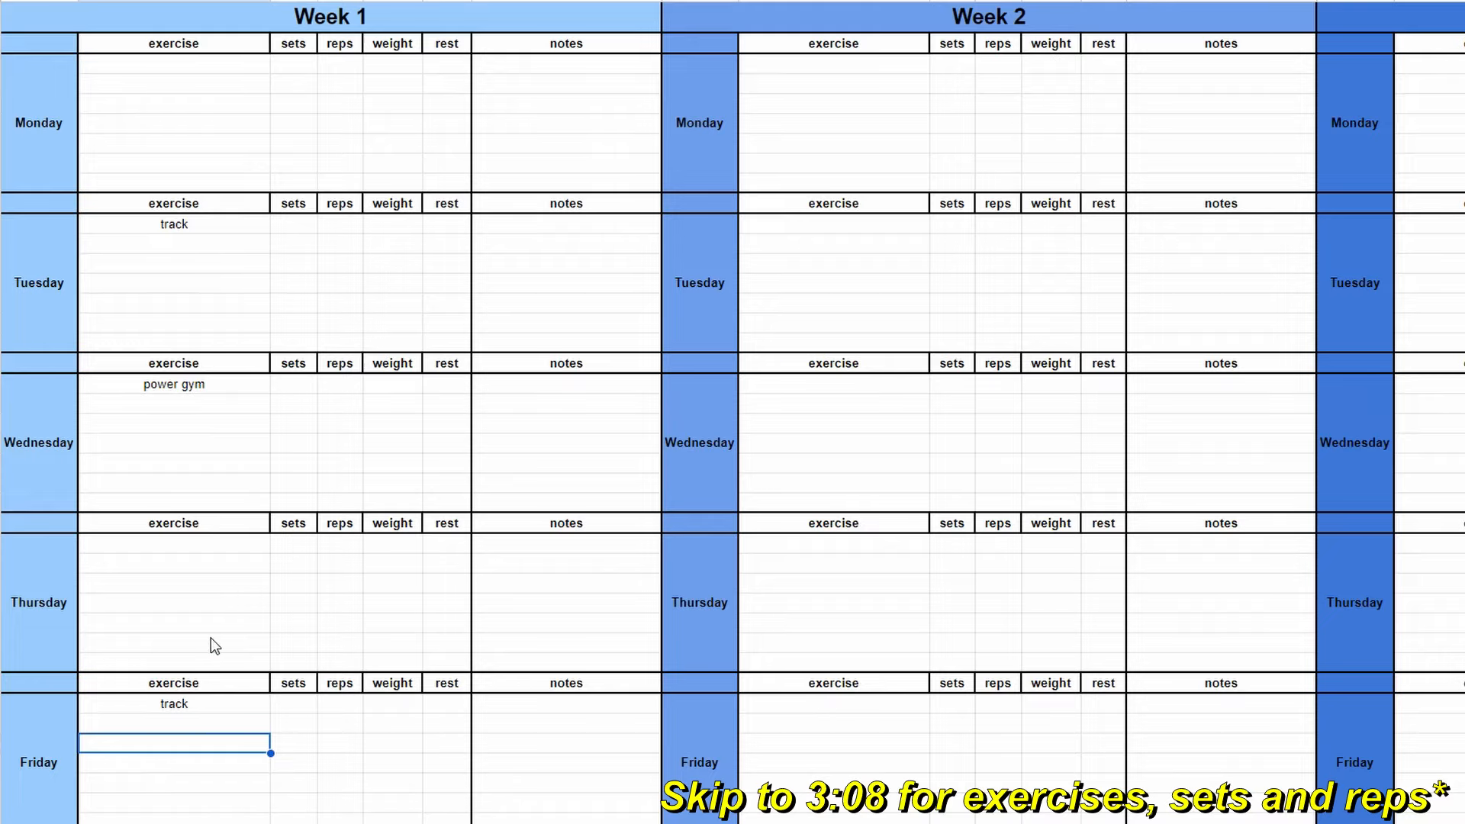
scroll(down, 3)
text(ez)
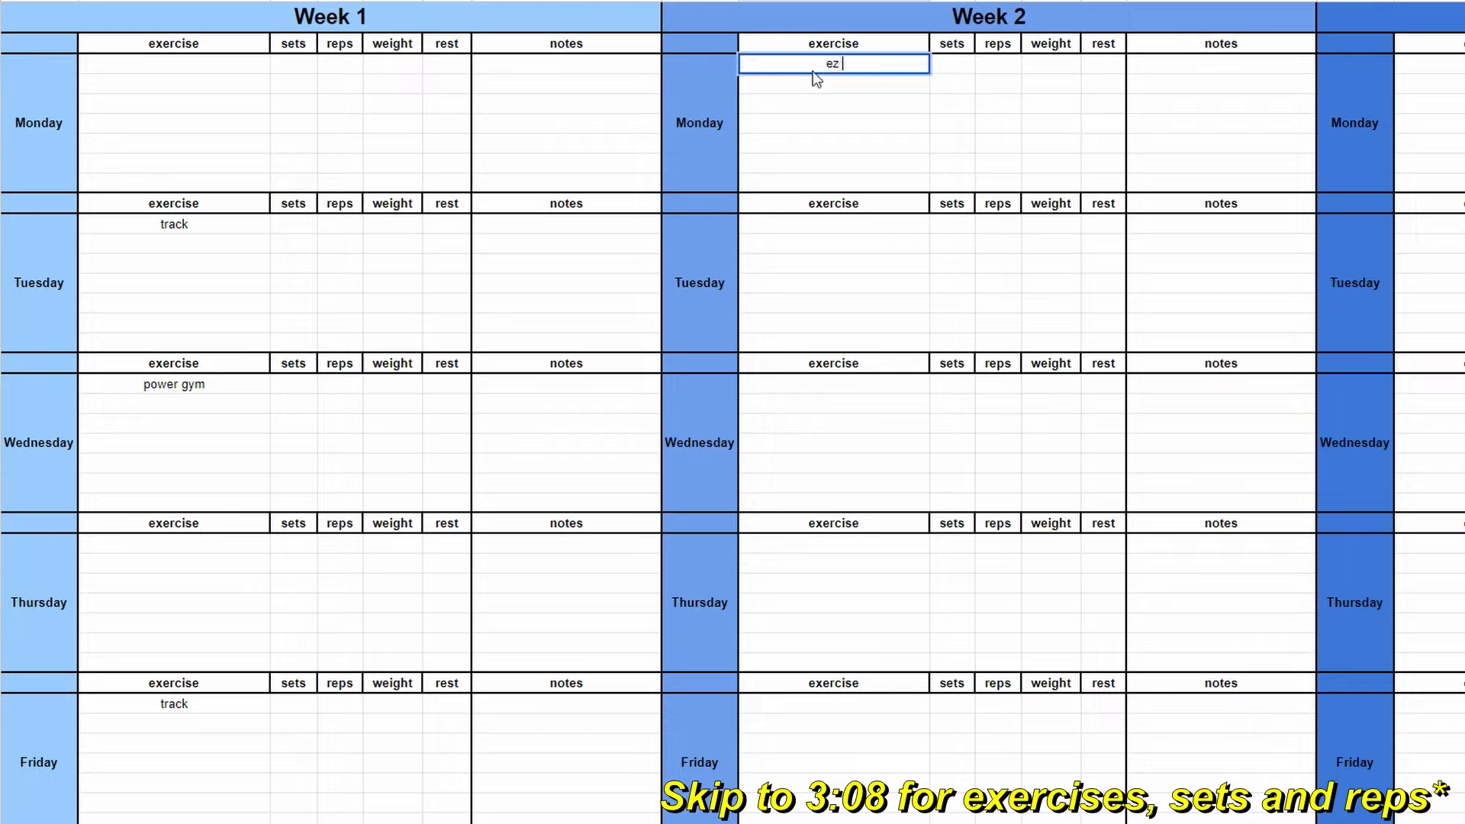
Enter ez core for Week 2 Monday and track accel/flies for Tuesday.
text(core)
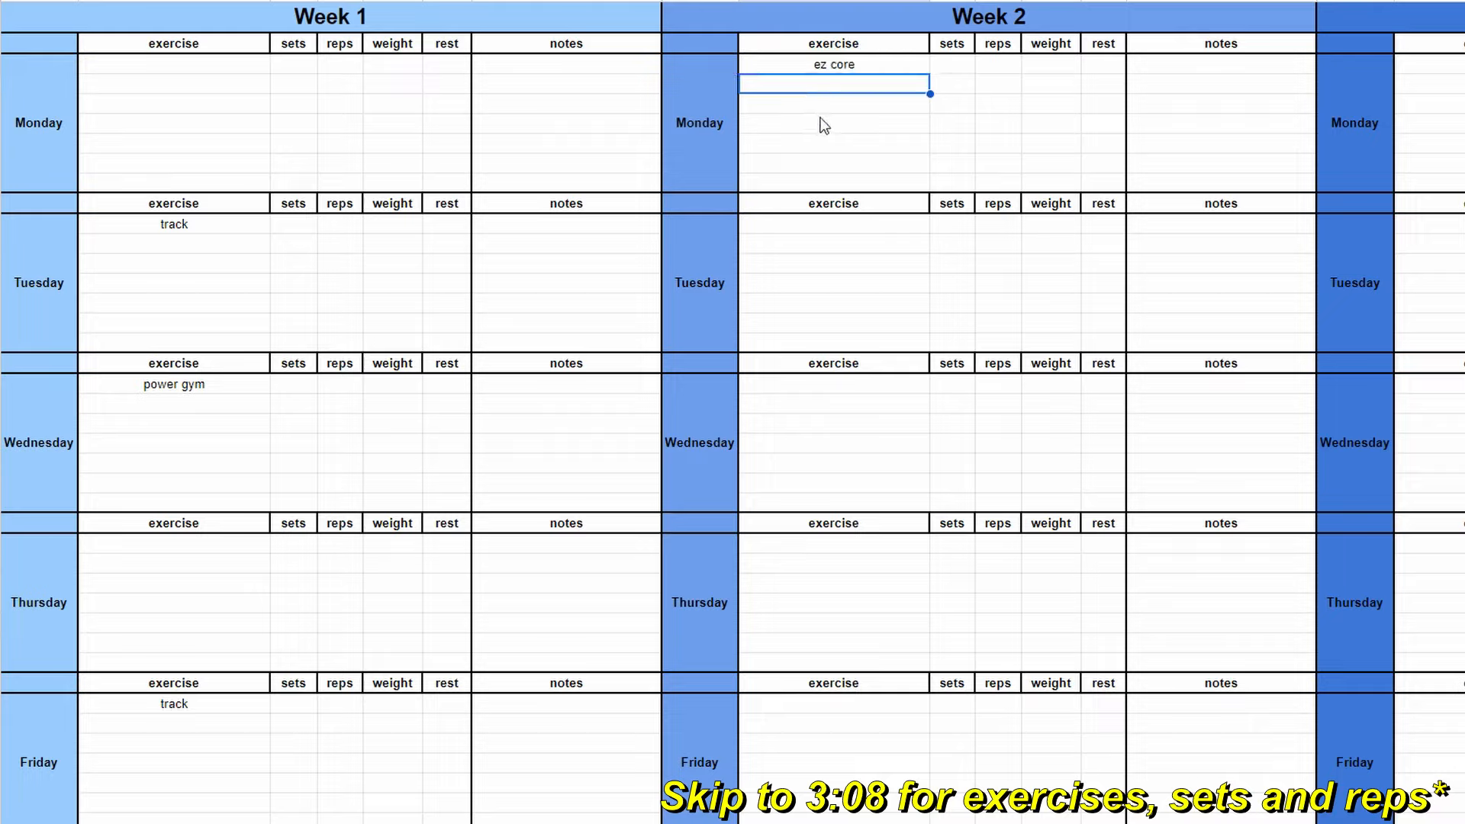
click(831, 233)
text(track)
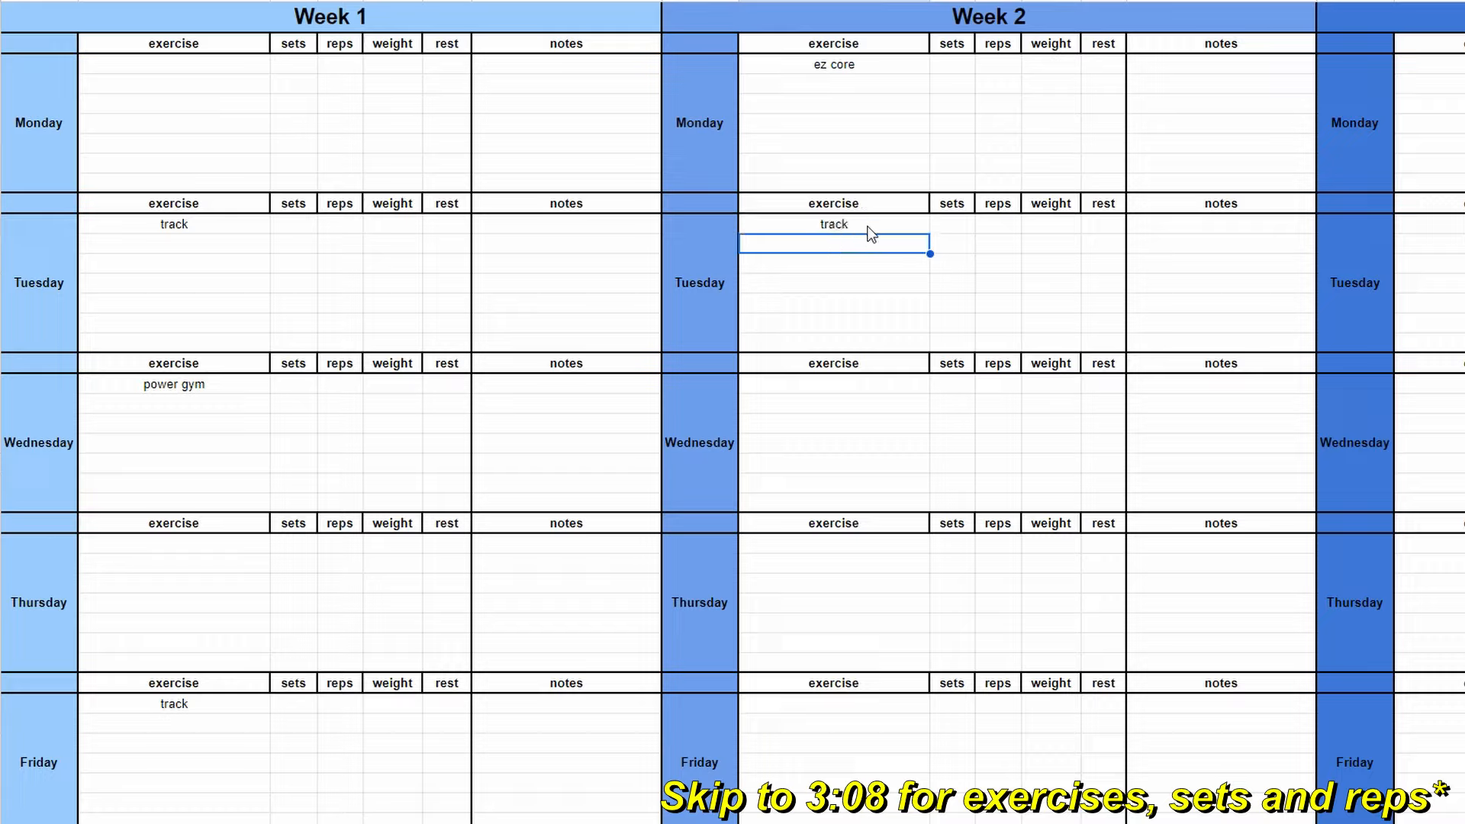
text(accel)
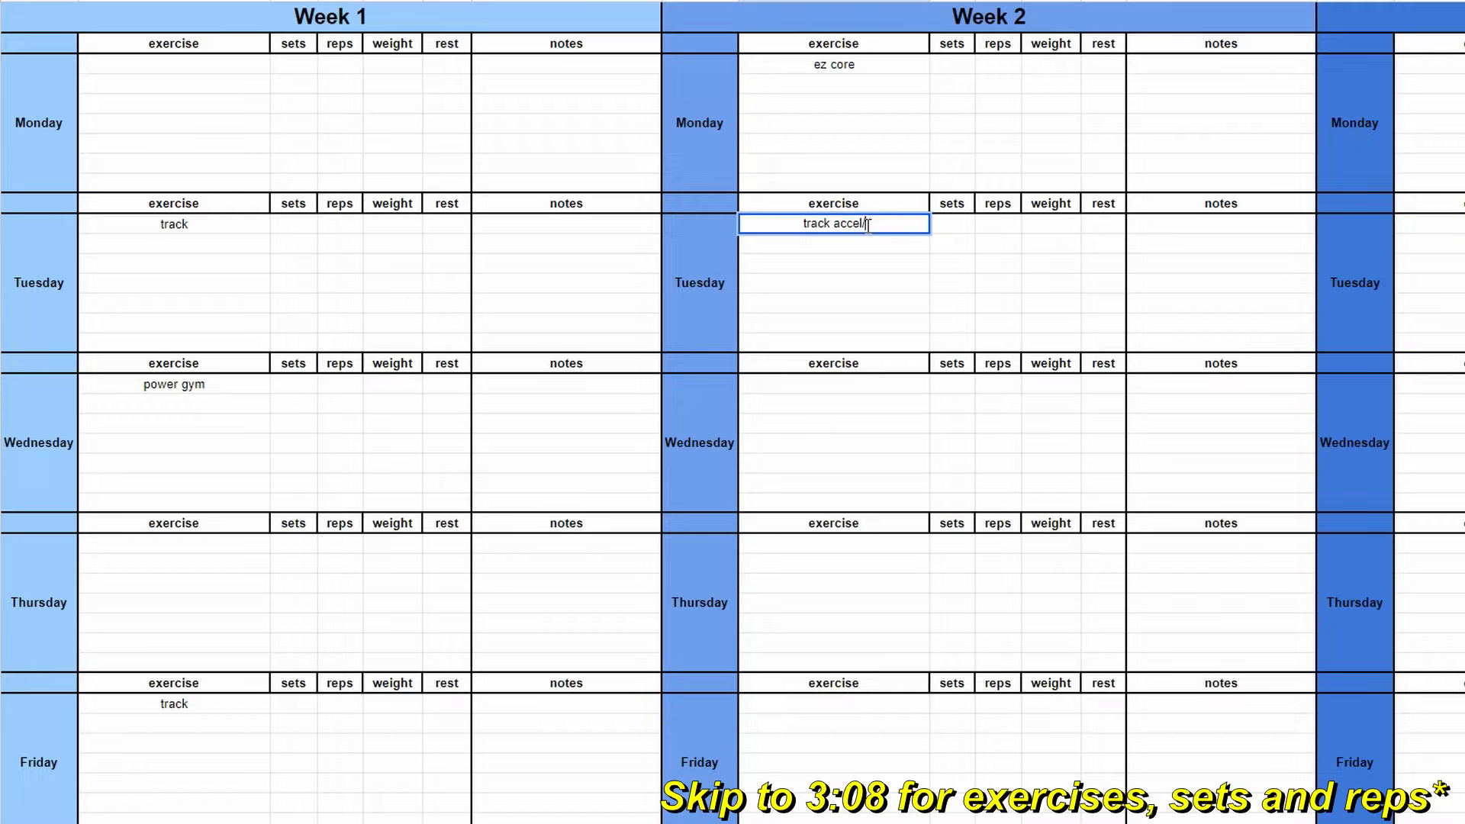
key(Backspace)
text(flies)
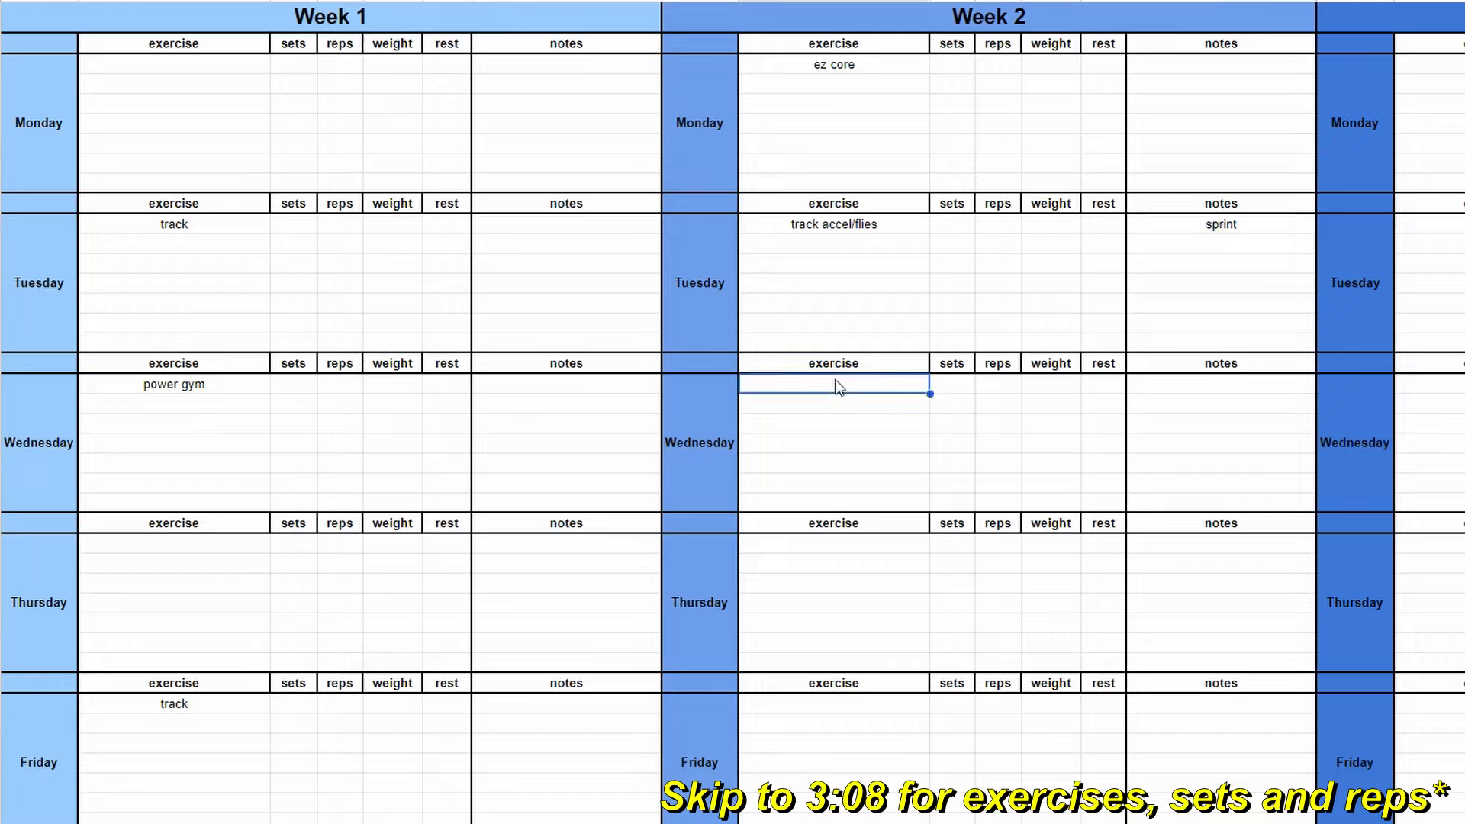
Add Week 2 lite gym with sprint and 80% notes, and Thursday track.
text(lite gym)
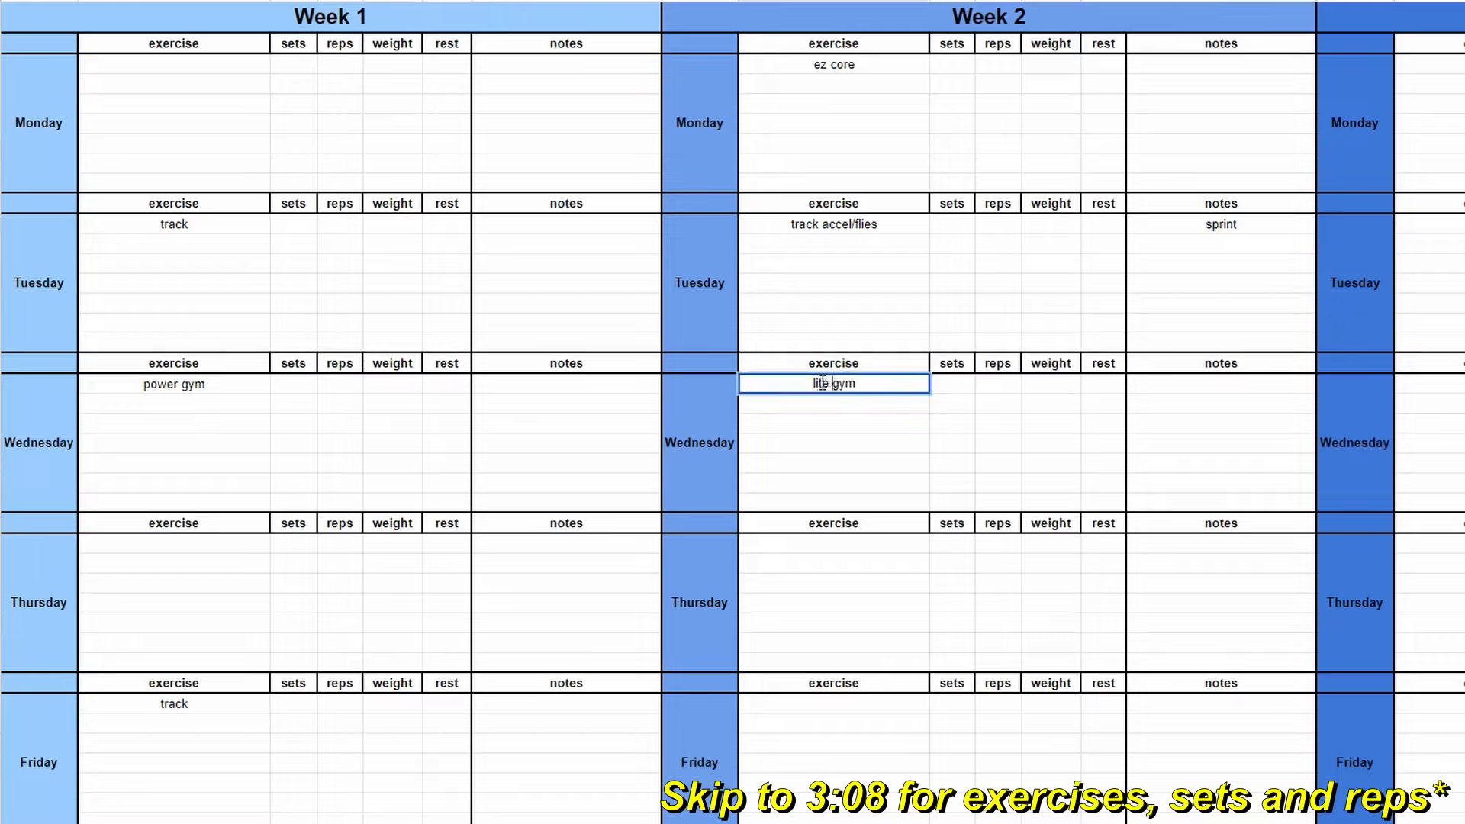
click(1220, 383)
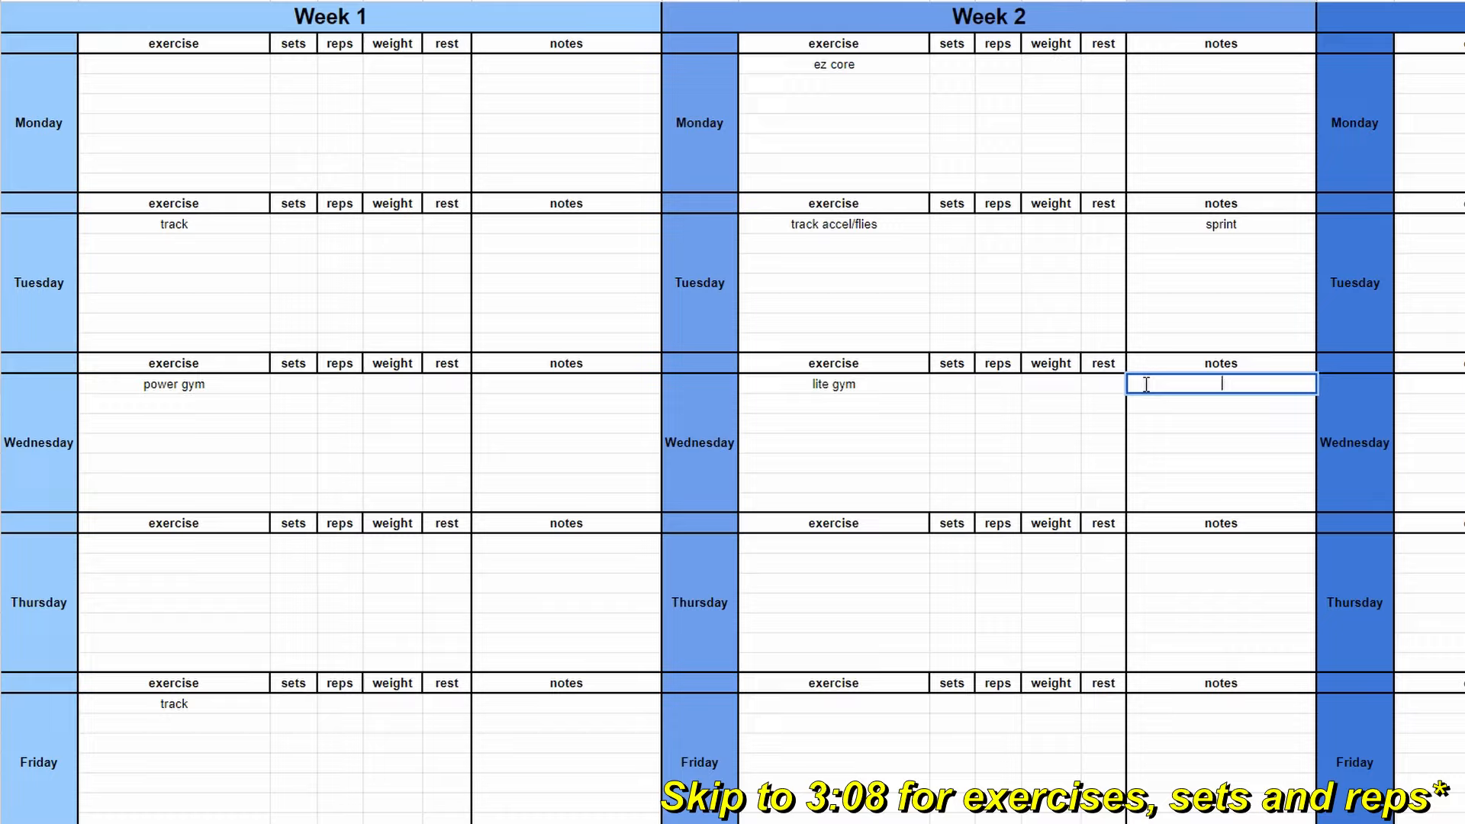
text(track)
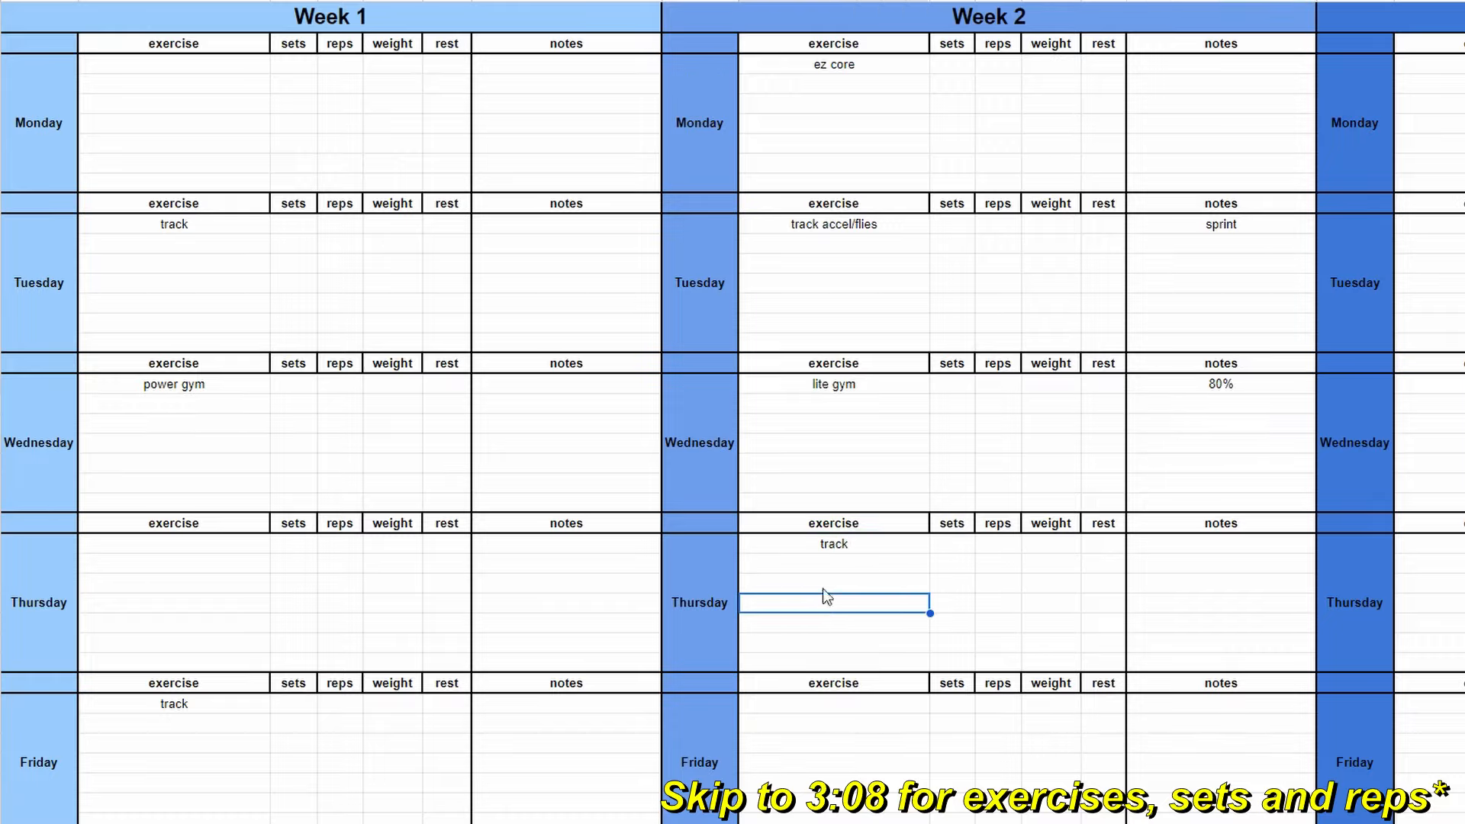
scroll(down, 3)
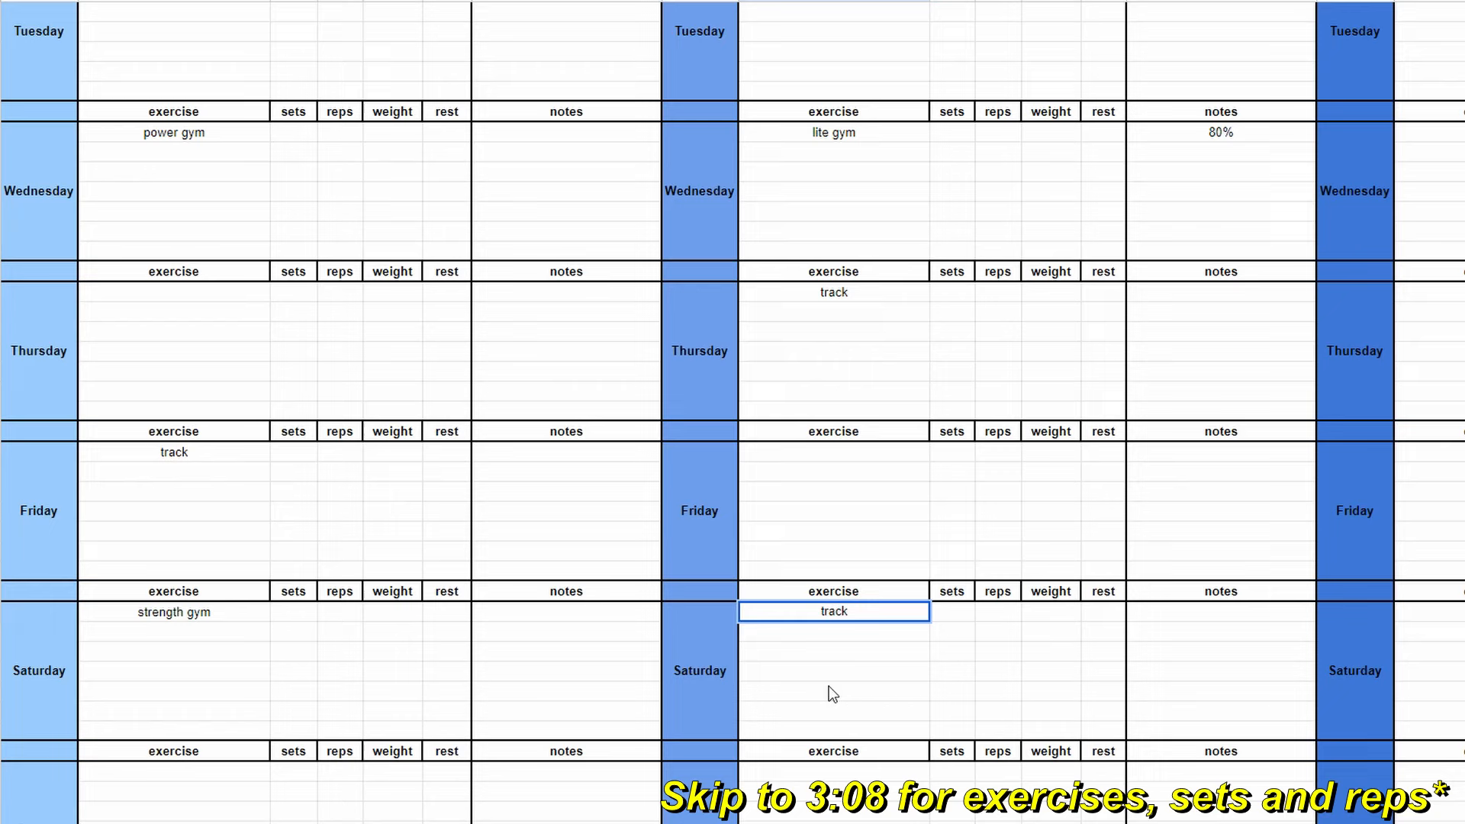
scroll(down, 3)
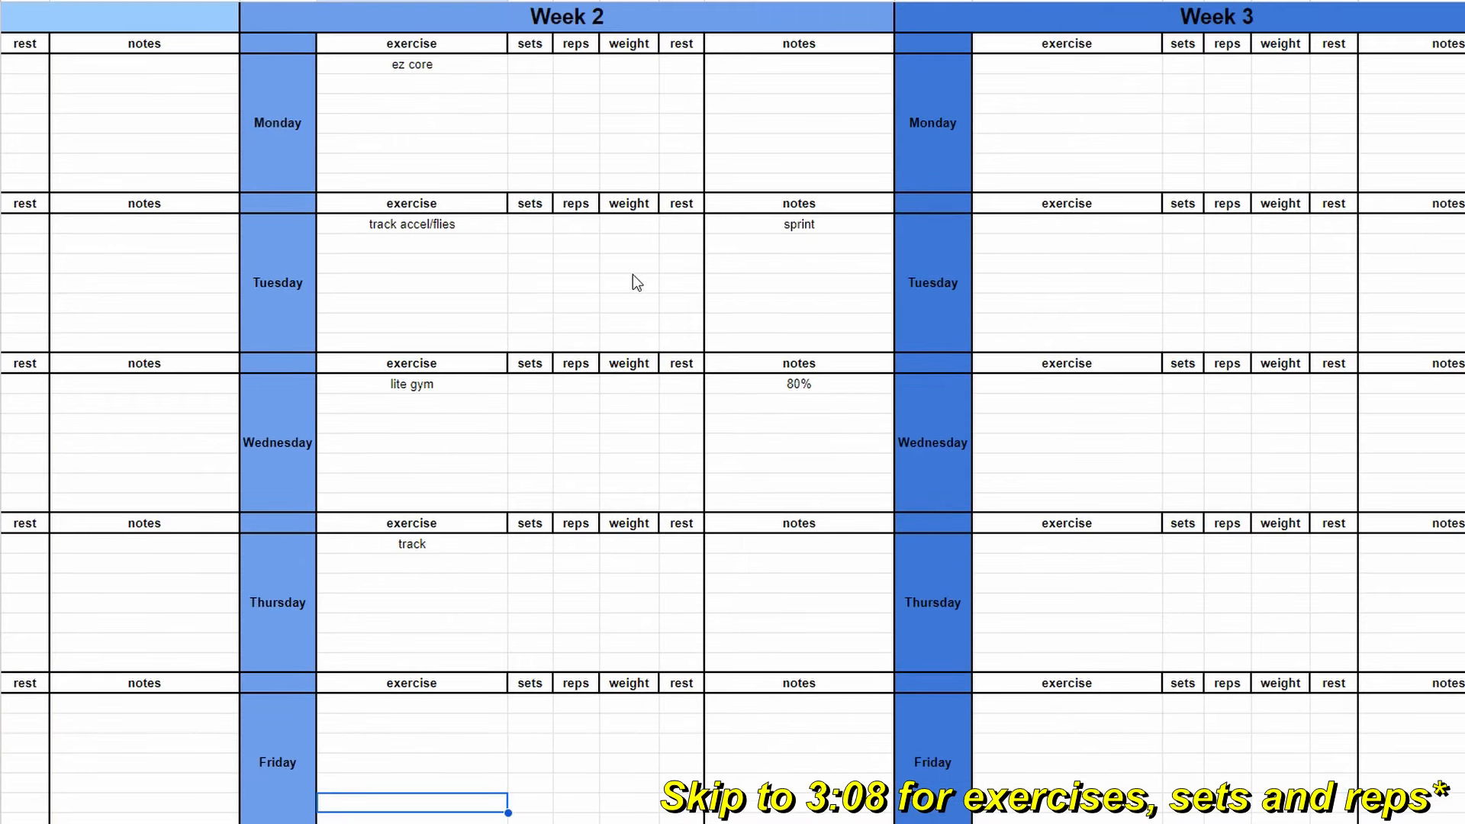
Enter Week 3 exercises, including track (short and intense) and strength short gym.
click(1066, 63)
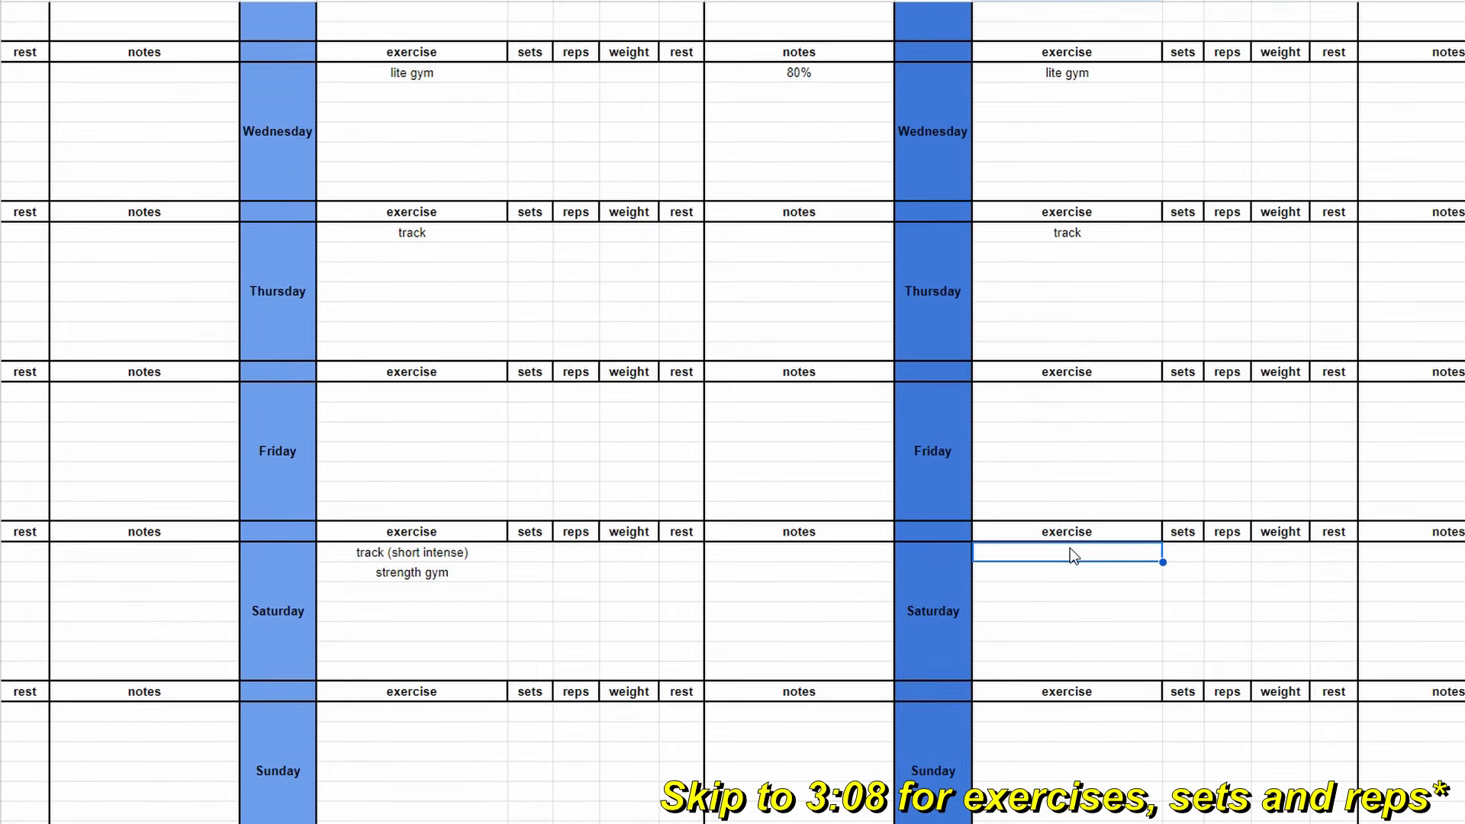
text(track (short)
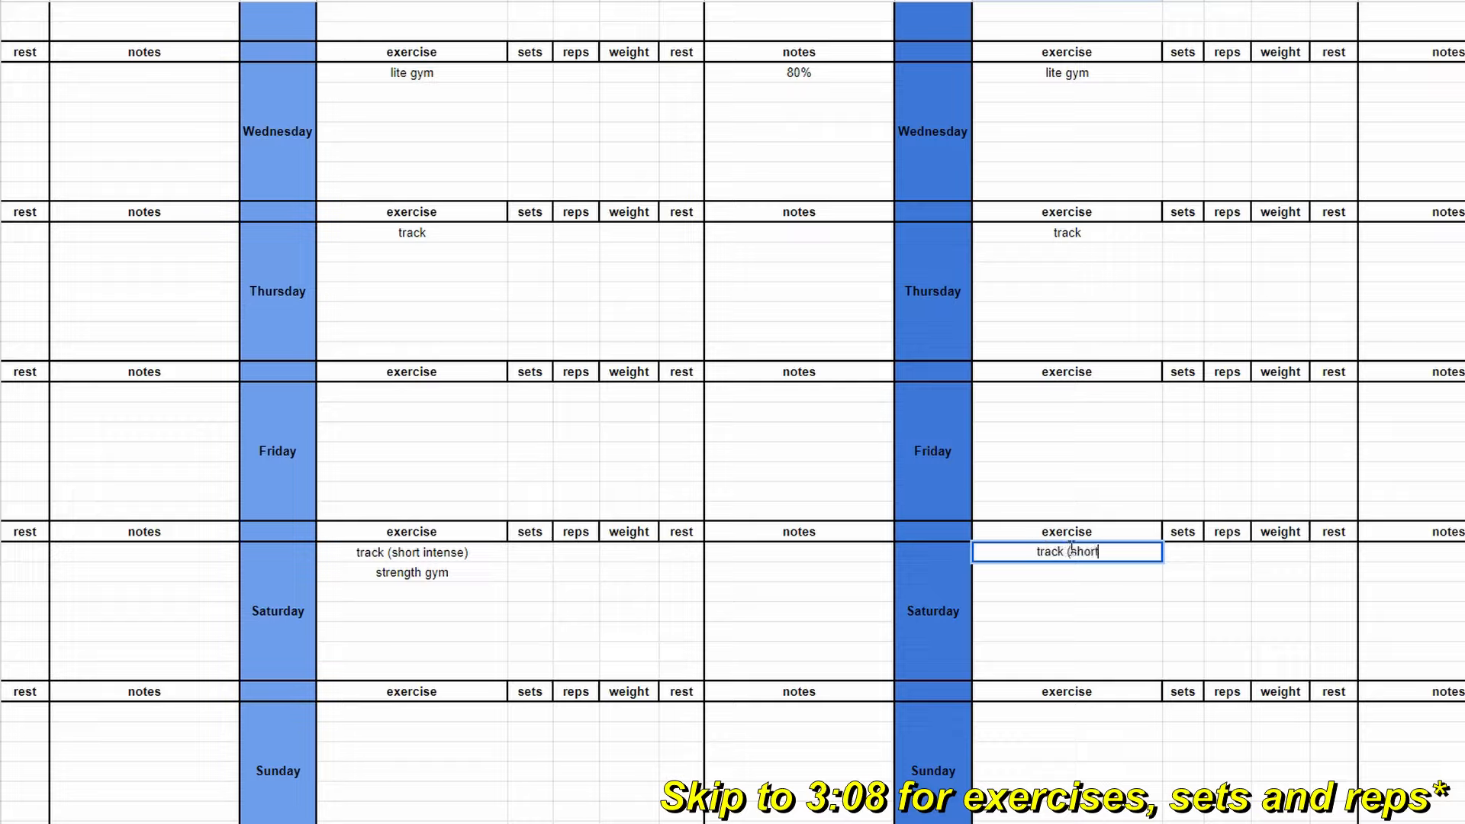
key(Return)
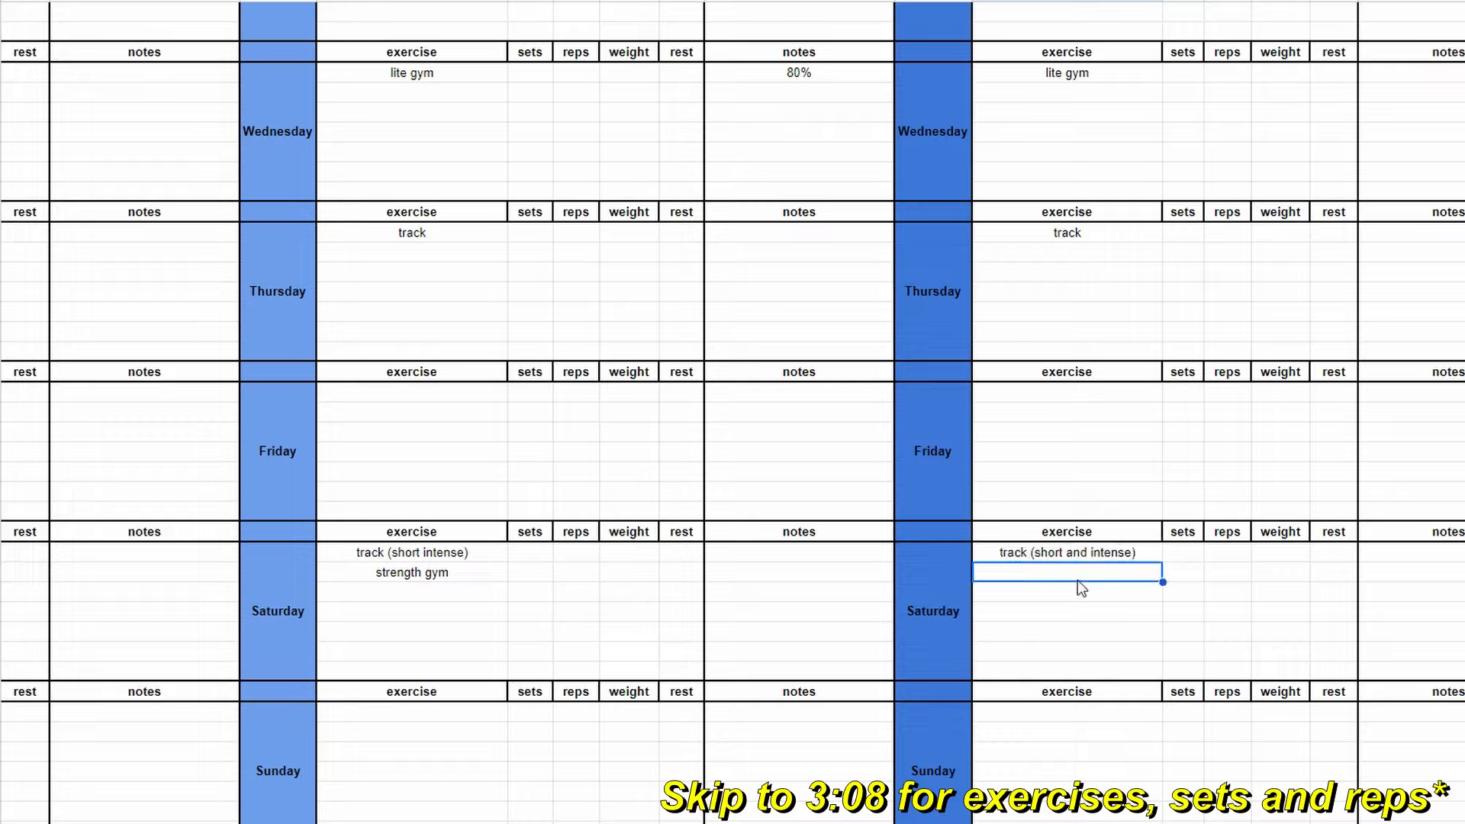
text((strength short gym))
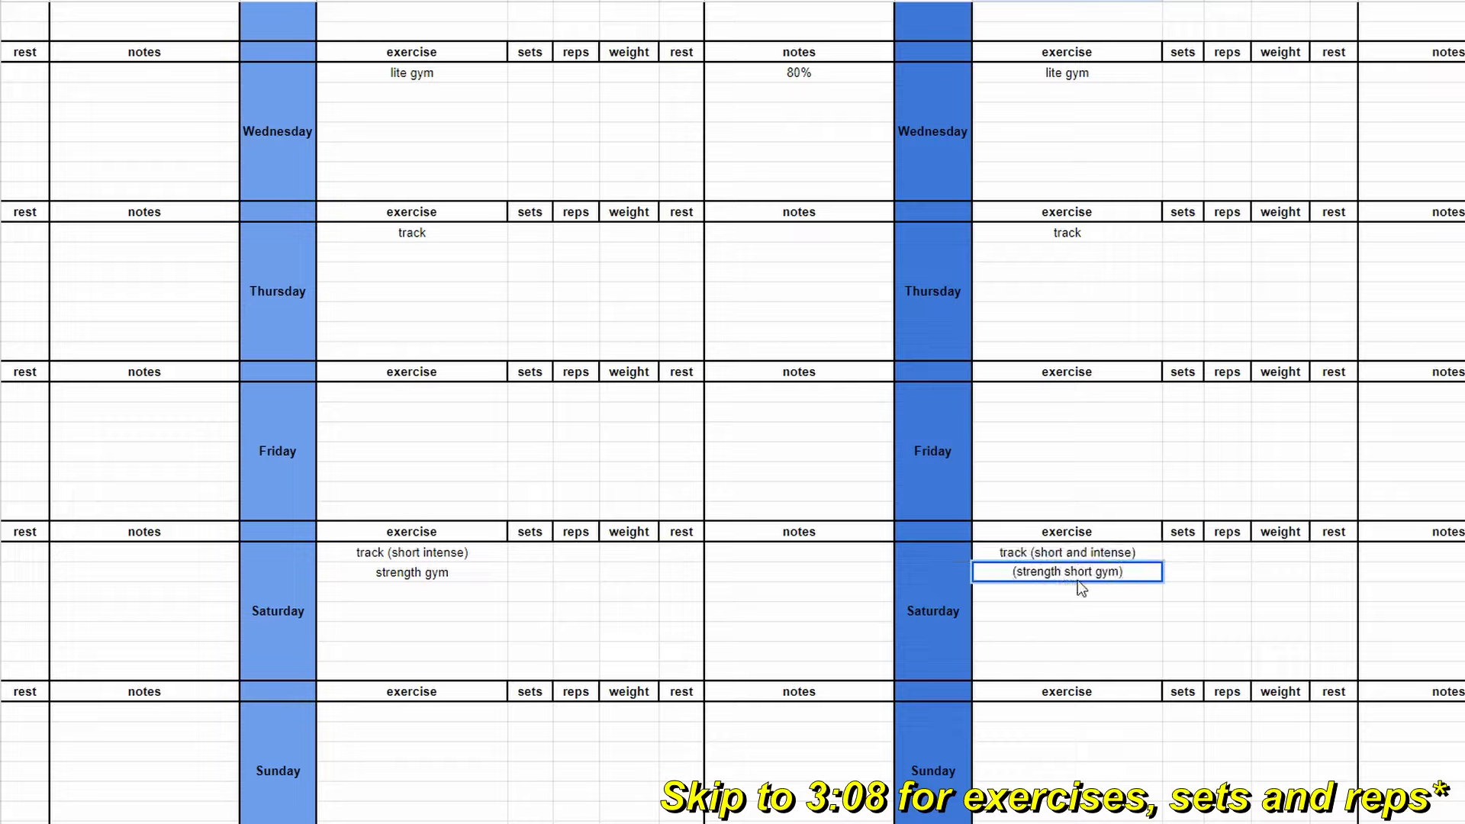
Begin Week 4 Deload with ez core, ez track, ez gym and deload notes.
scroll(up, 3)
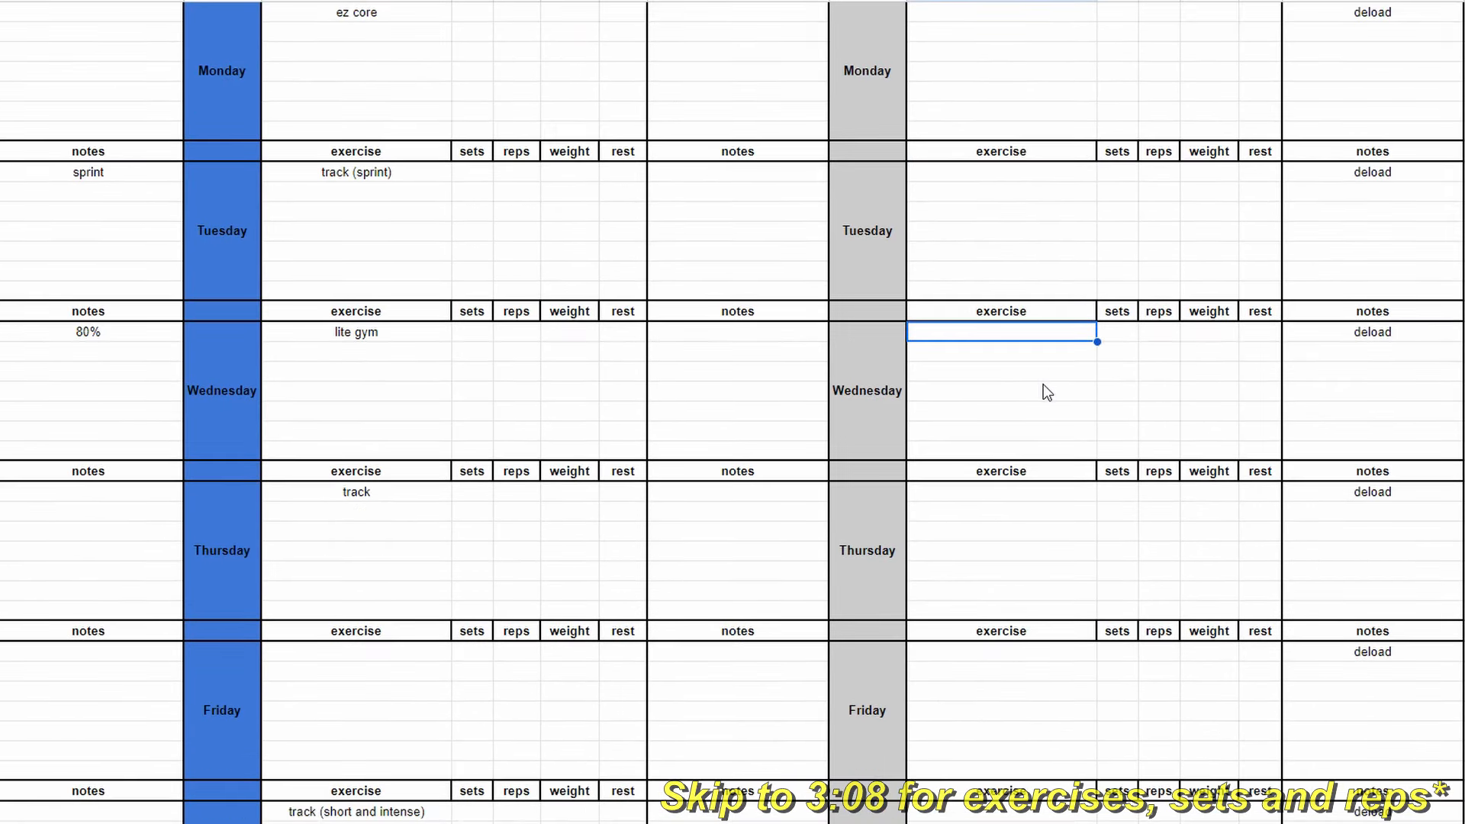
text(ez track)
click(1001, 492)
text(ez gym)
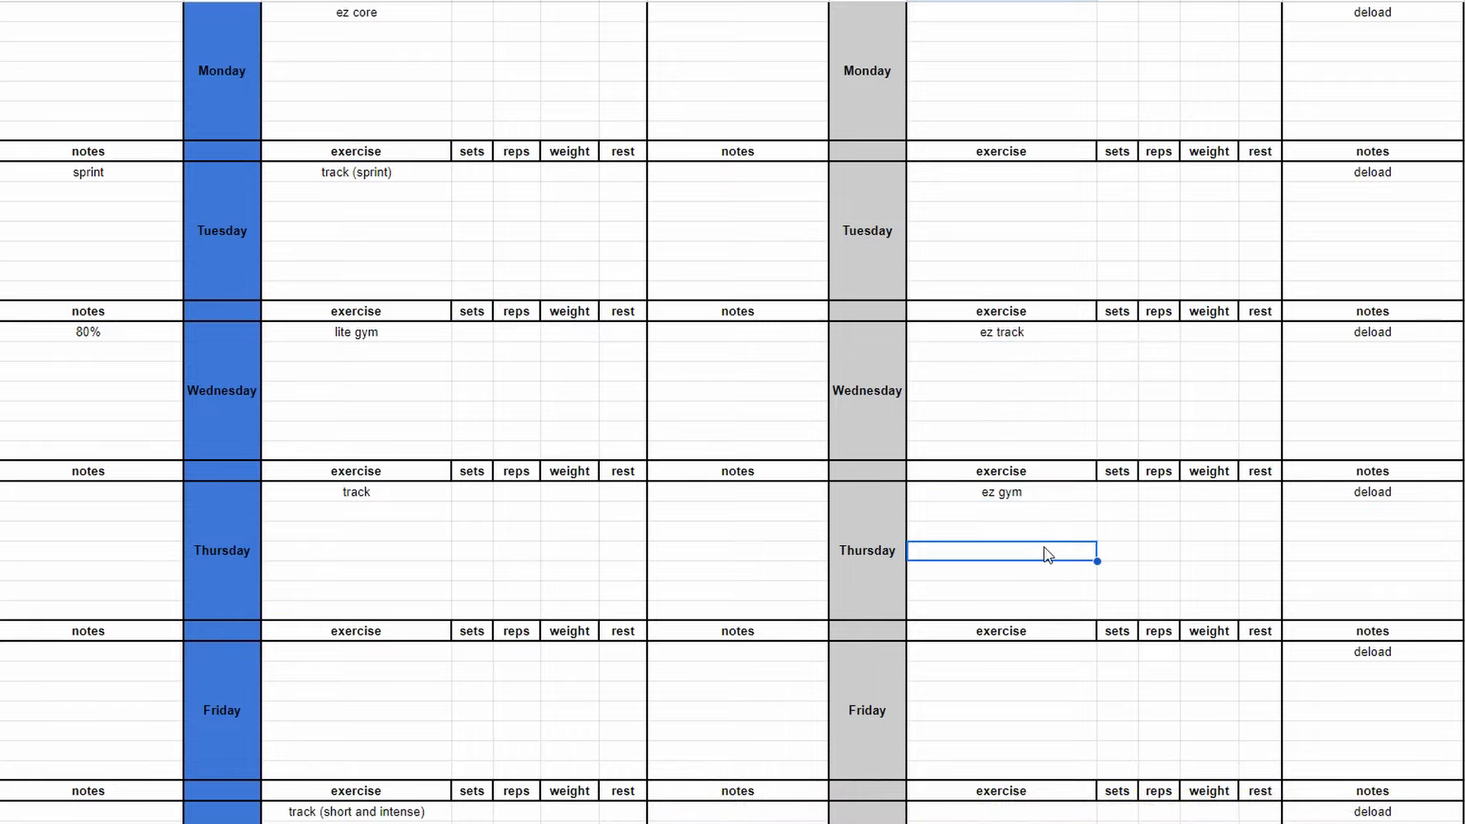
scroll(up, 3)
text(ez core)
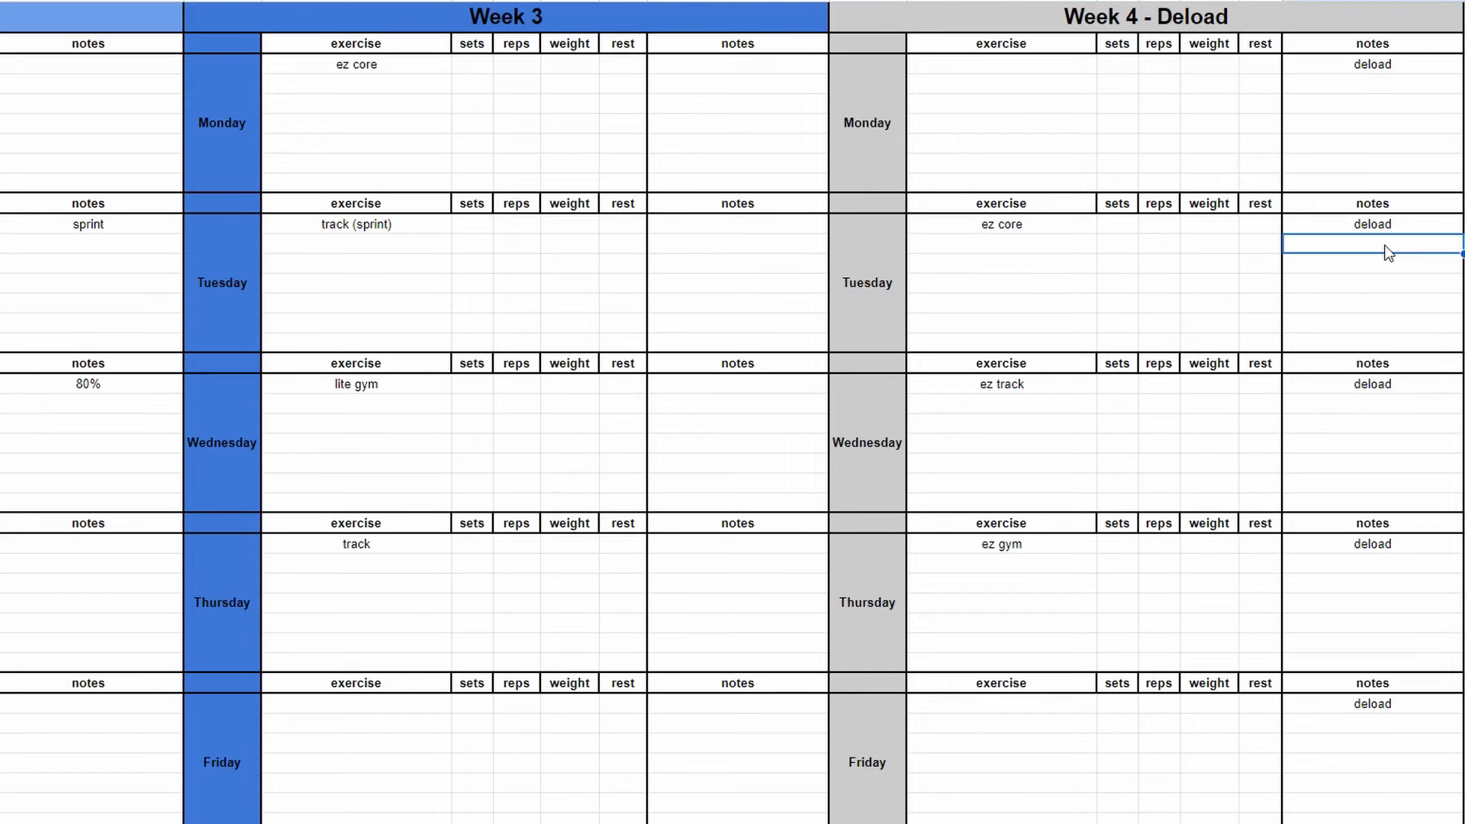
Add supermans and seated calf/tib raises to Week 1 Wednesday, with sets, reps and superset notes.
scroll(left, 3)
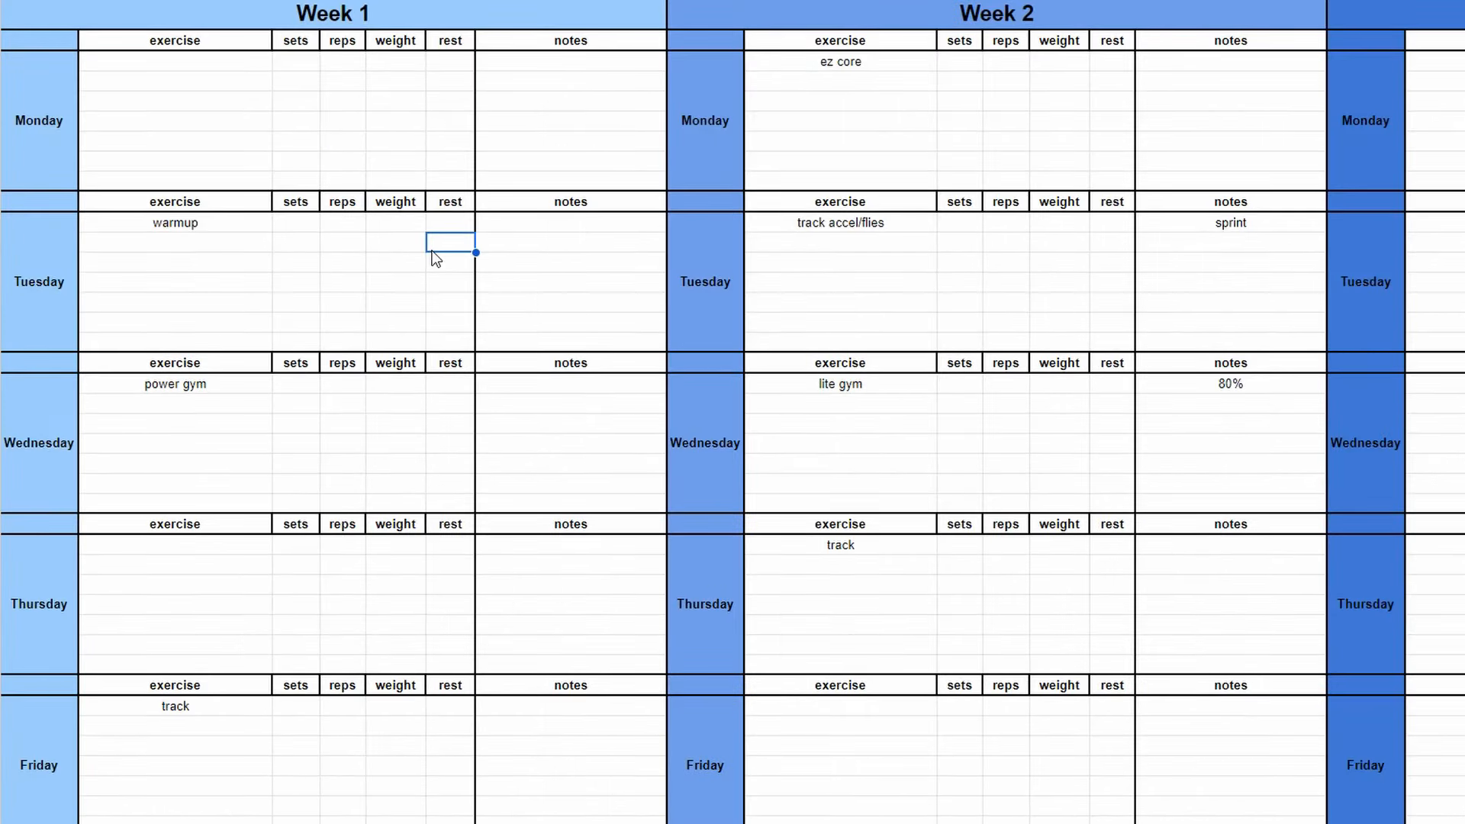
click(174, 384)
text(barbell warmup)
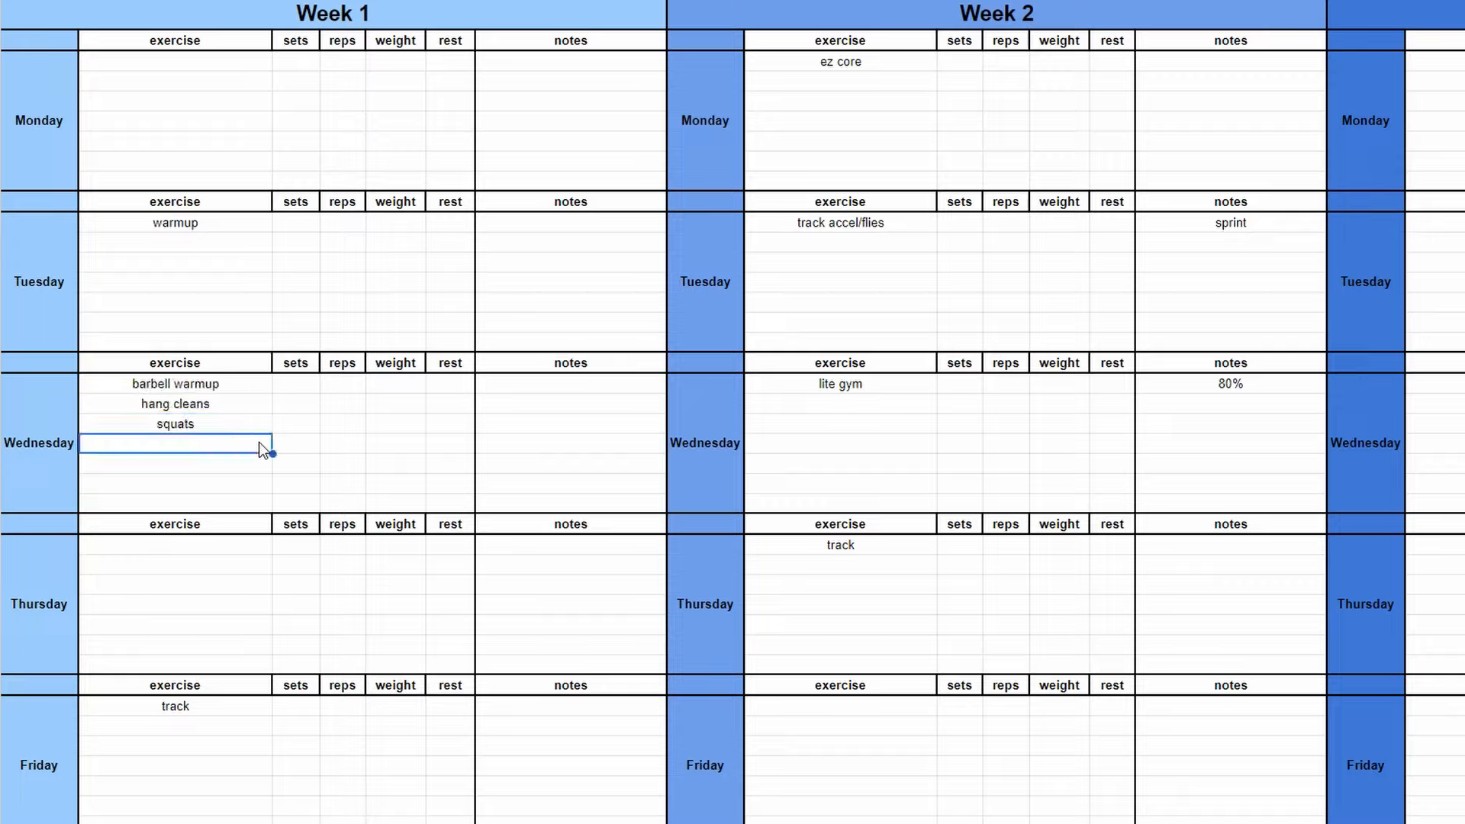
text(supermans)
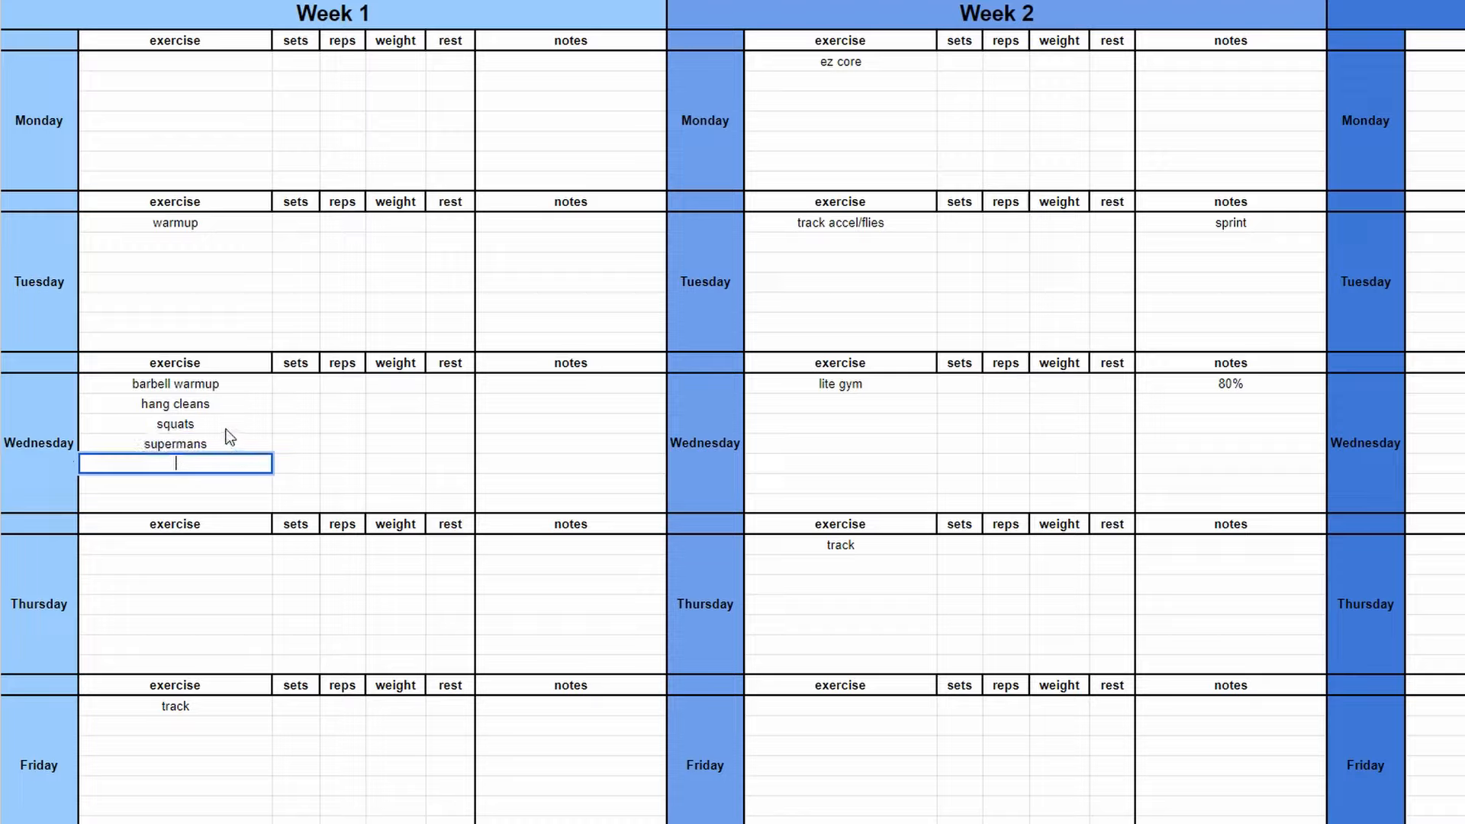
text(calf/tib raises)
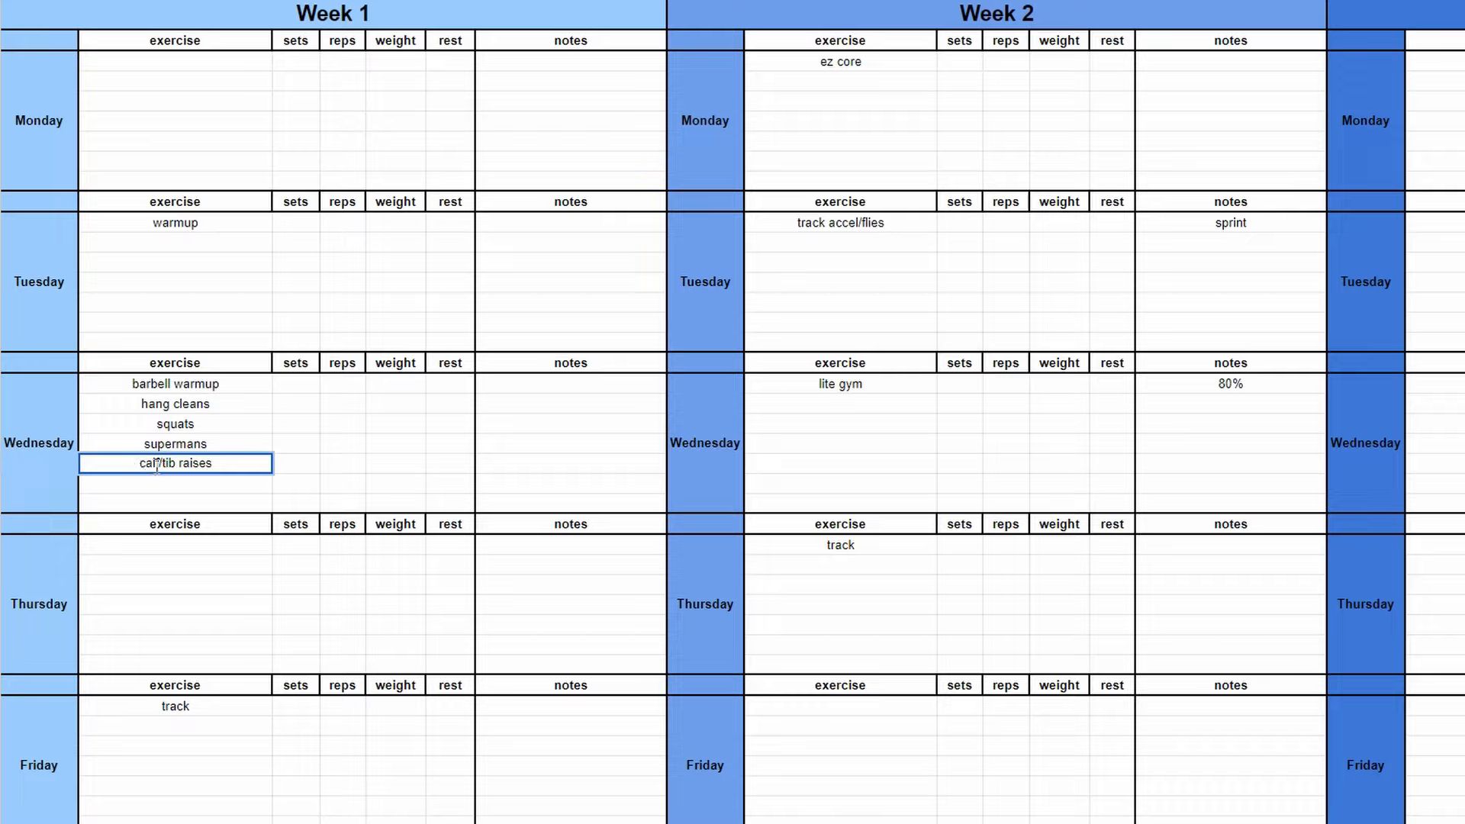
text(seated calf/tib raises)
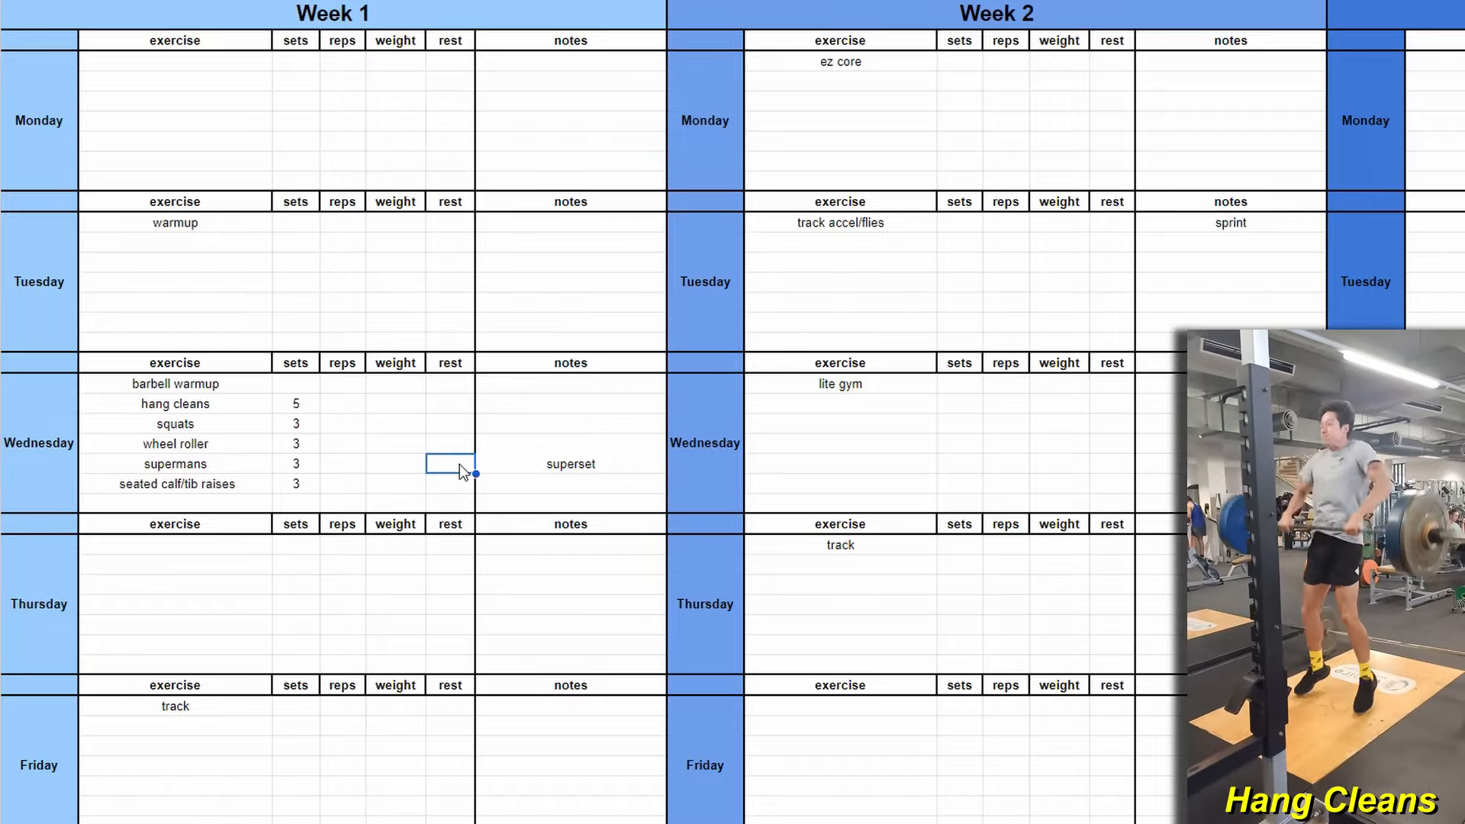
click(342, 404)
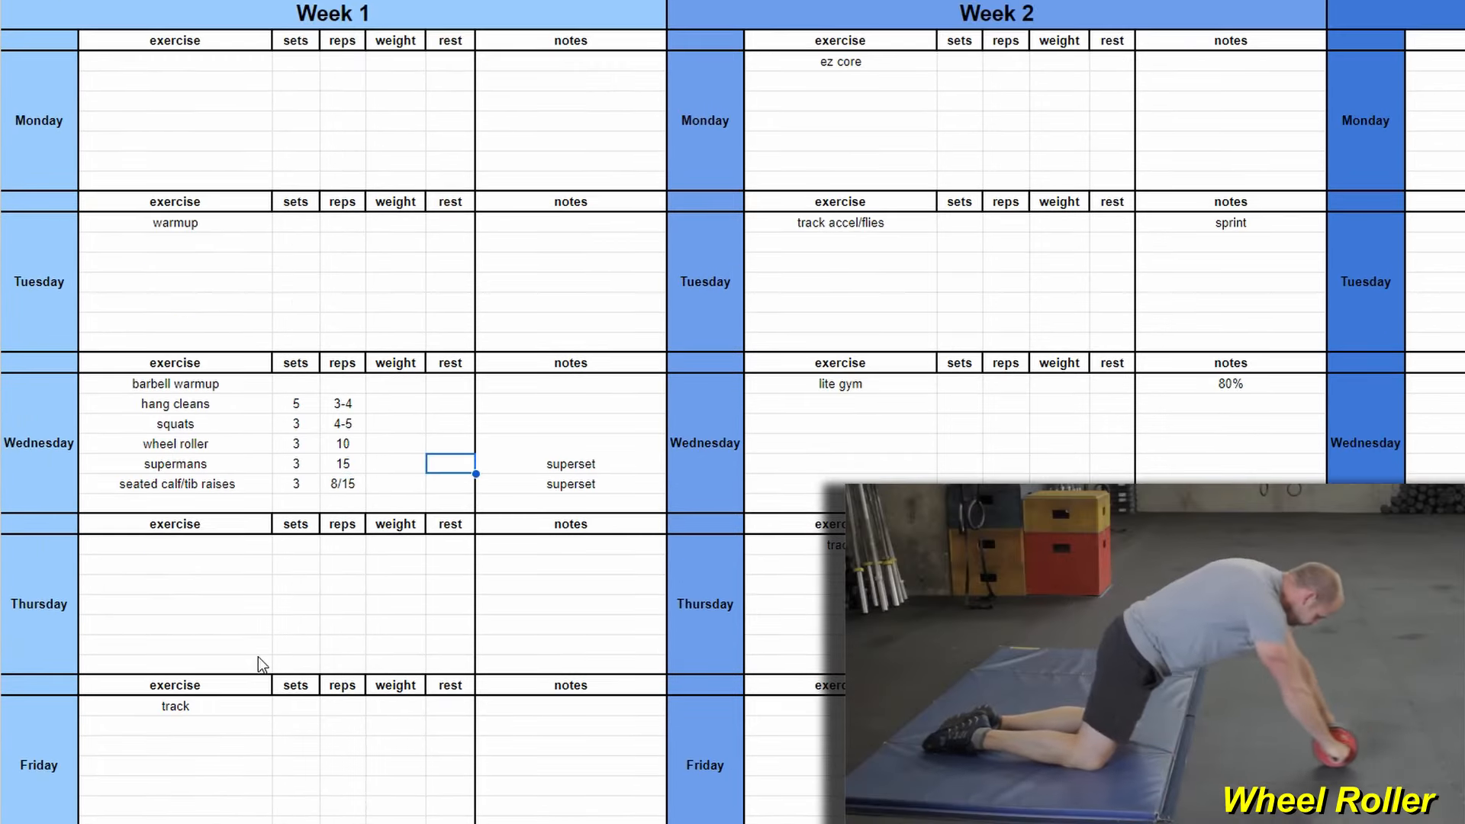
click(174, 242)
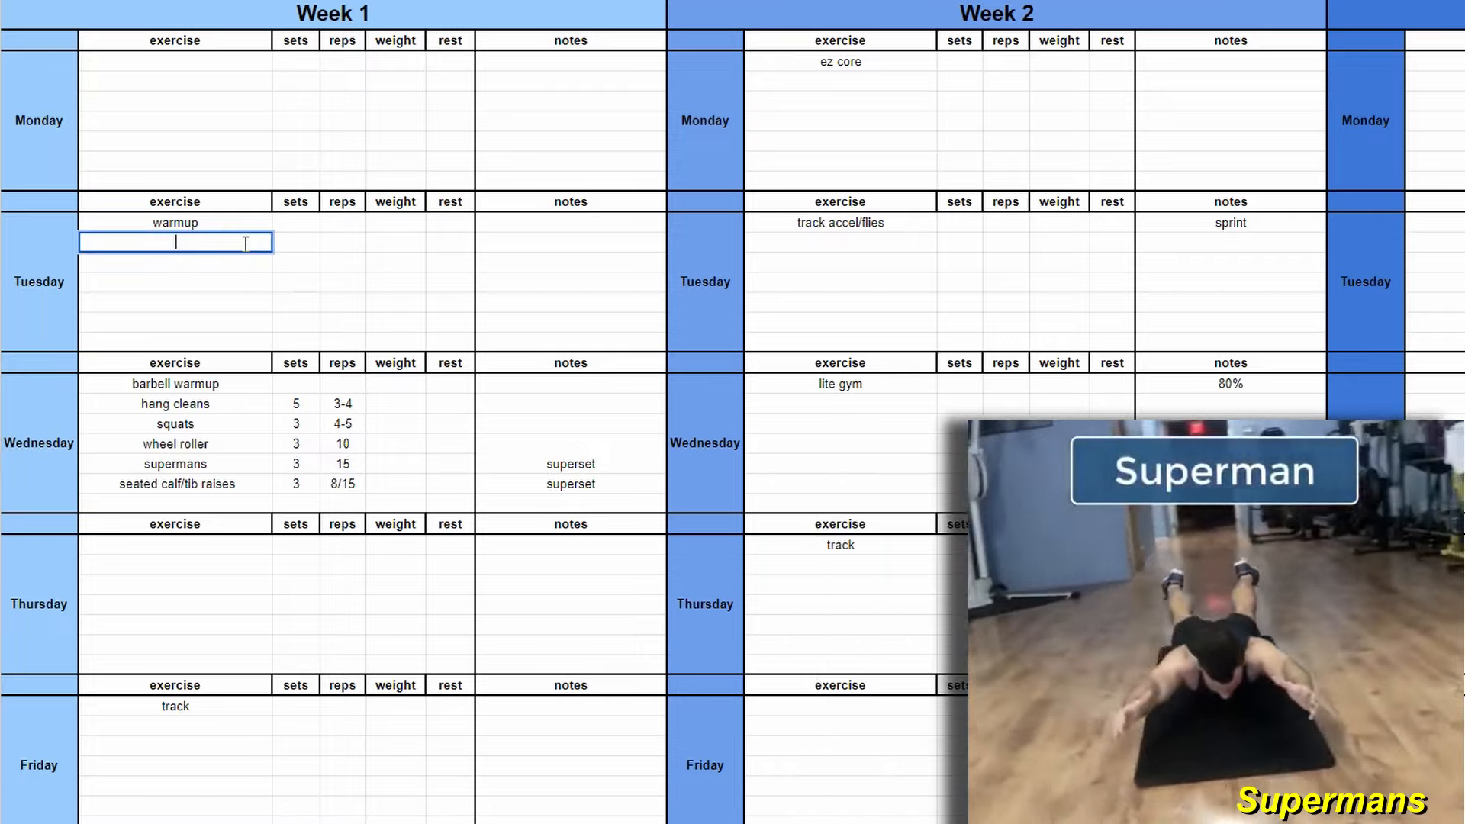
List triple takeoffs, pogos into accels, 20m flies with sets, reps and '(done on a curve)'.
text(pogos into accels)
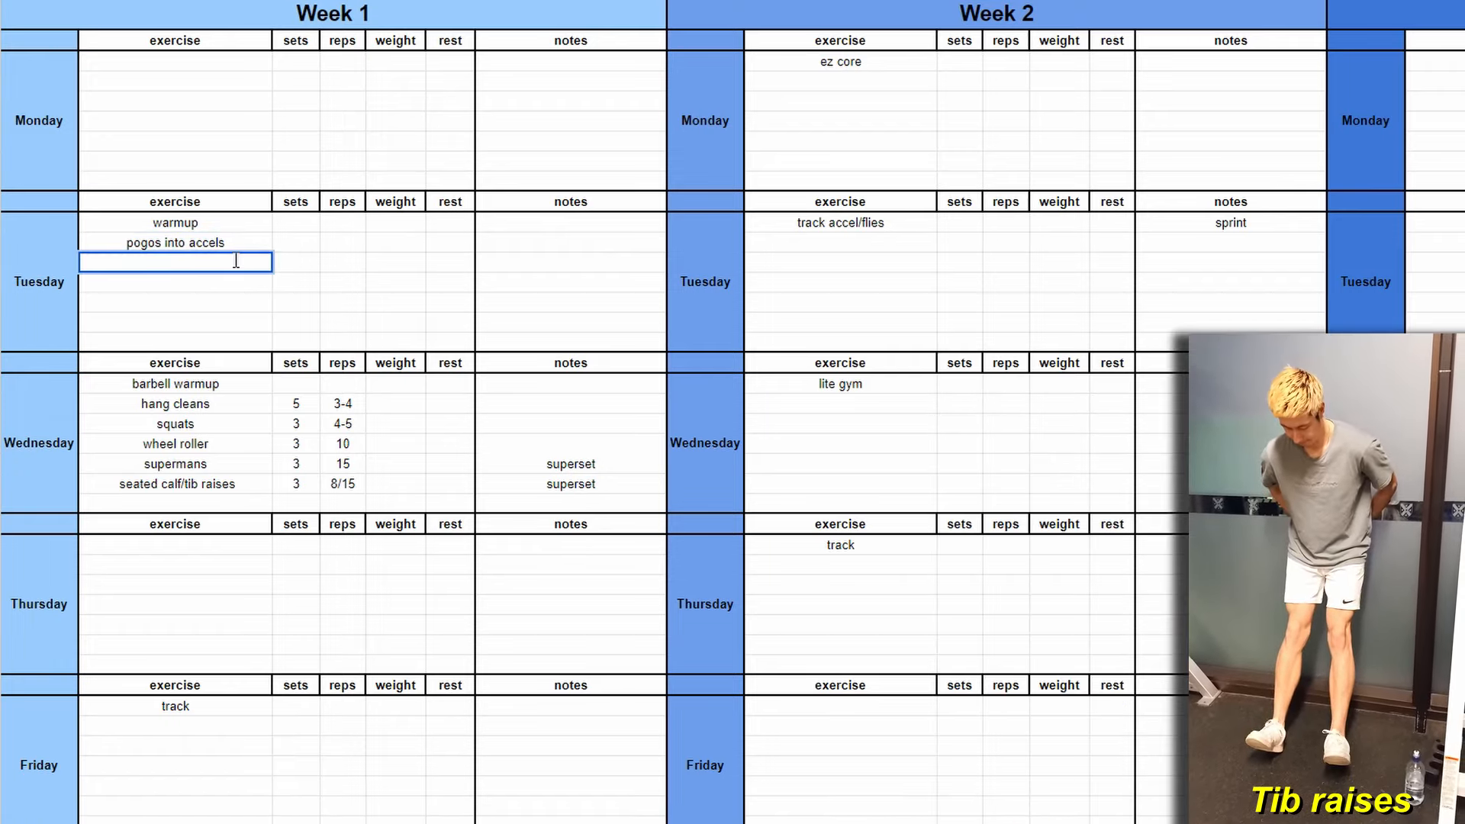
text(triple takeoffs)
text(pogos)
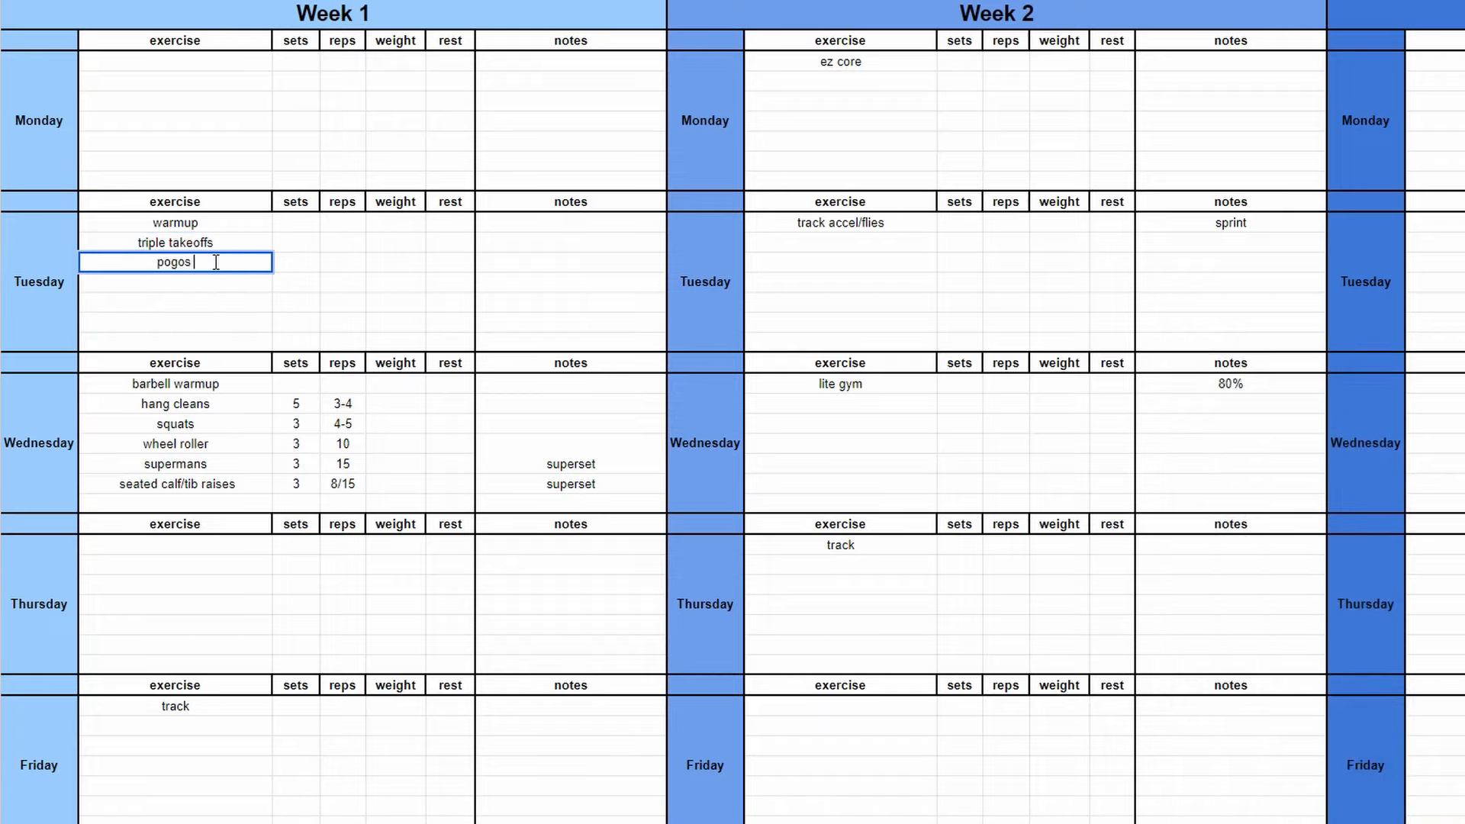
text(into accels)
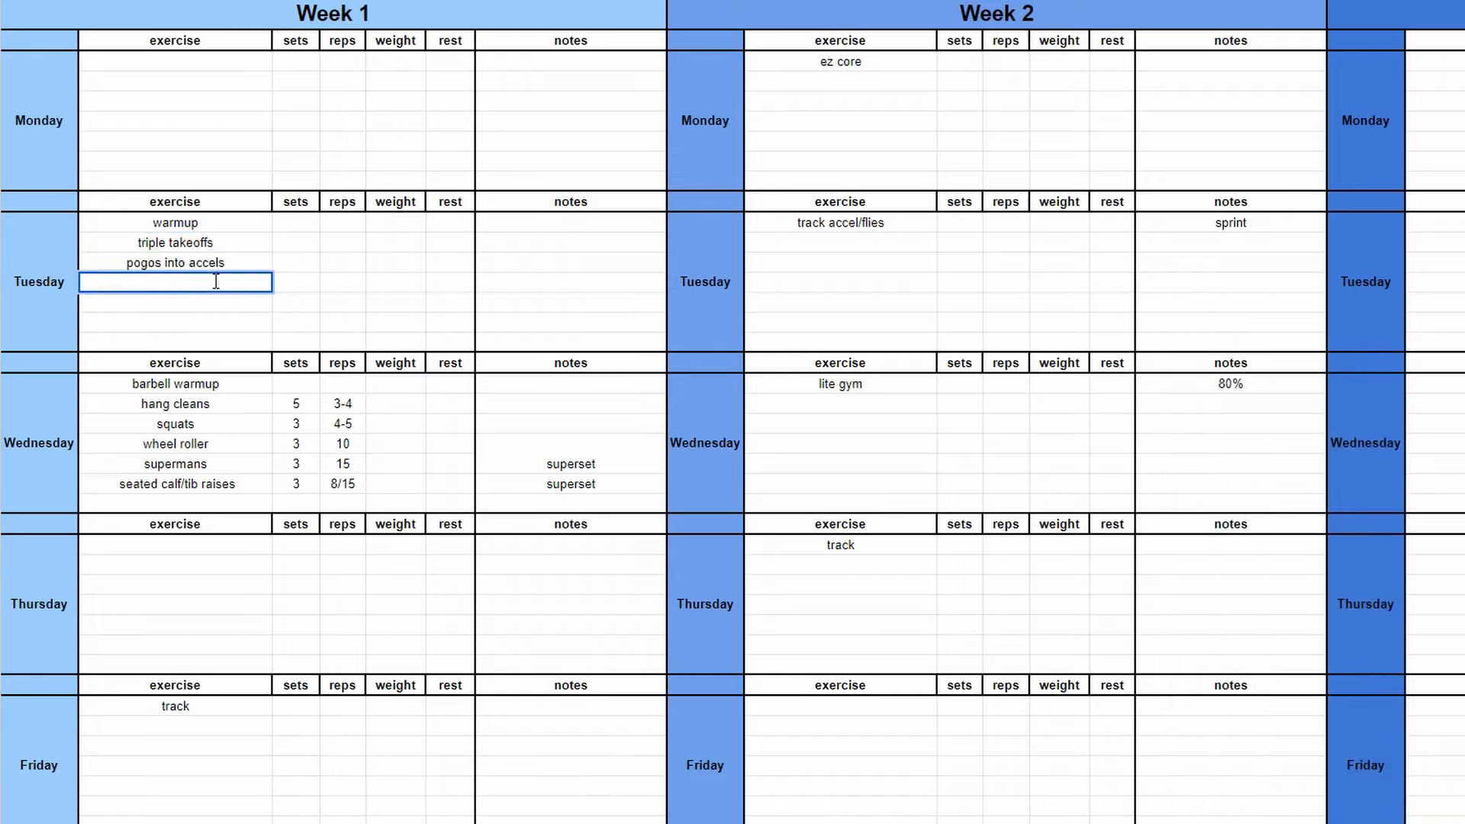
text(20m flies)
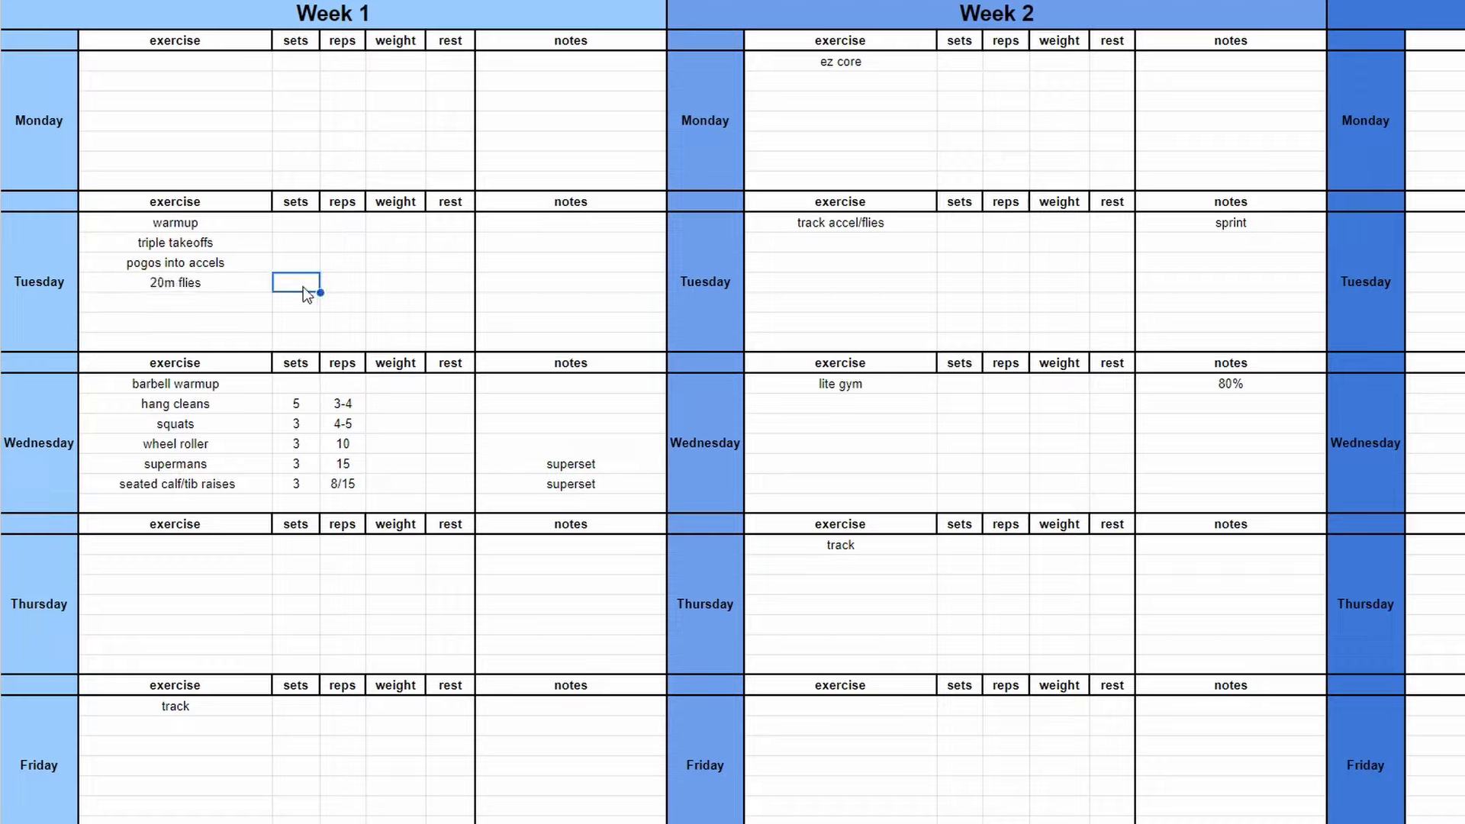
mouse_move(294, 249)
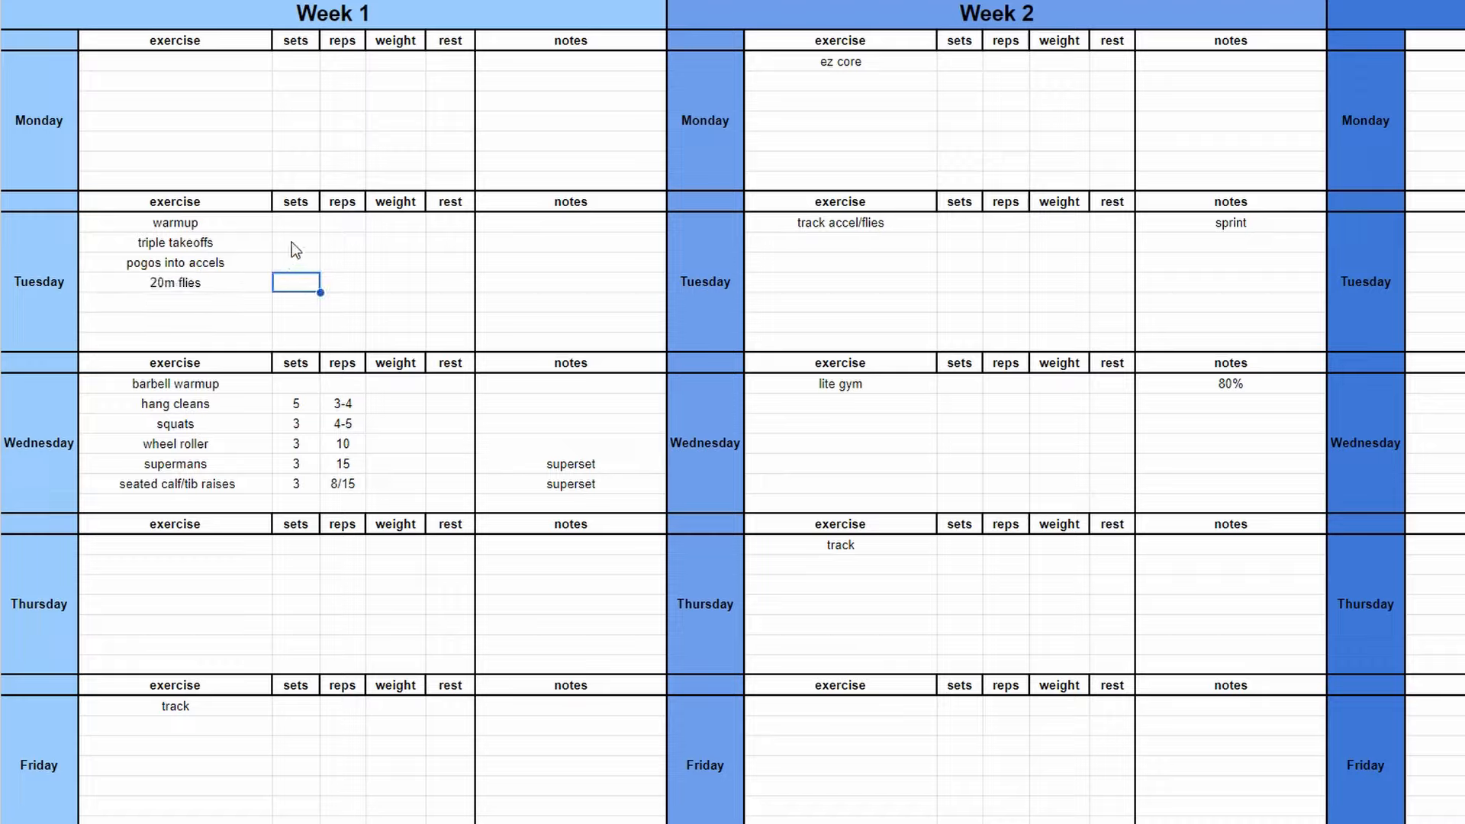
click(569, 242)
text((done on a curve))
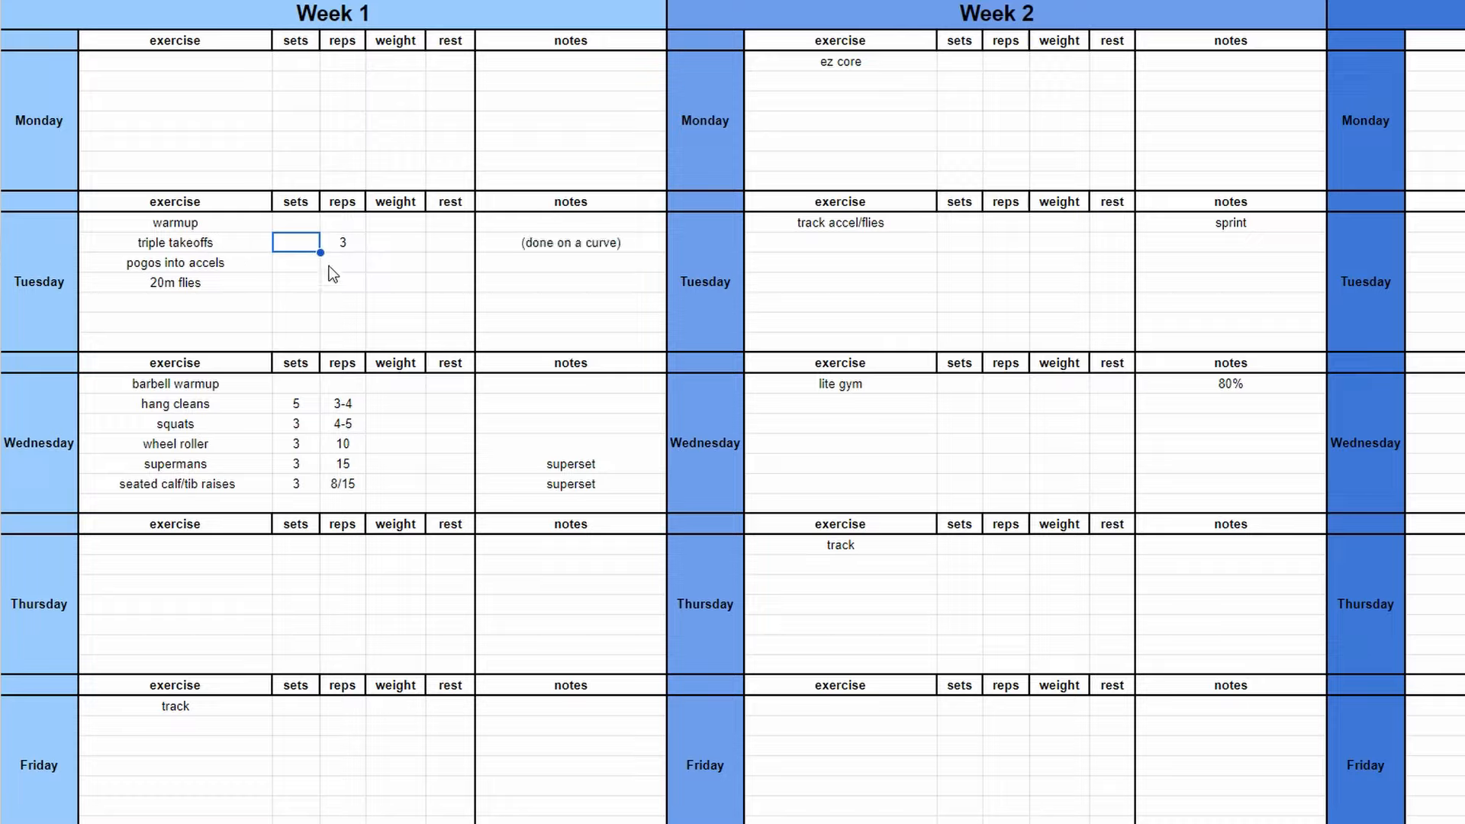
mouse_move(307, 249)
text(5)
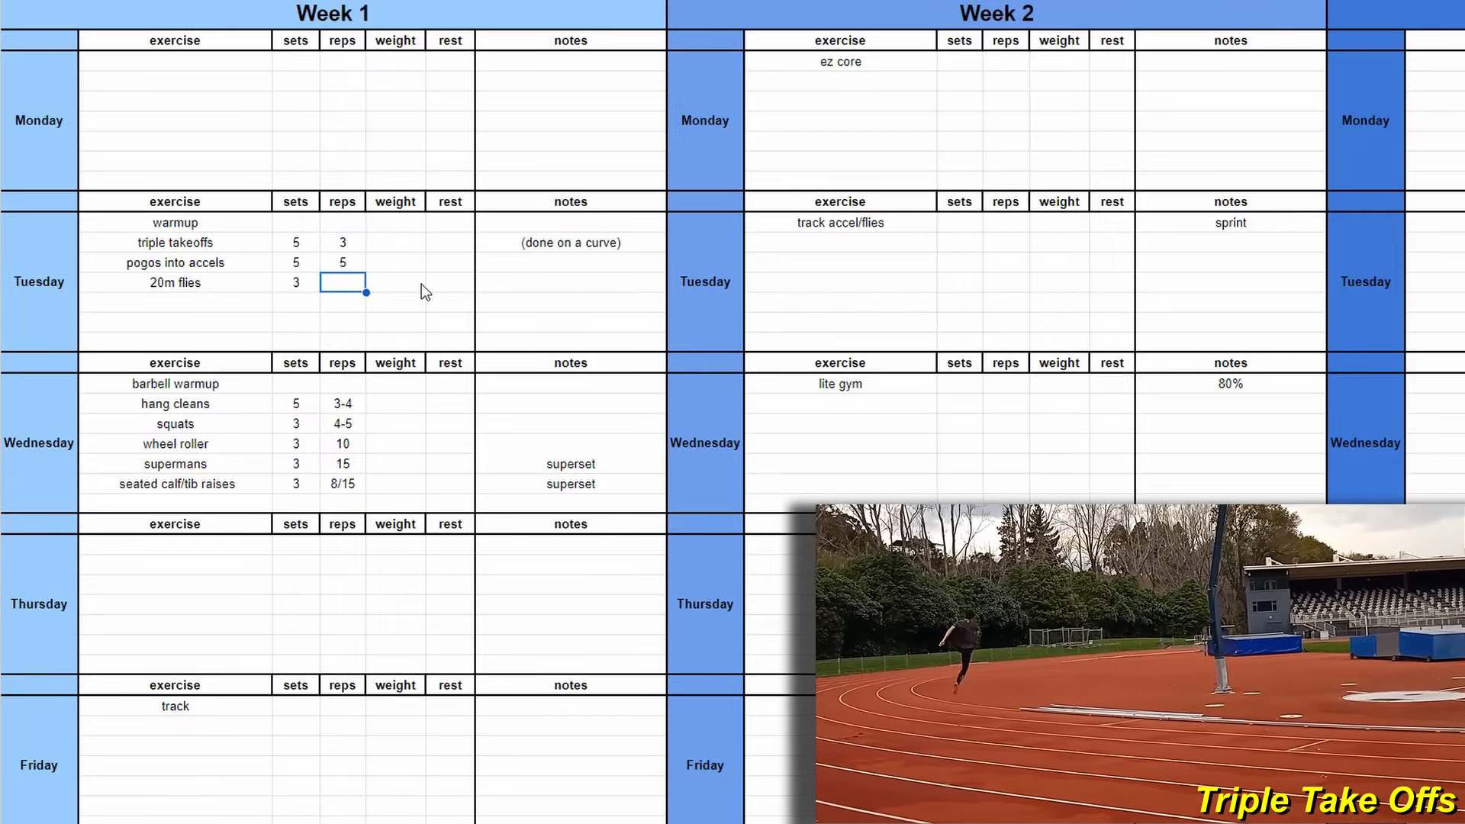
click(570, 322)
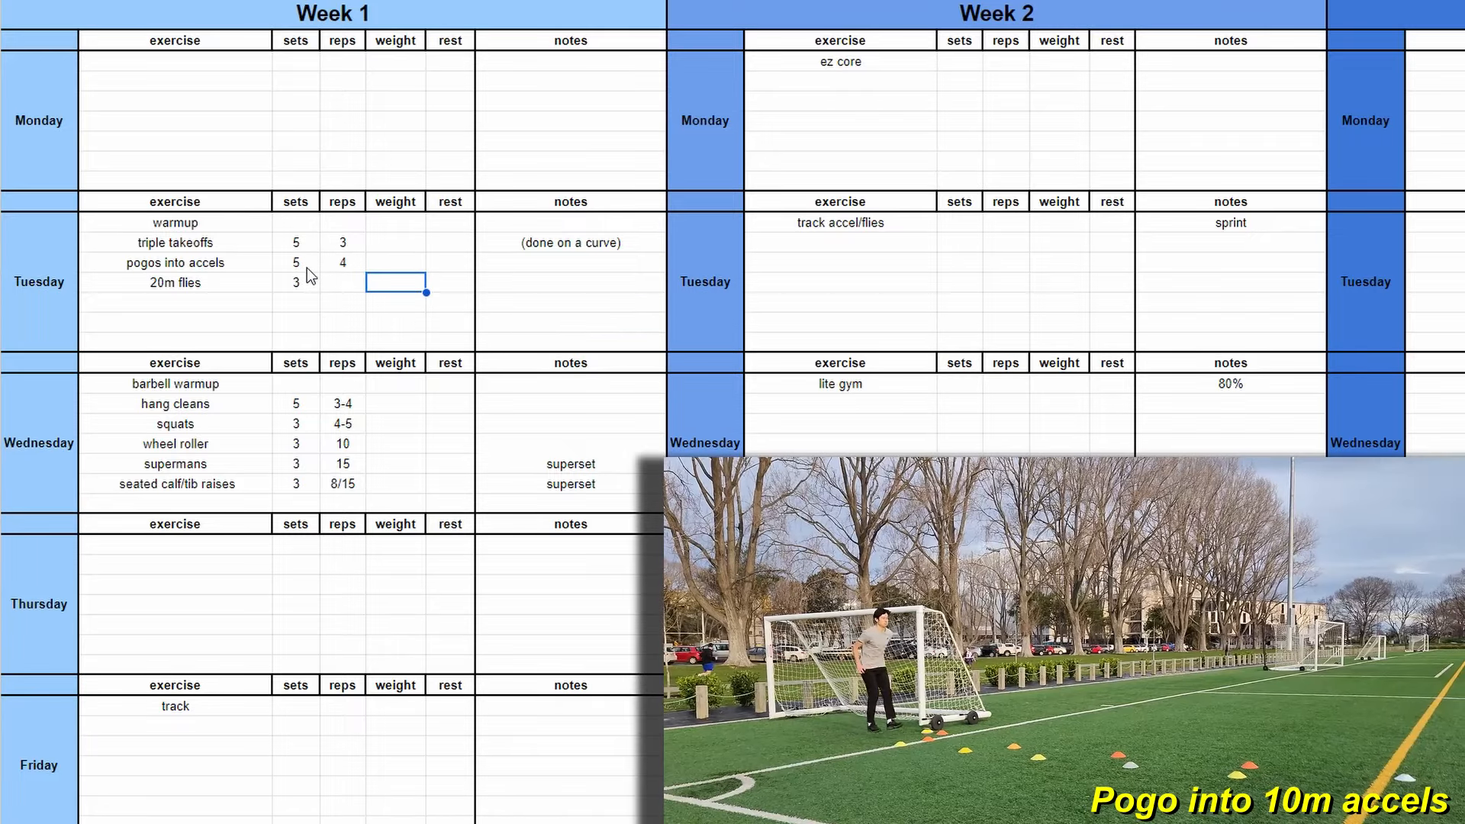
scroll(down, 3)
text(warmup)
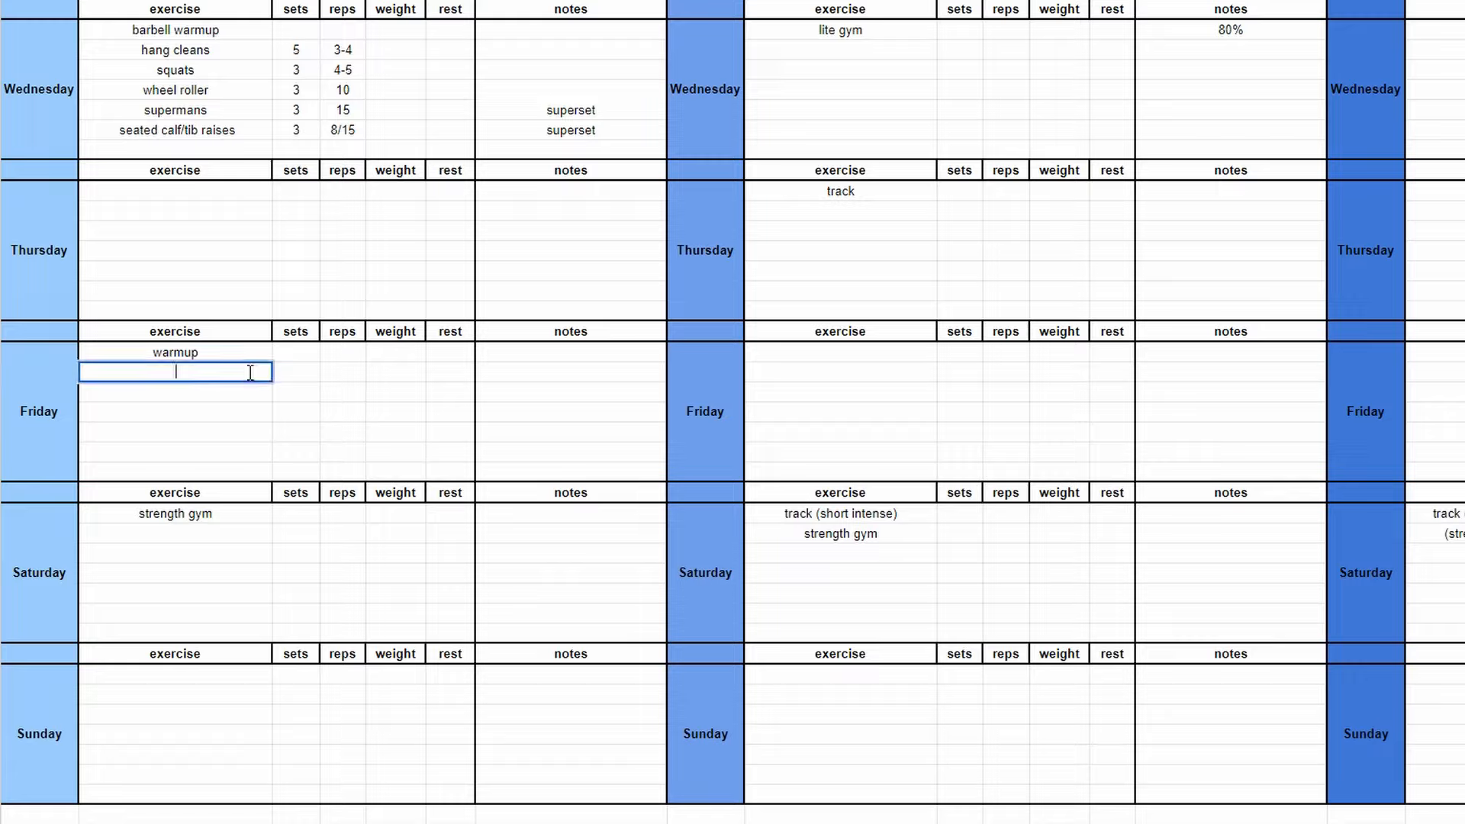
Add backovers, 3-step hj, runup run-throughs, 5-step trickle hj with sets/reps; Saturday barbell warmup.
text(backovers)
click(175, 412)
text(runup run-throughs)
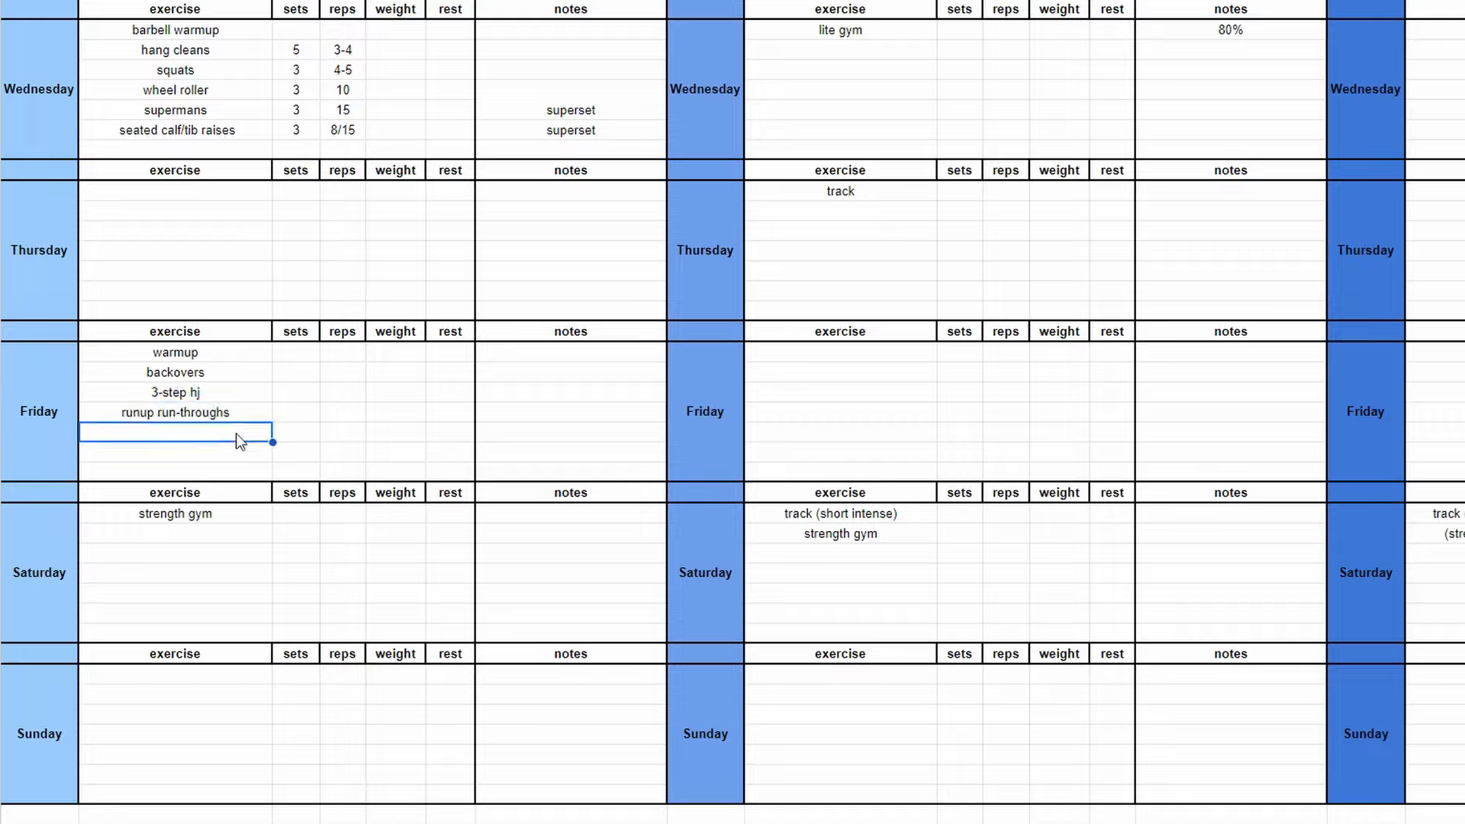
text(5 step trickle hj)
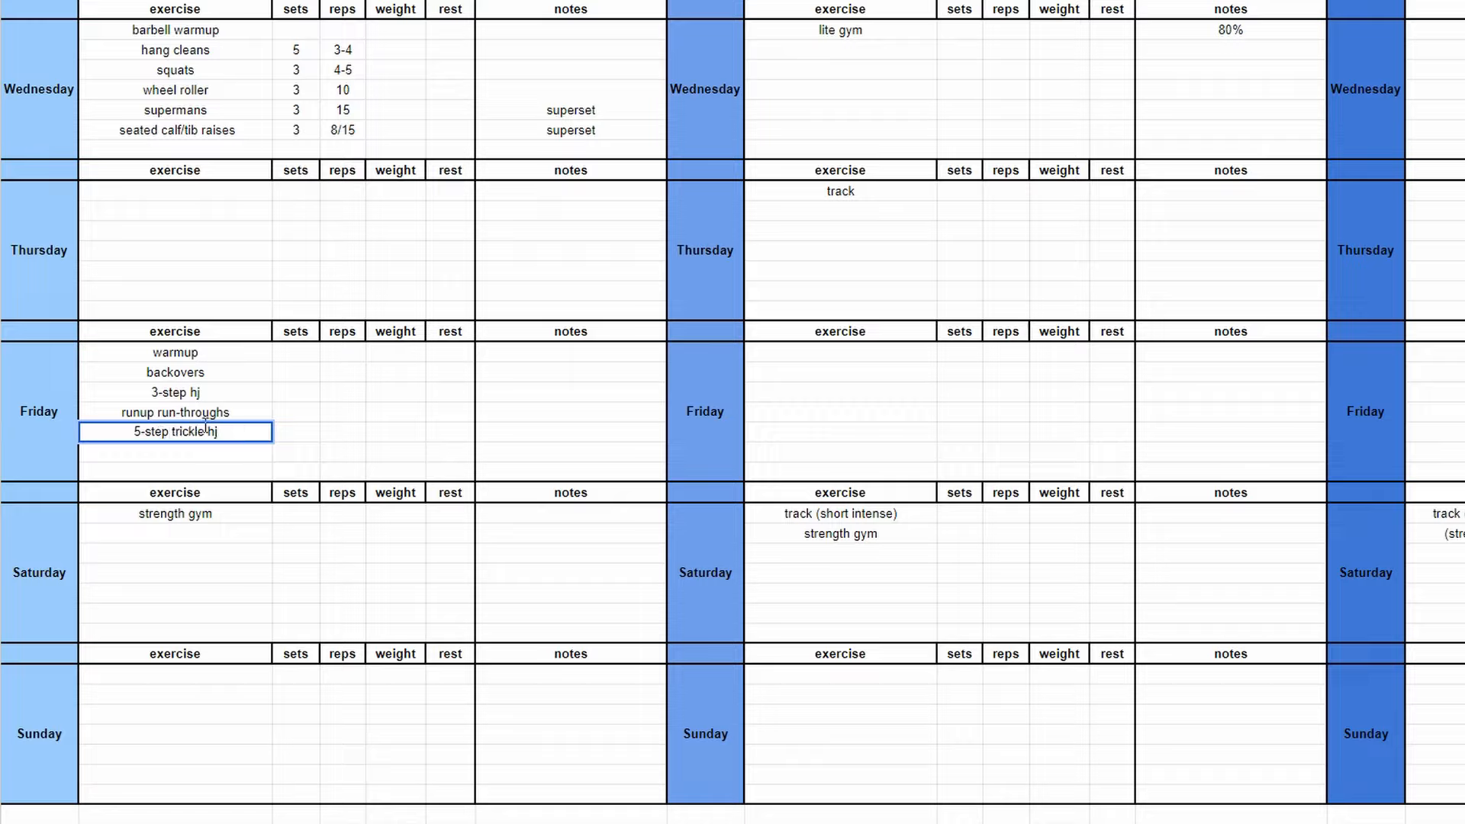
click(296, 371)
text(3)
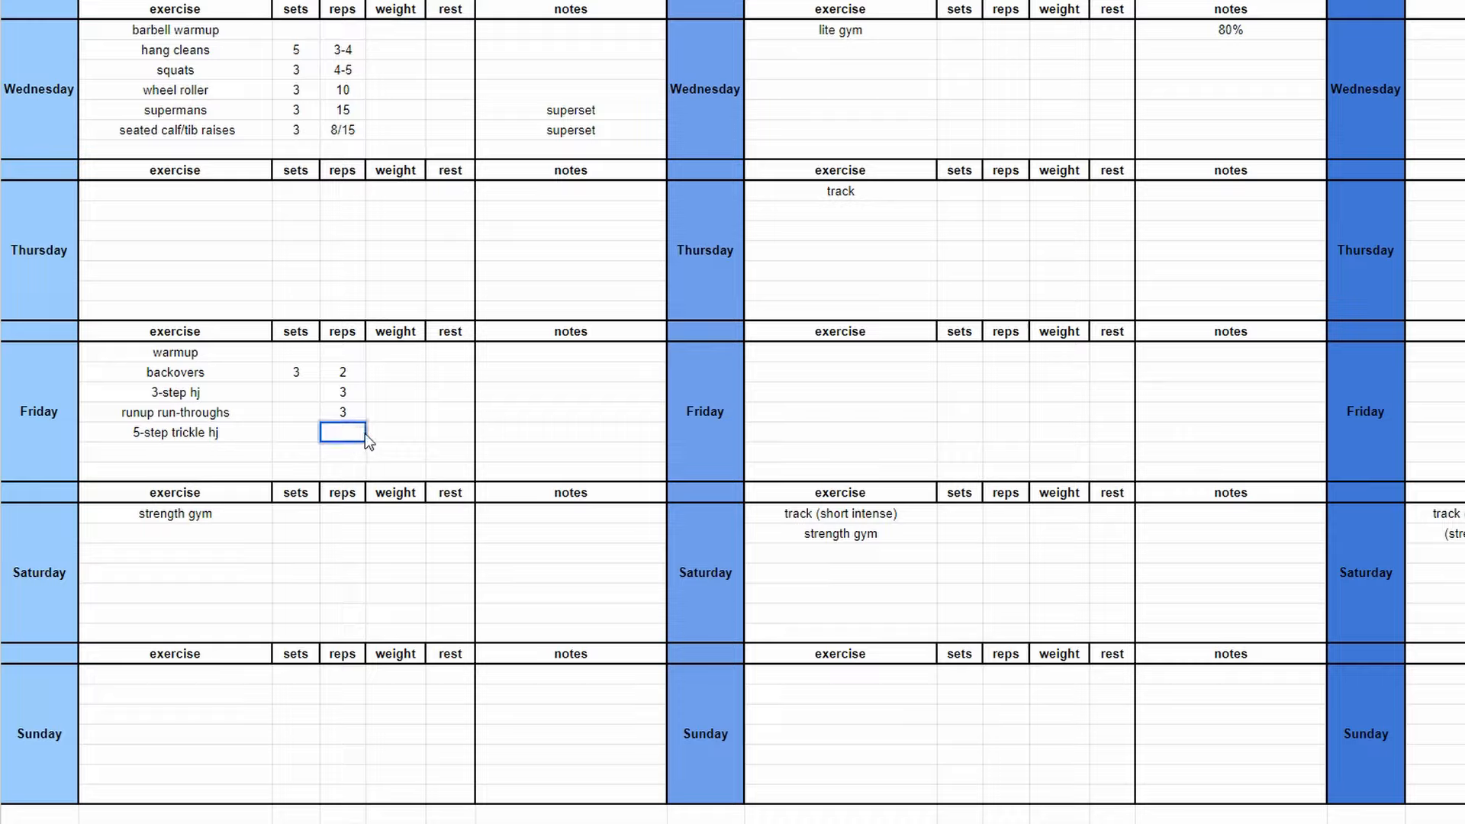
text(5-7)
click(175, 514)
text(barbell warmup)
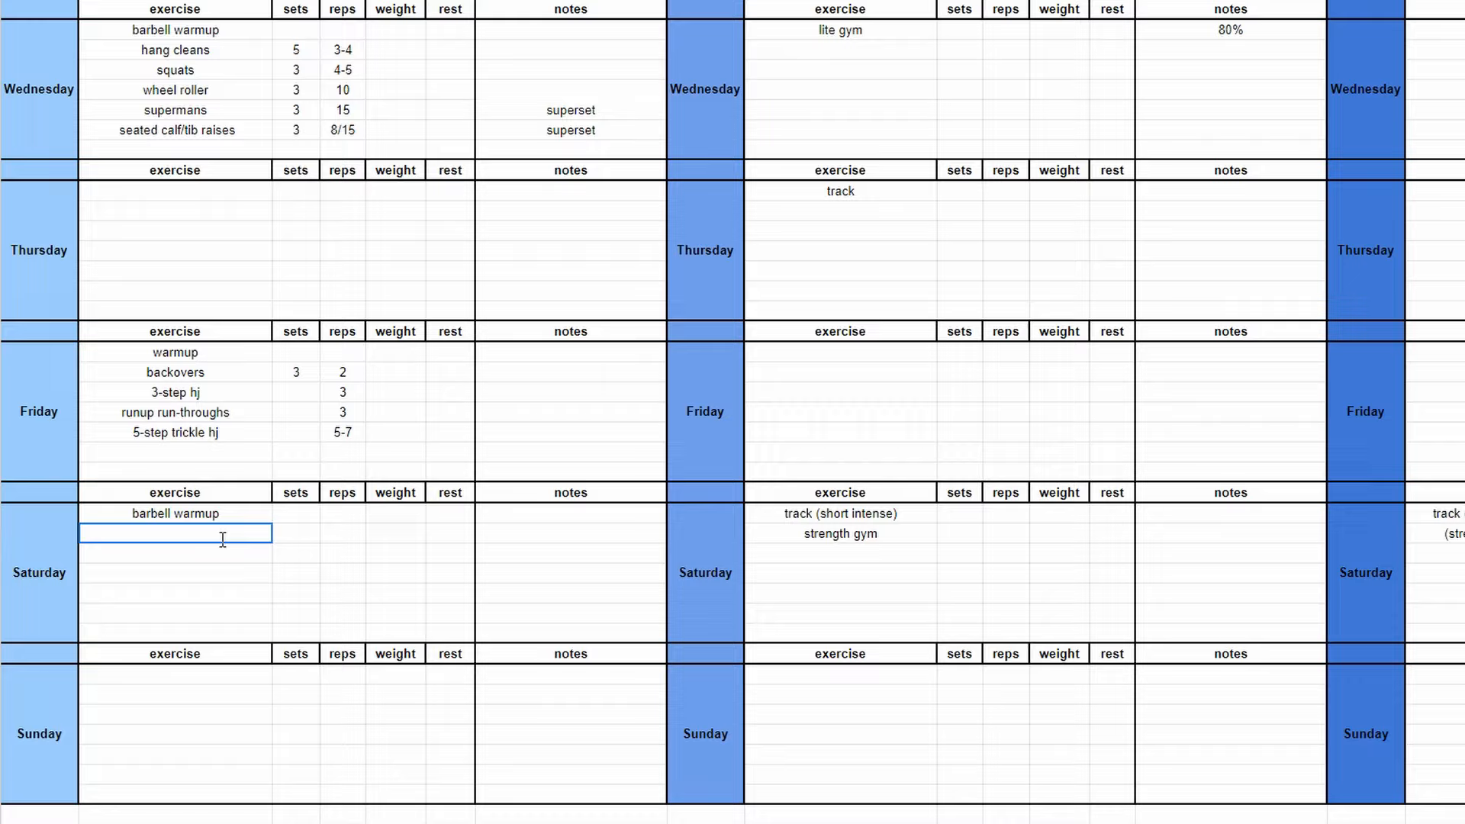
List Saturday's strength exercises like squats and romanian deadlifts, sets, superset note, 24 medball reps.
text(exp)
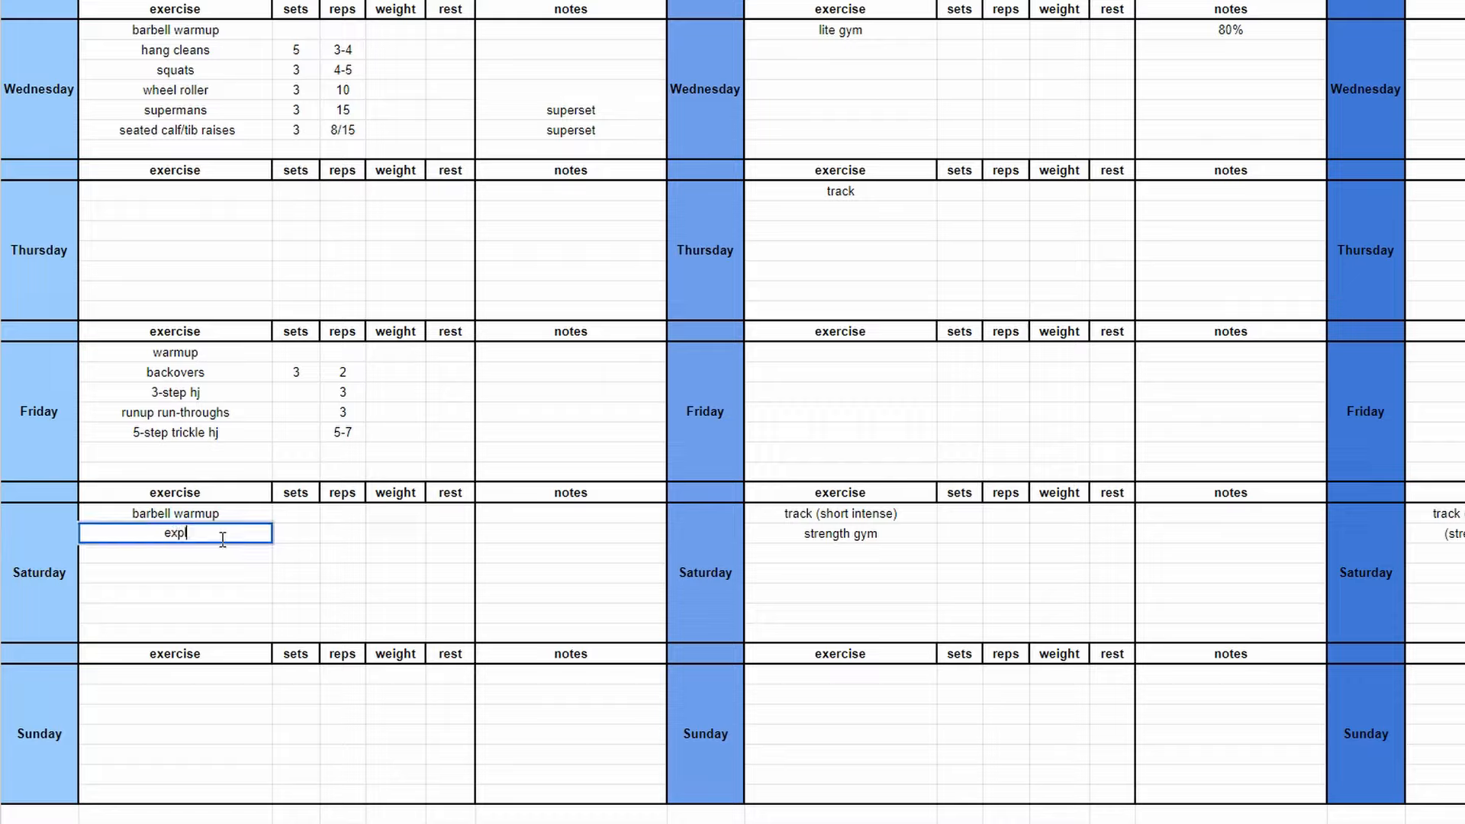
text(squats)
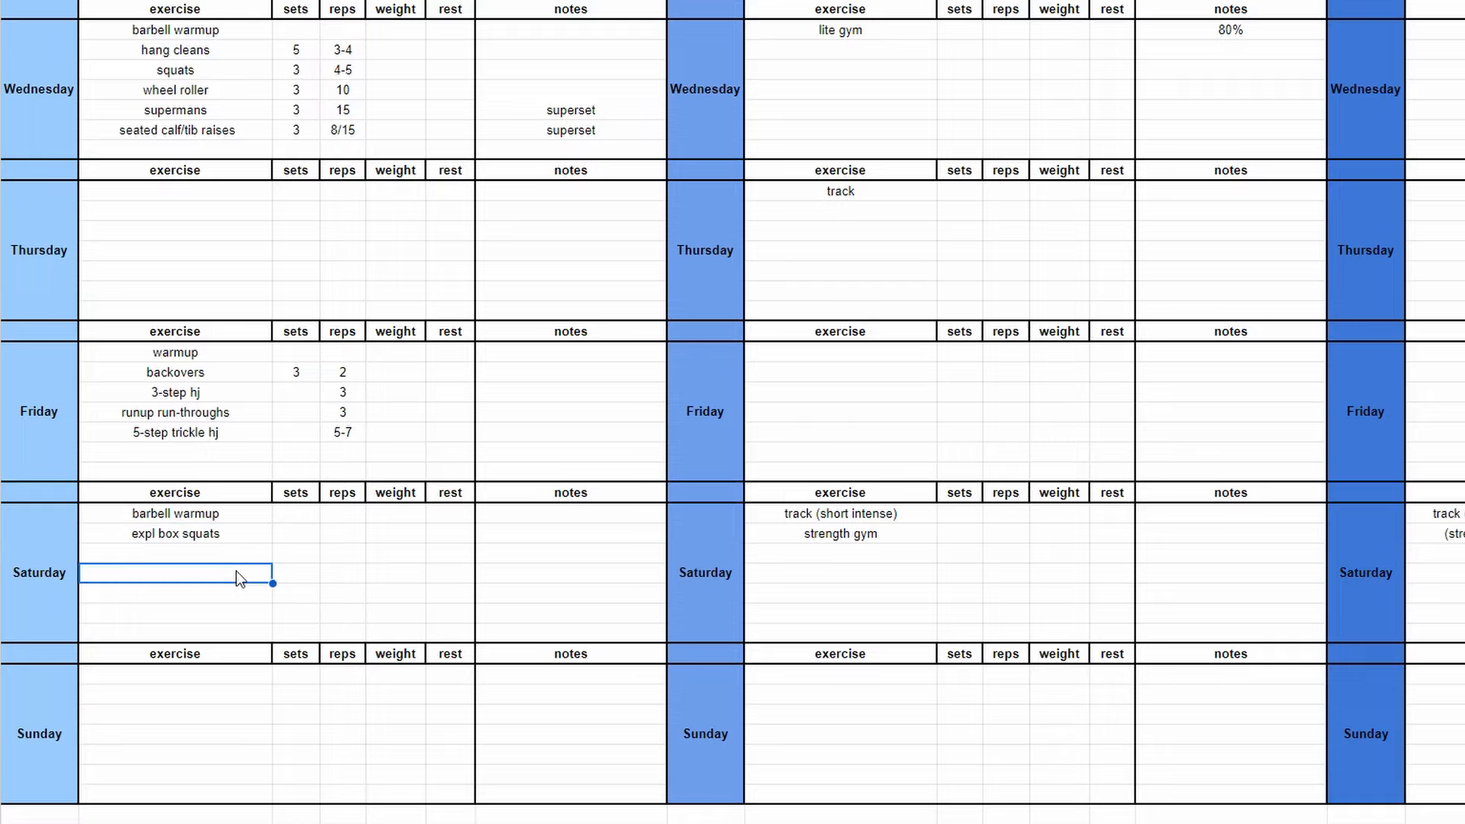
text(romanian deadlifts)
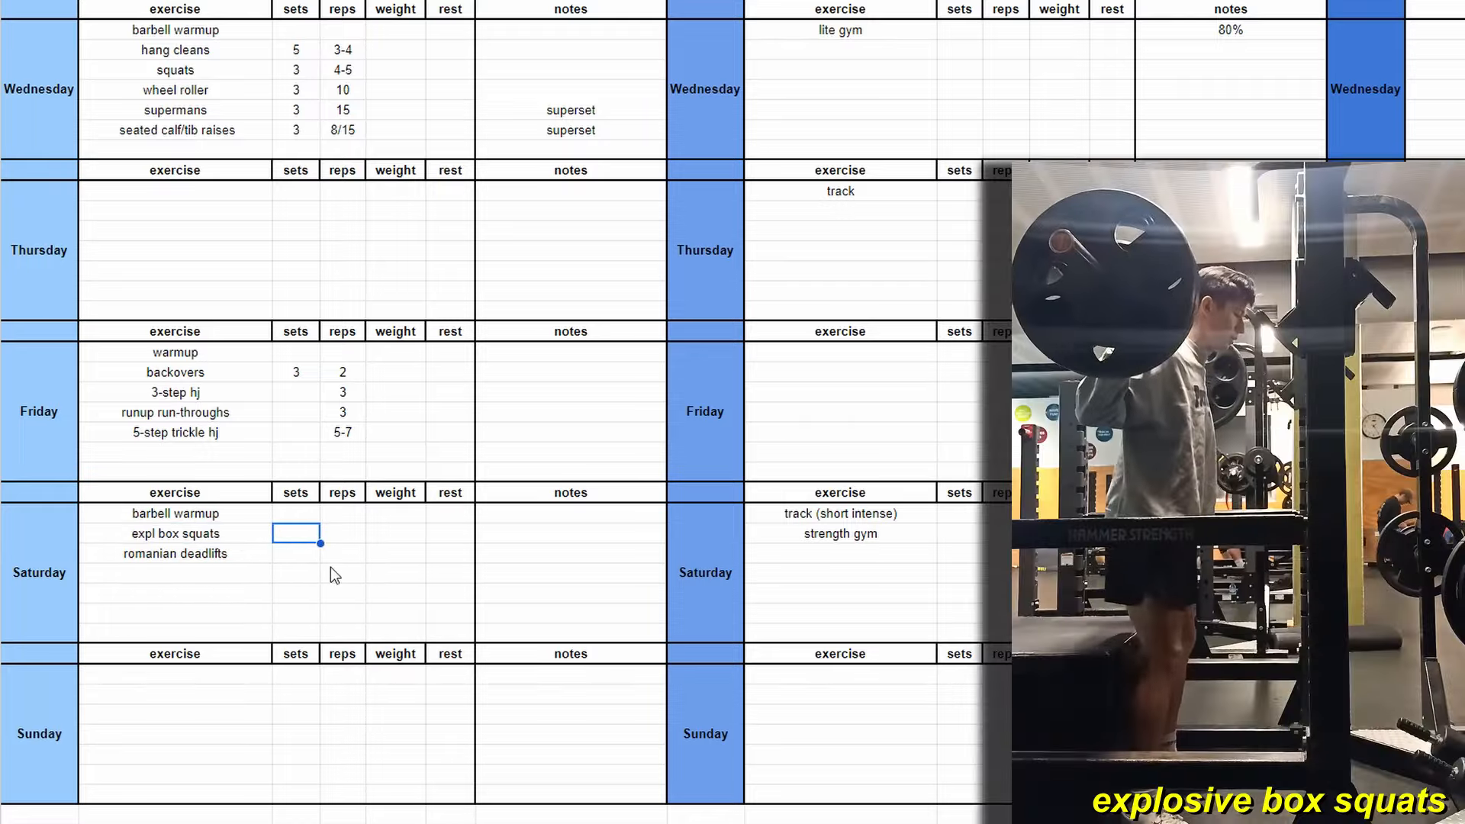
text(3)
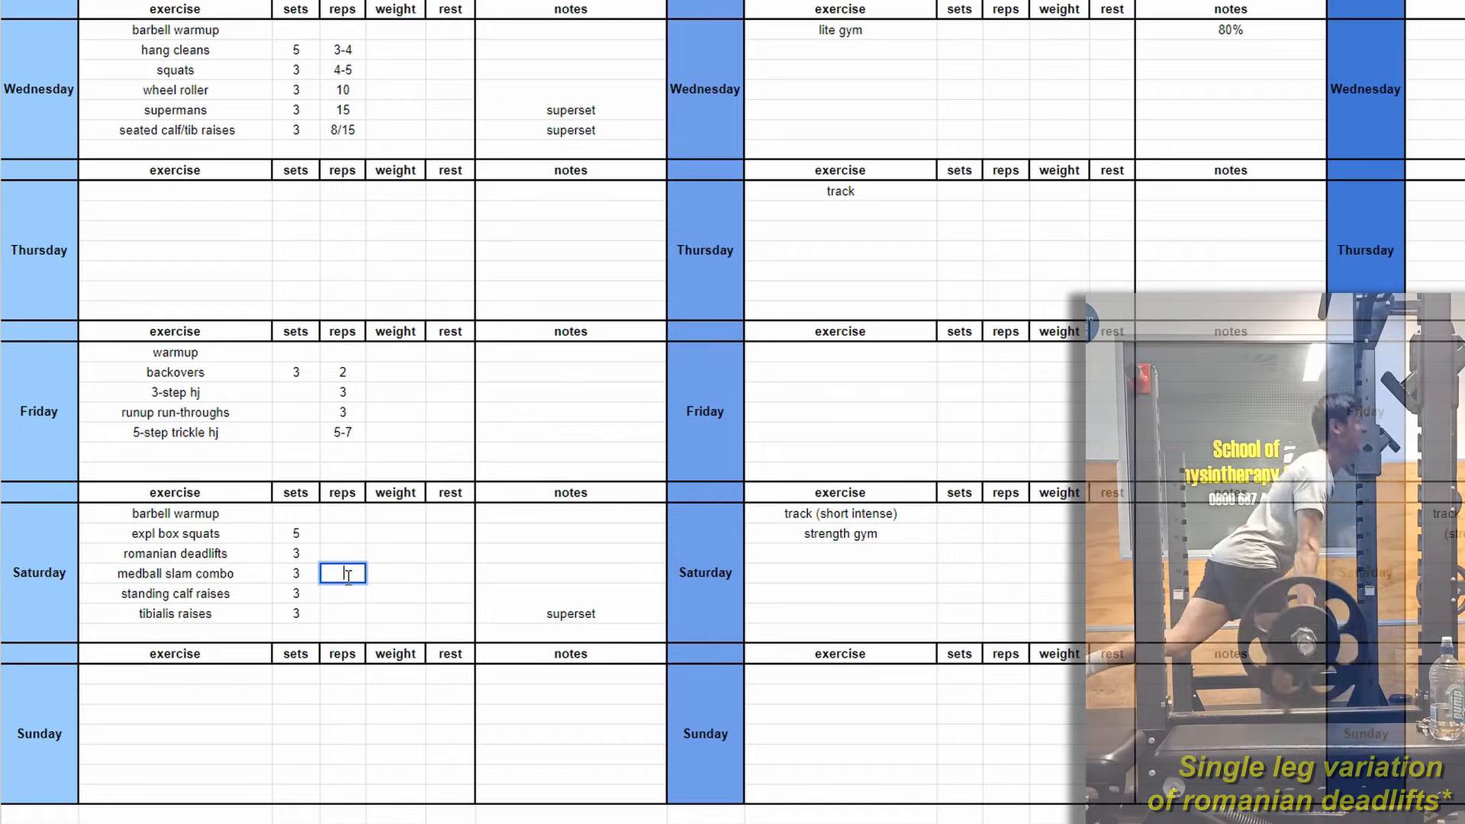
text(24)
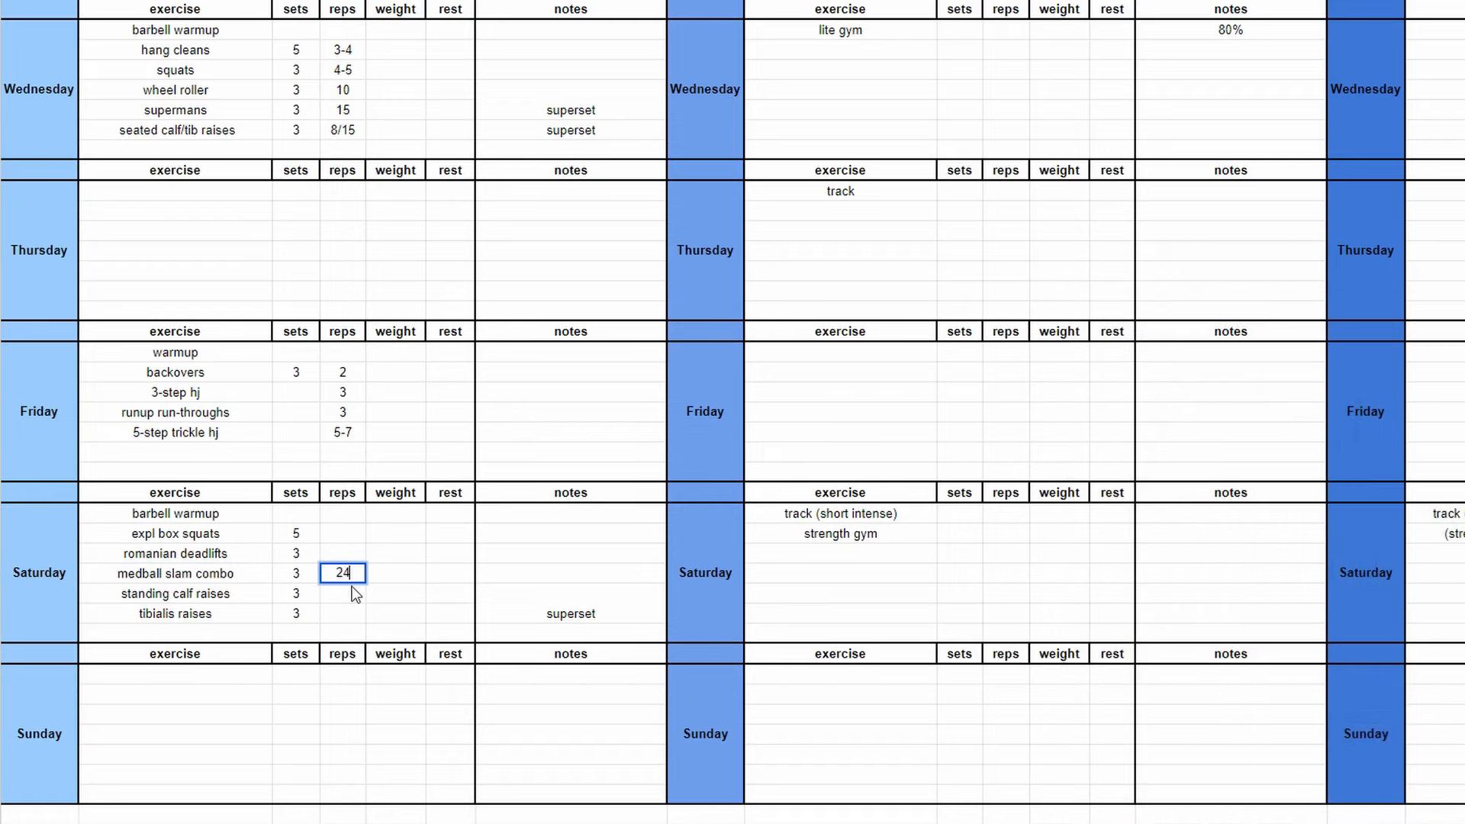
scroll(up, 3)
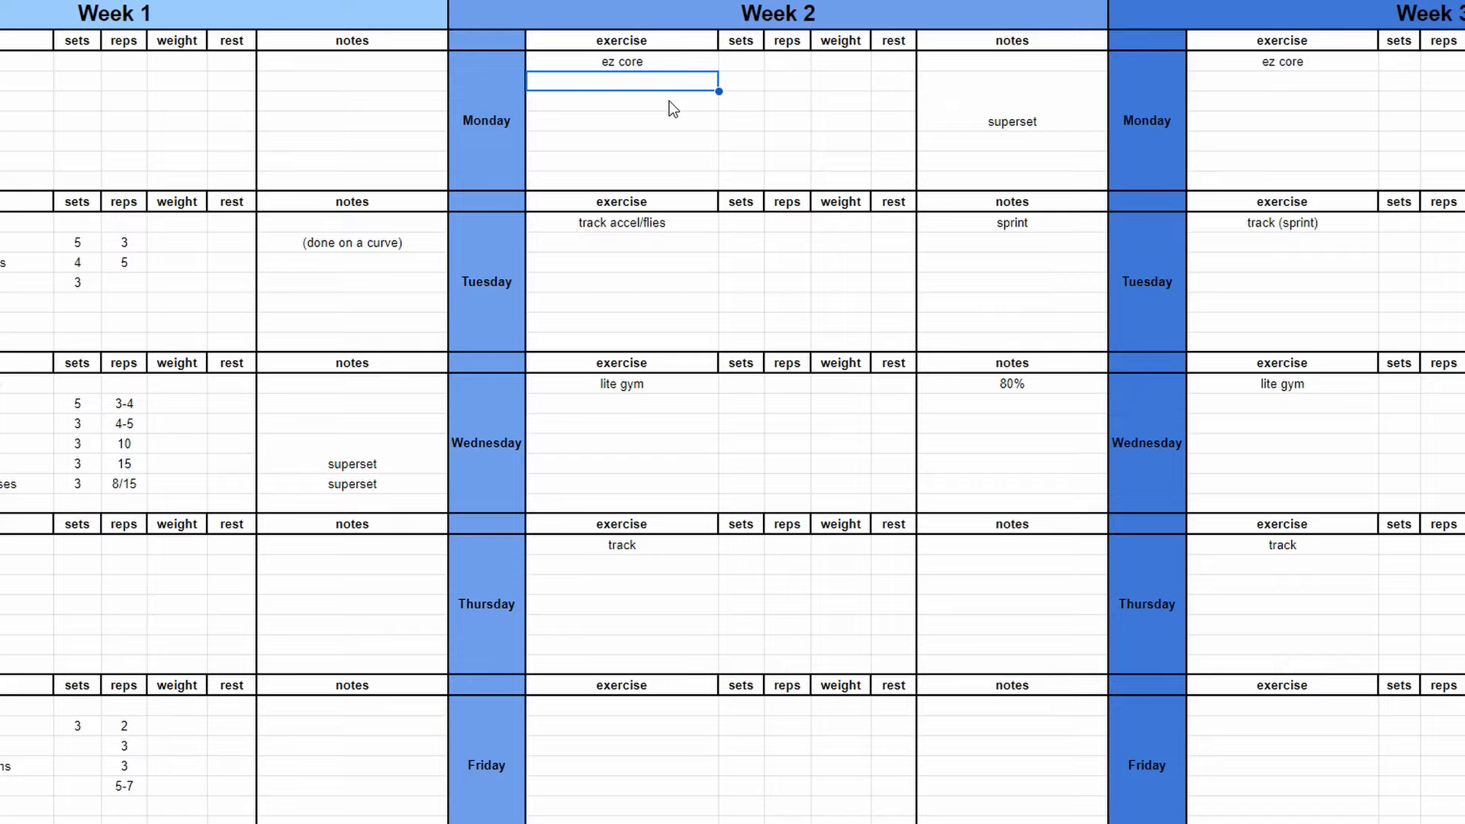
Add crunches w/ plate and back extensions under ez core, with the superset note beside them.
text(crunches w/ plate)
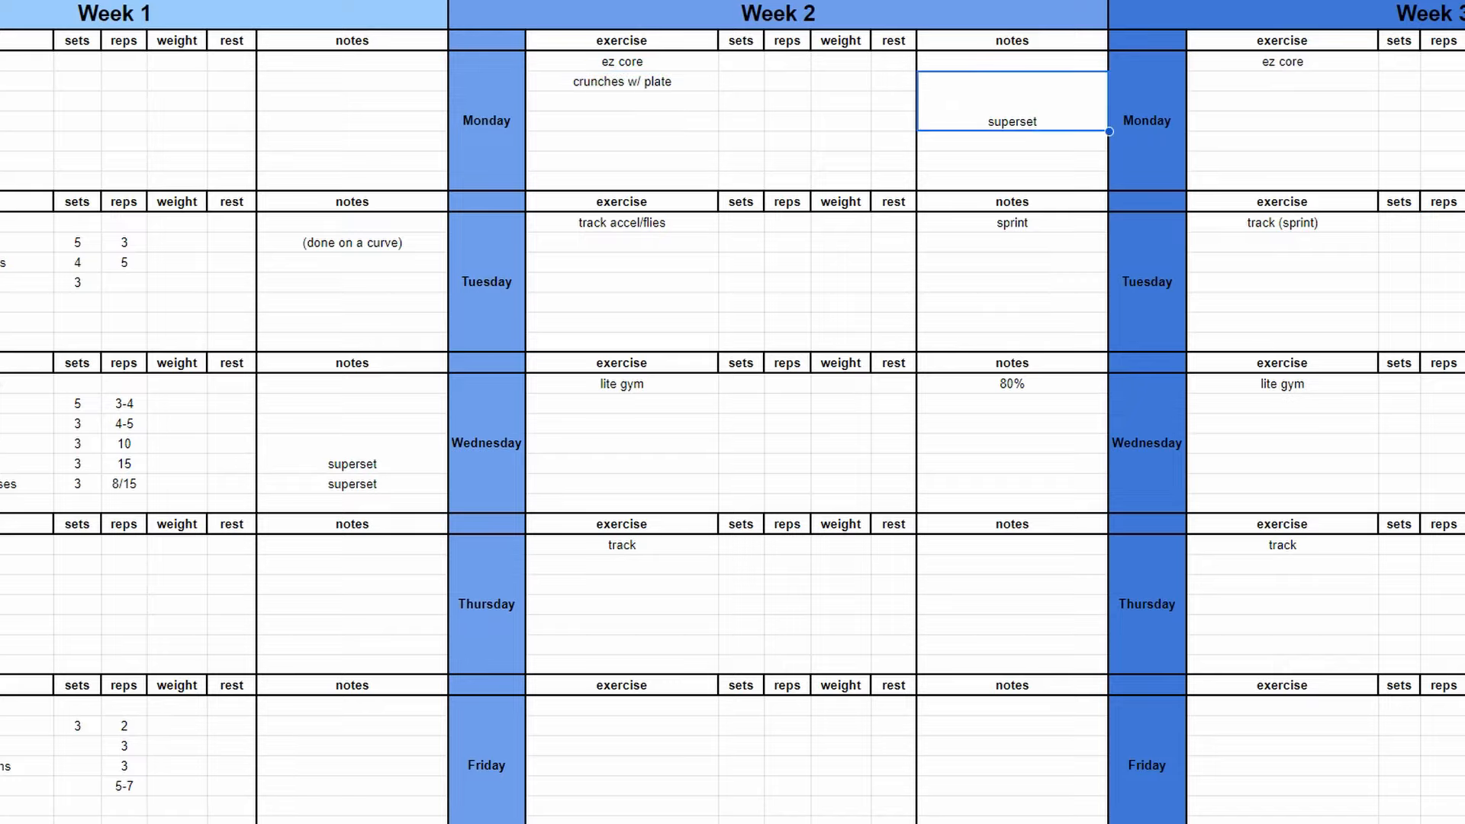
click(619, 100)
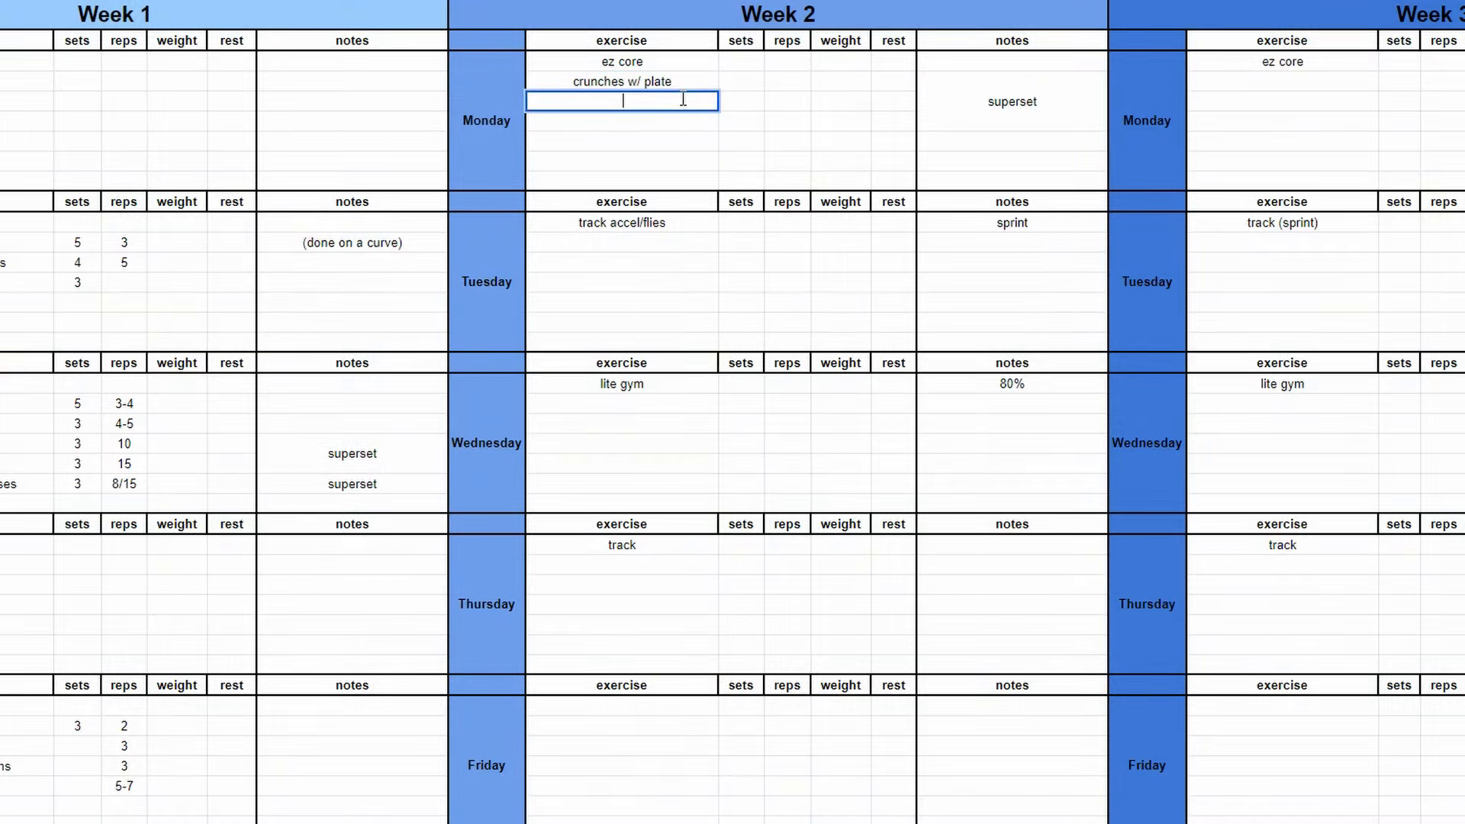
text(back extensions)
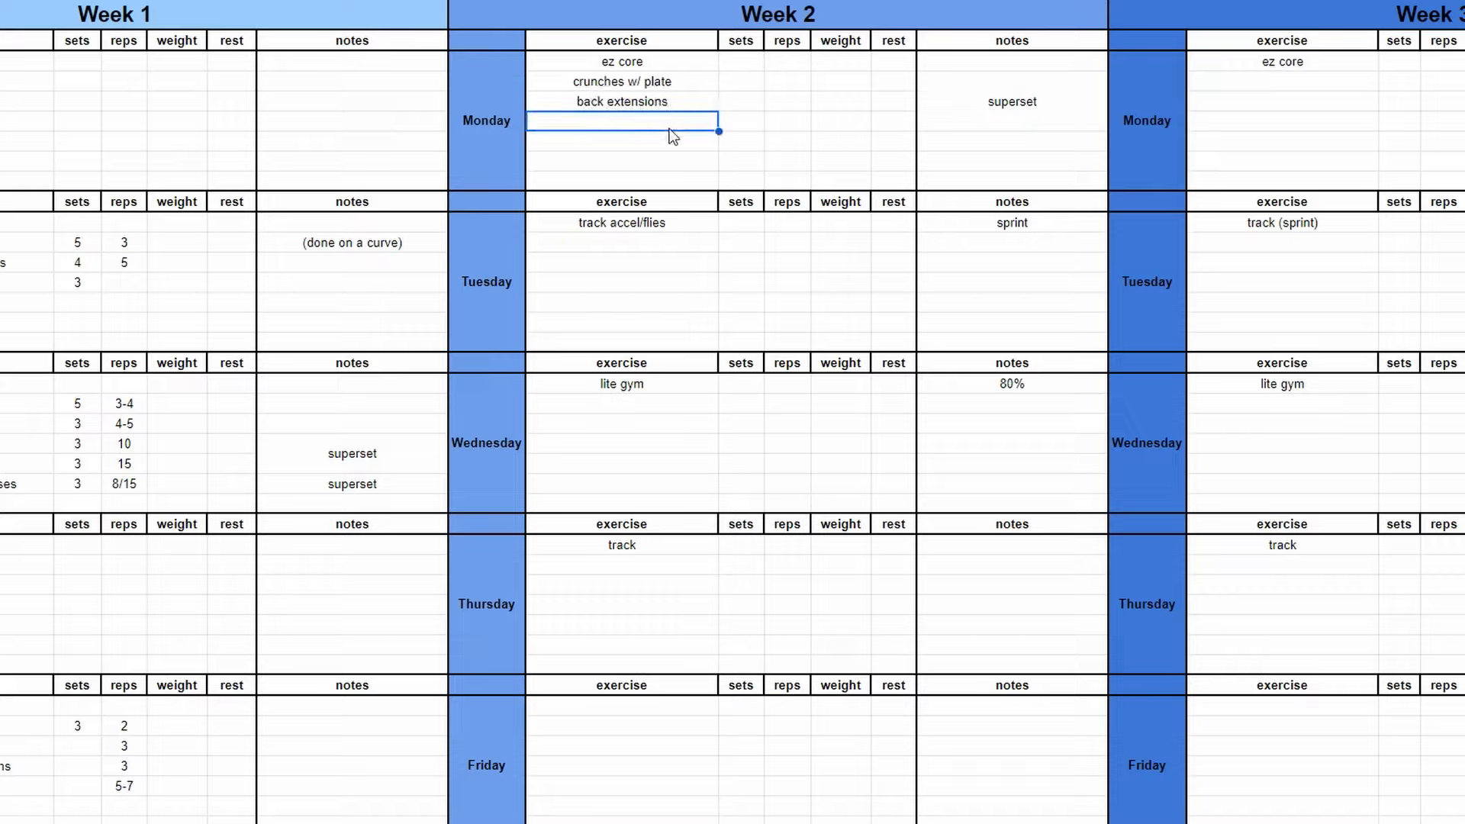
text(delt raises)
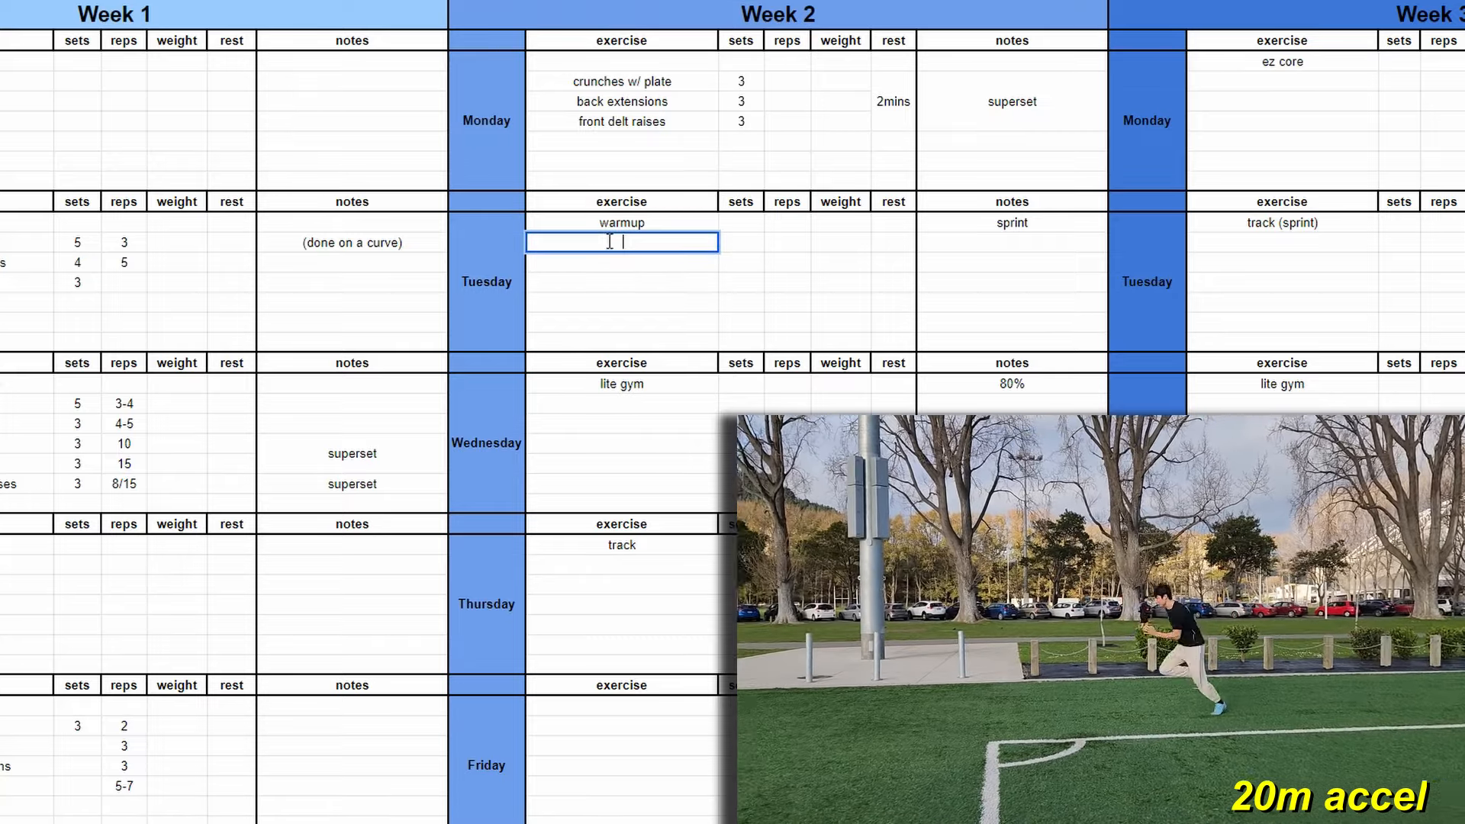
List reaction practice, 10m/20m accels, 30m sprints with reps 2, 2, 4 and rests 1min, 2min, 3-4min.
text(reaction practice)
click(622, 281)
text(30m sprints)
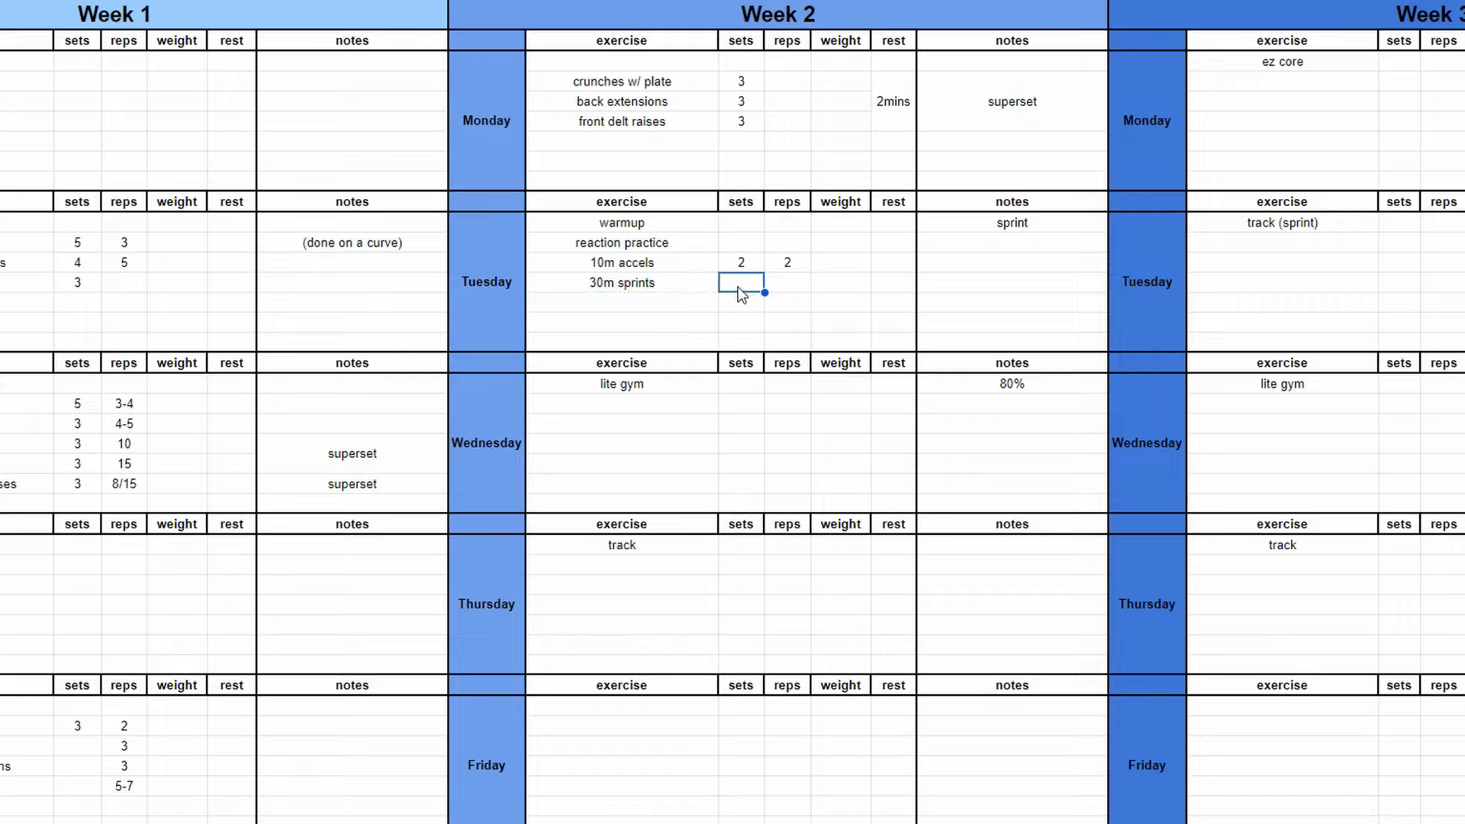
text(4min)
click(893, 262)
text(1min)
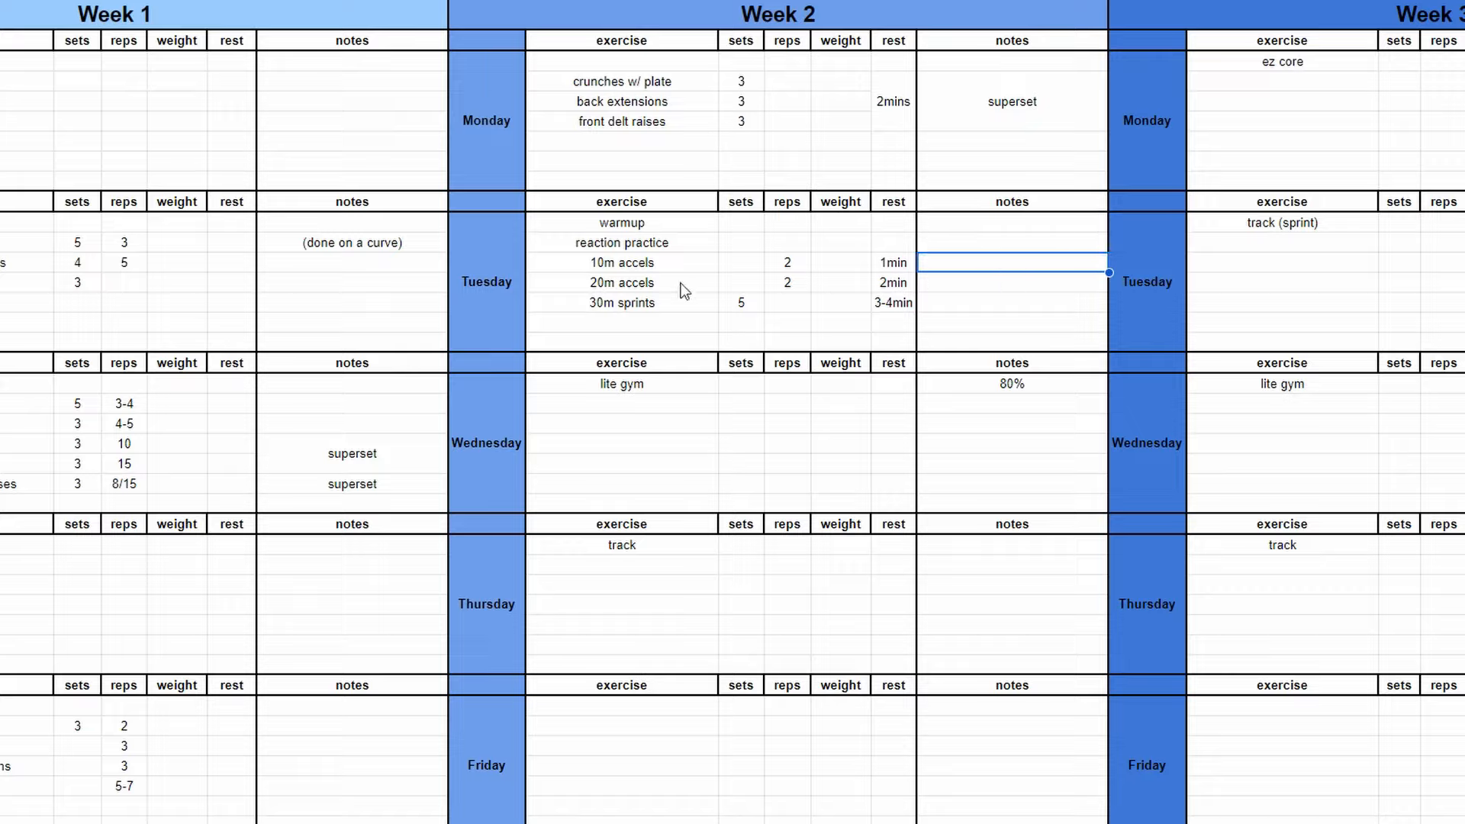
click(620, 263)
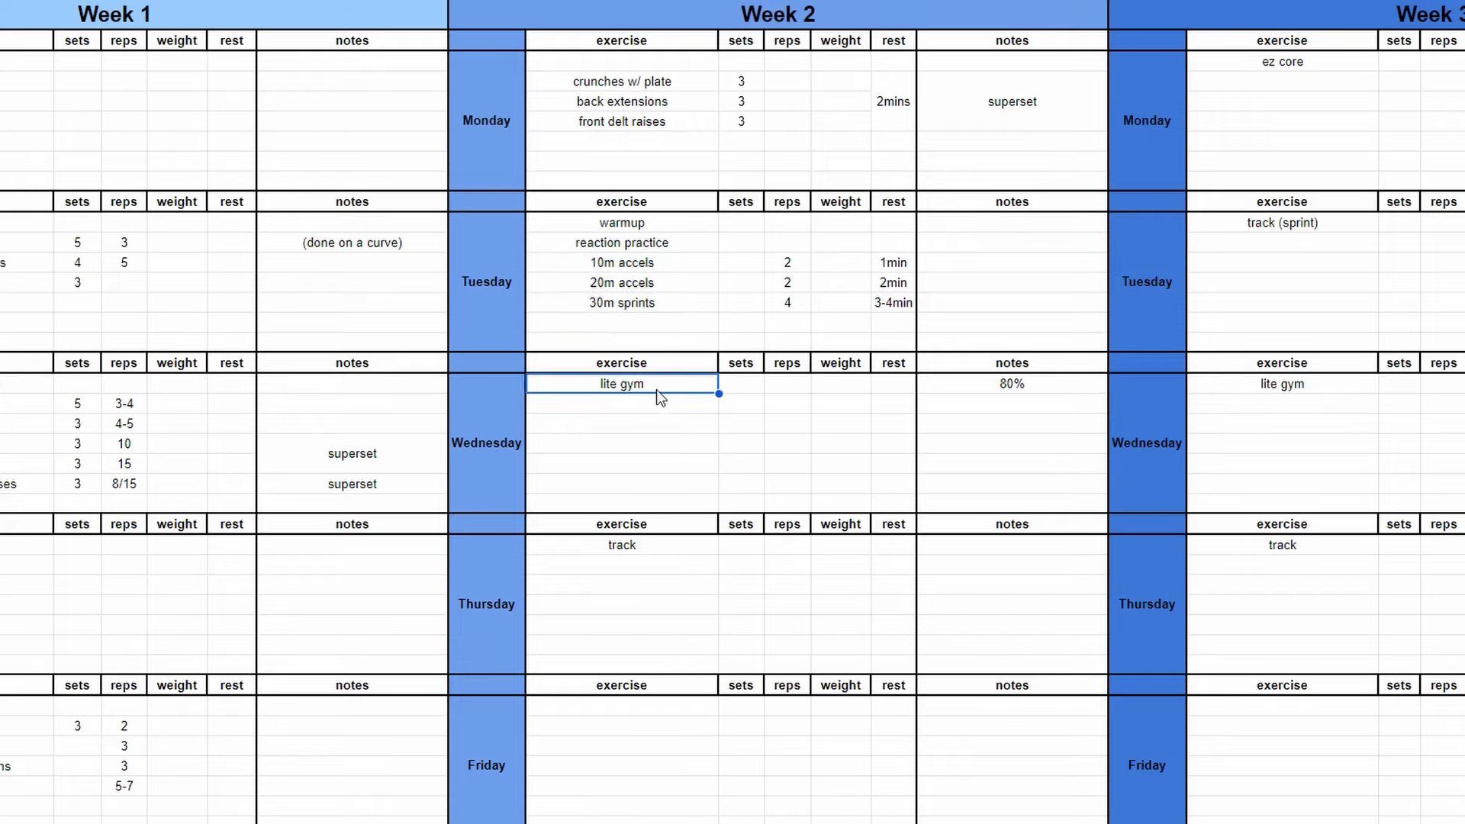
Enter barbell warmup, power cleans from blocks, squat, back extensions, calf/tib raises with sets, reps, 80% MAX.
text(barbell warmup)
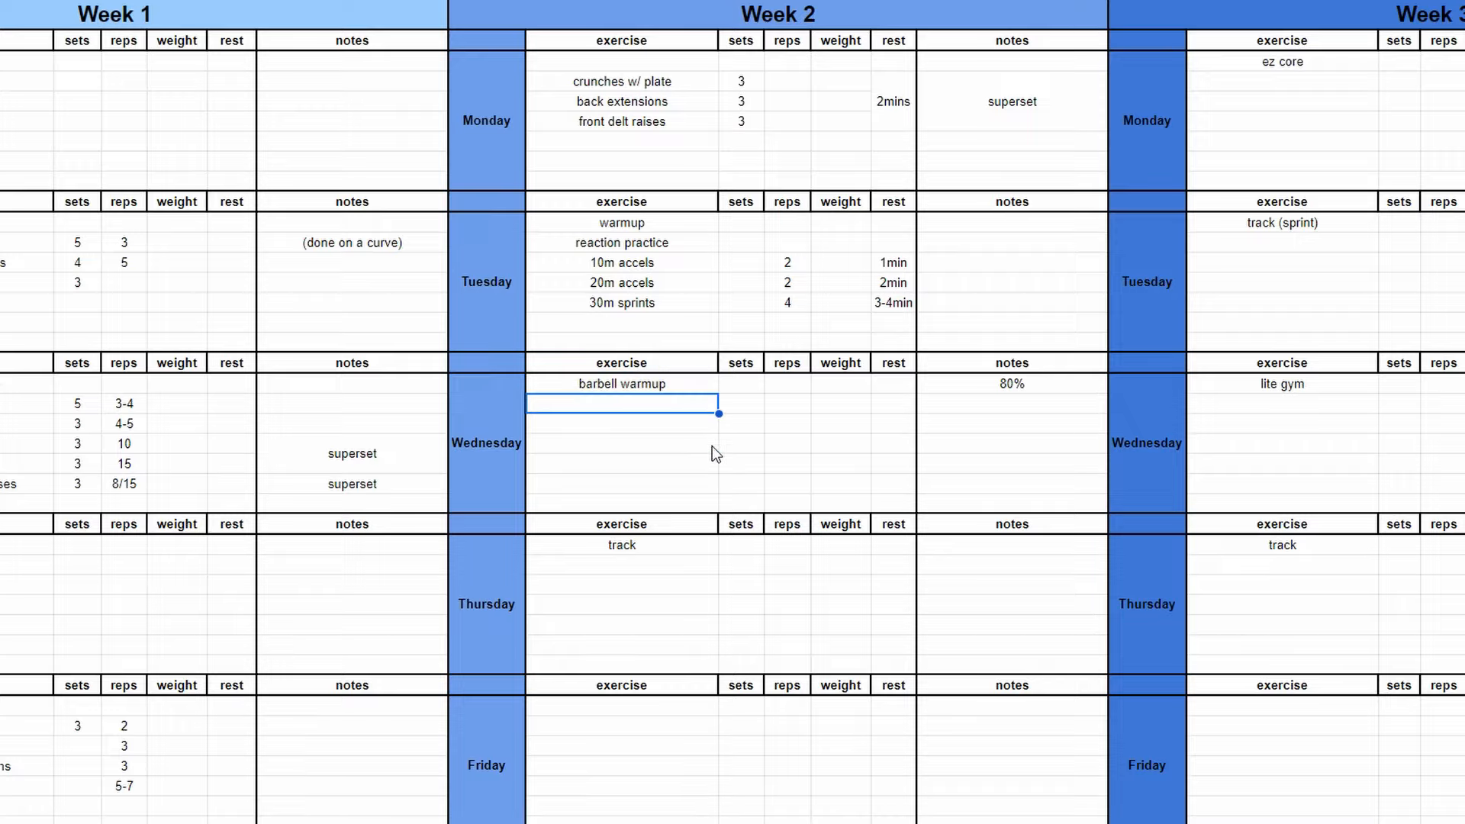
text(power cleans from blocks)
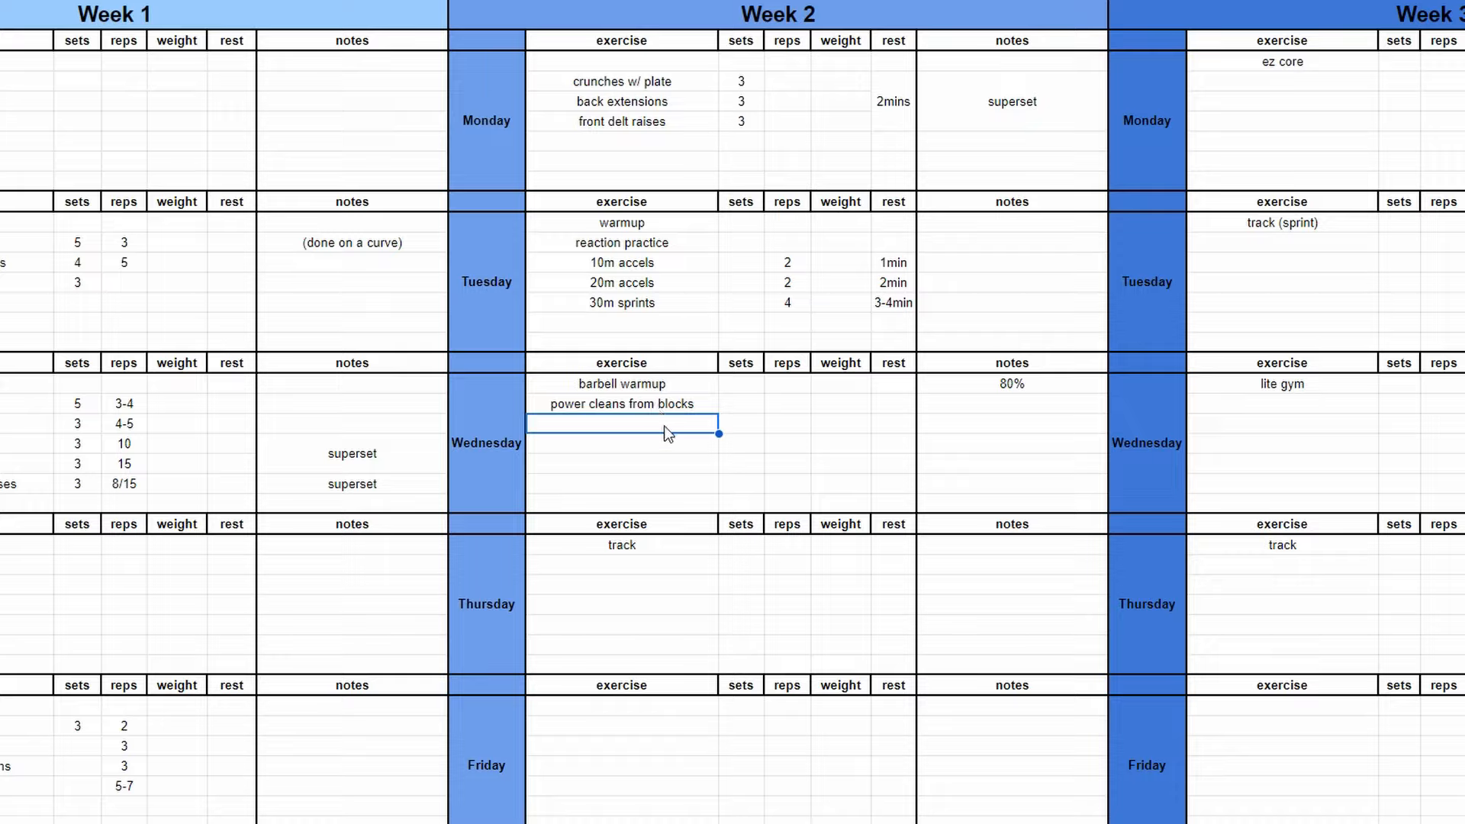
click(740, 403)
text(5)
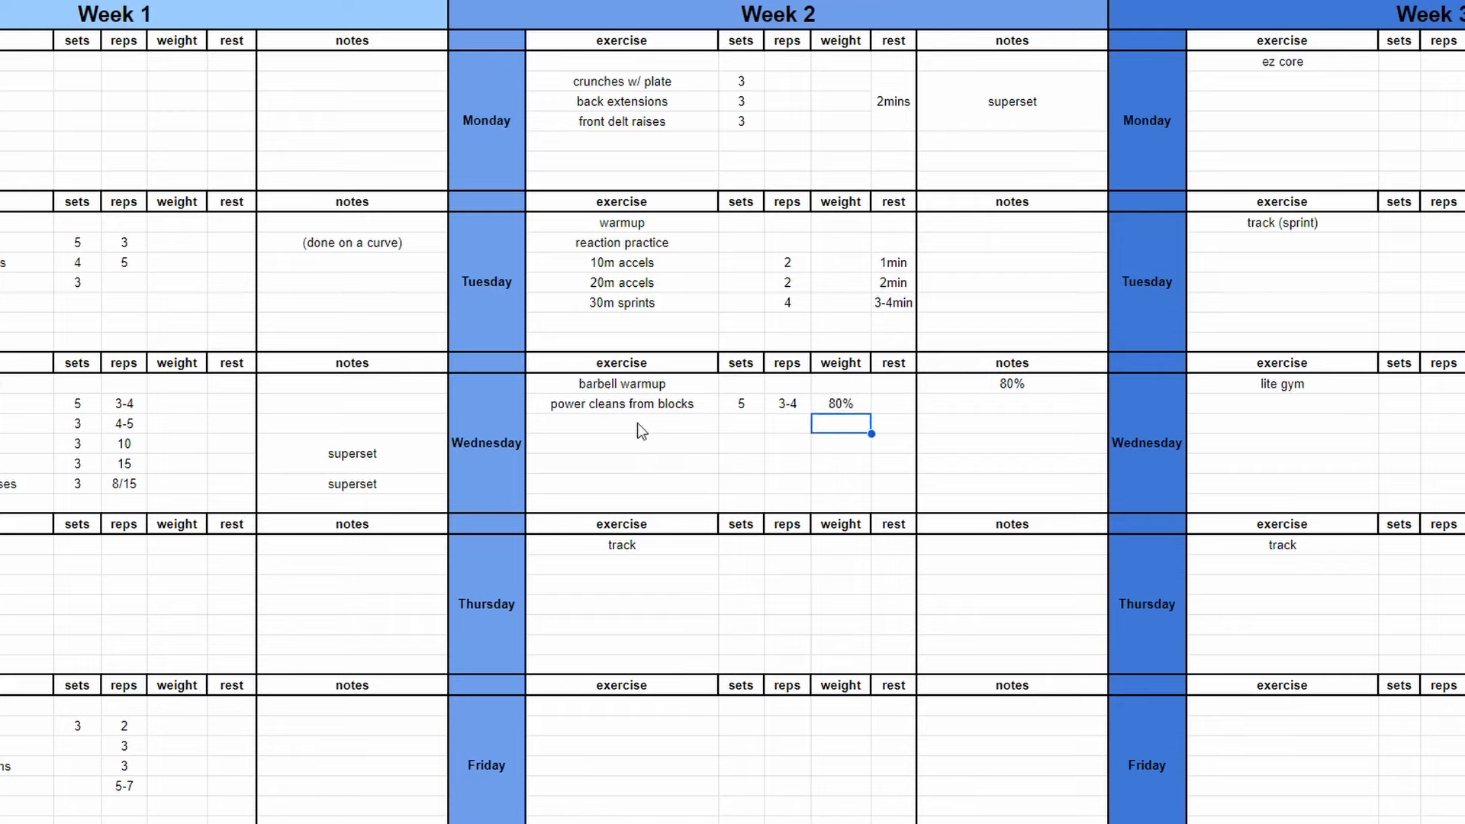
text(back extensions)
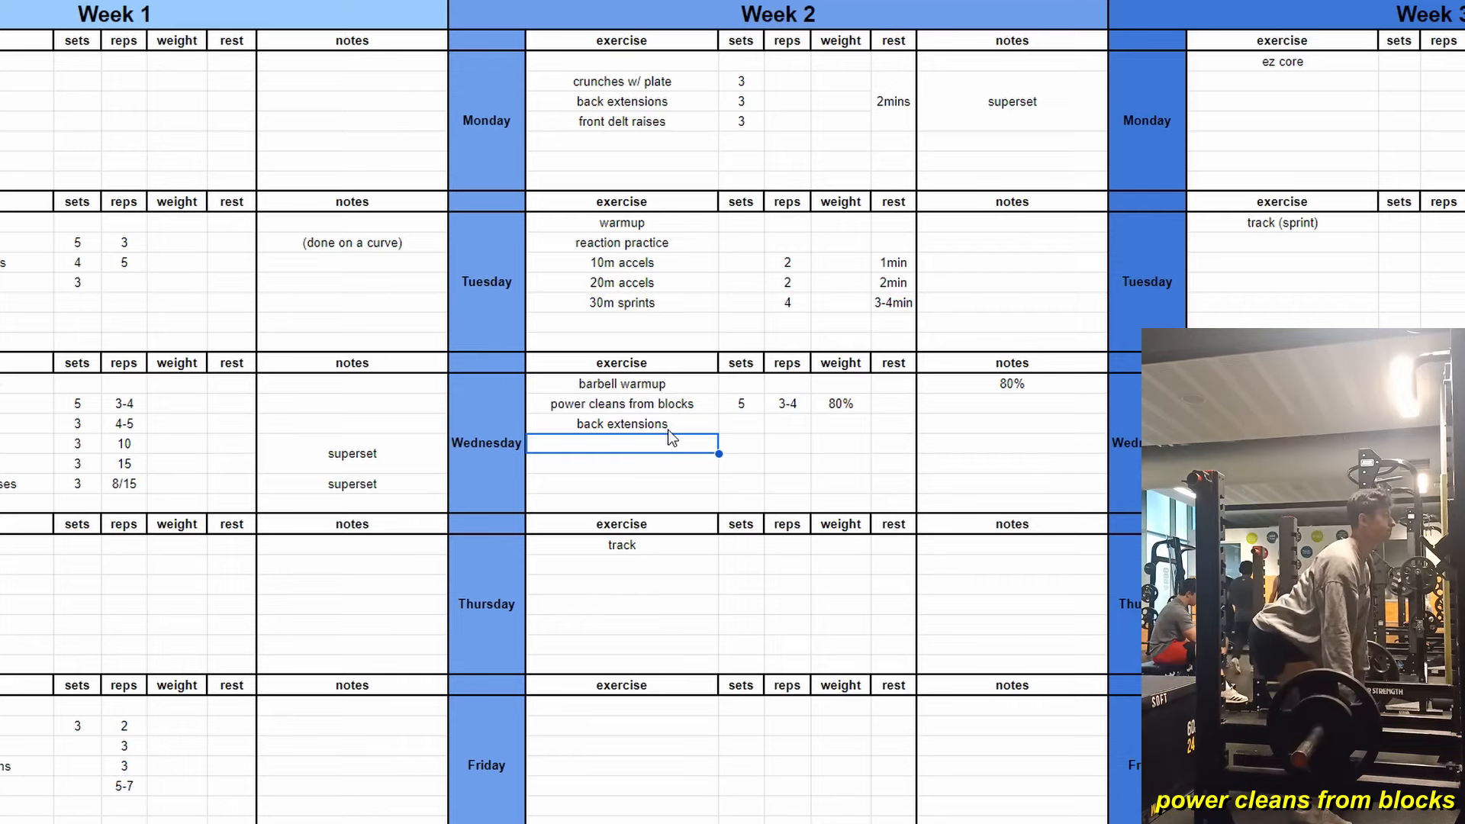
text(squat)
click(622, 464)
text(seated calf/tib raises)
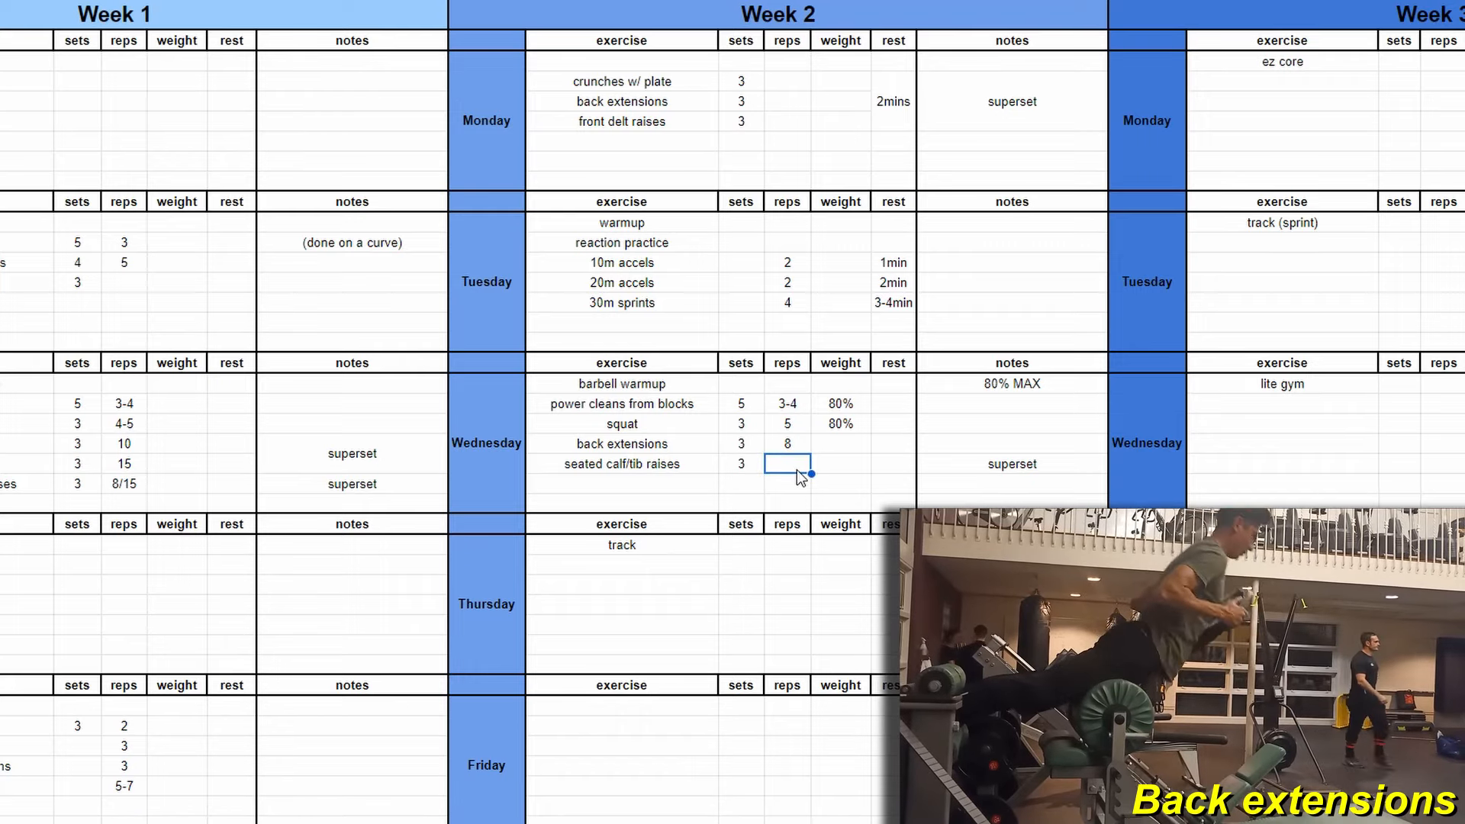
scroll(down, 3)
text(8/15)
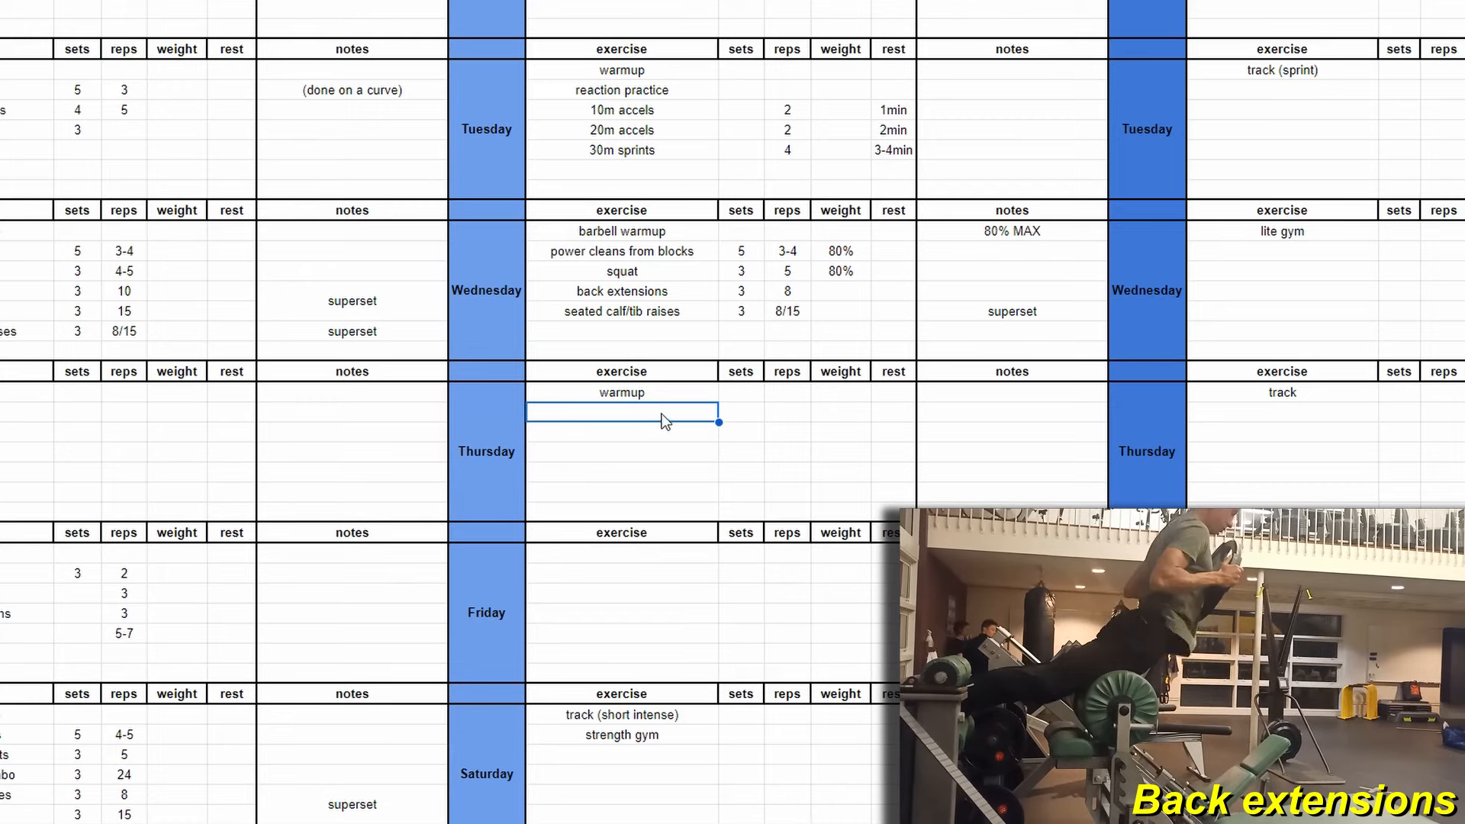
Enter box plyo and low hurdle hops for Week 2 Thursday and add a =SUM(L28:L30) total.
text(box py)
click(622, 432)
text(box plyo 2)
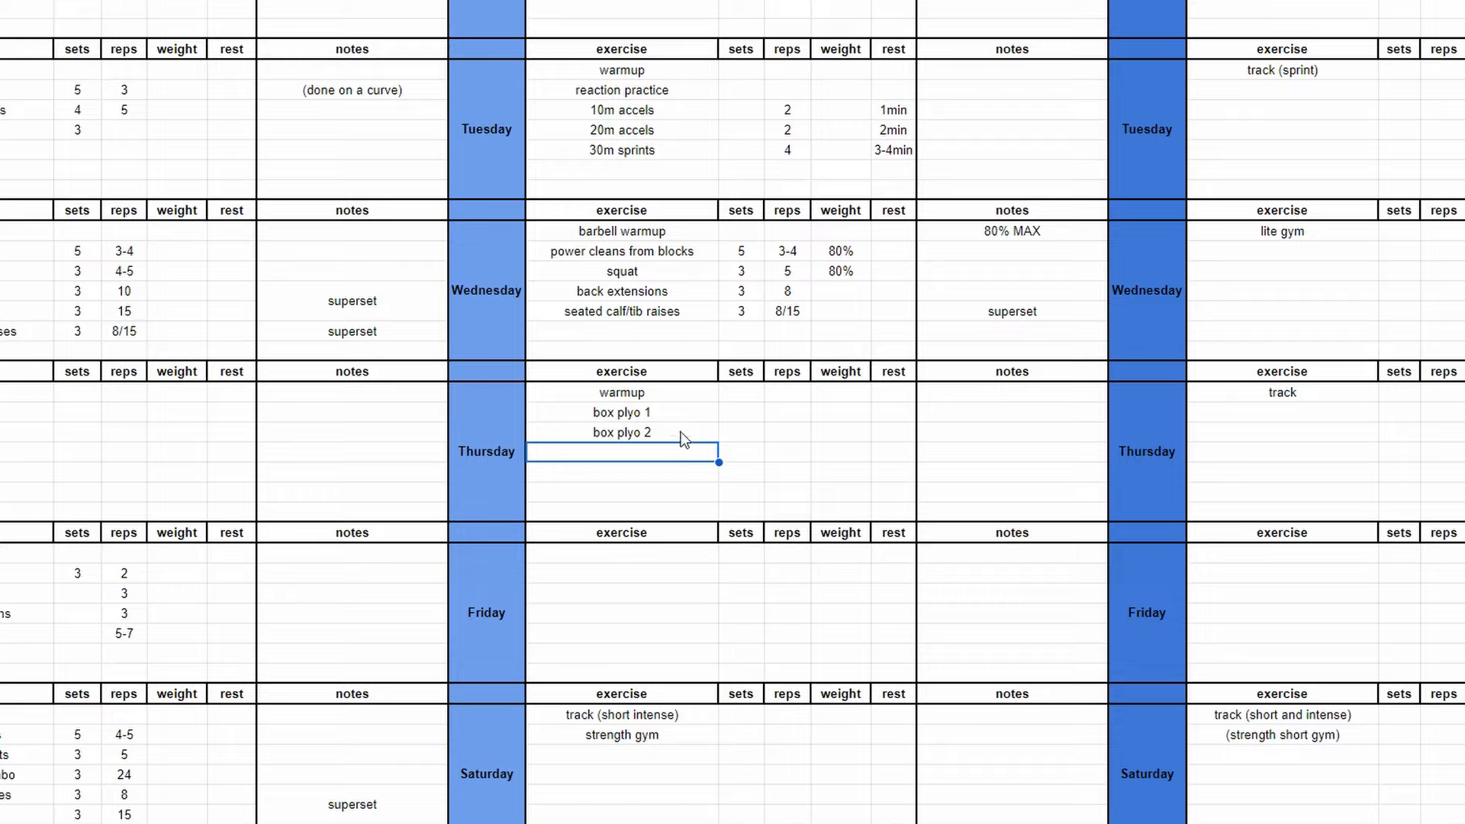
text(low hurdle hop)
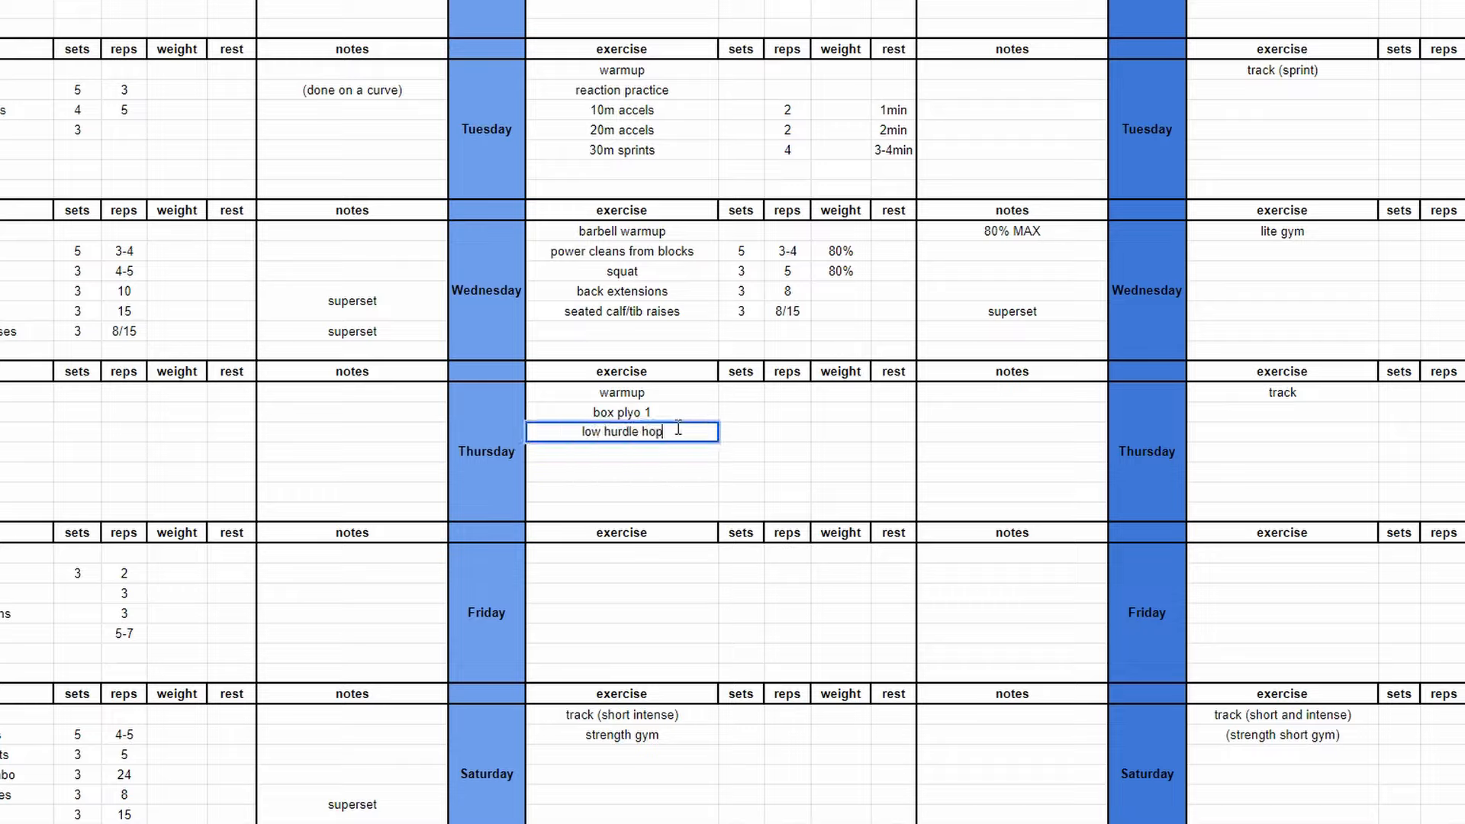
key(Return)
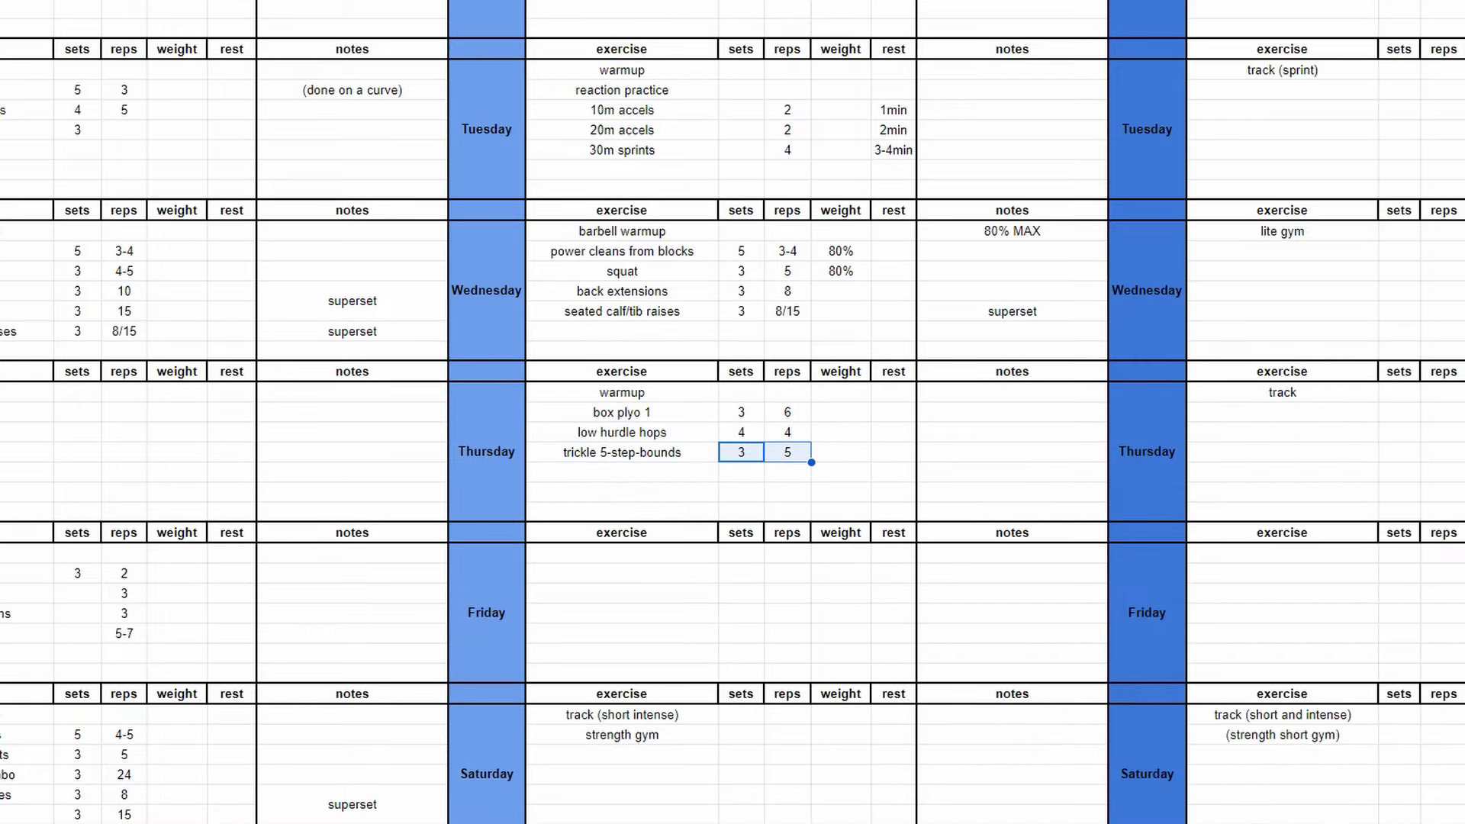
click(839, 412)
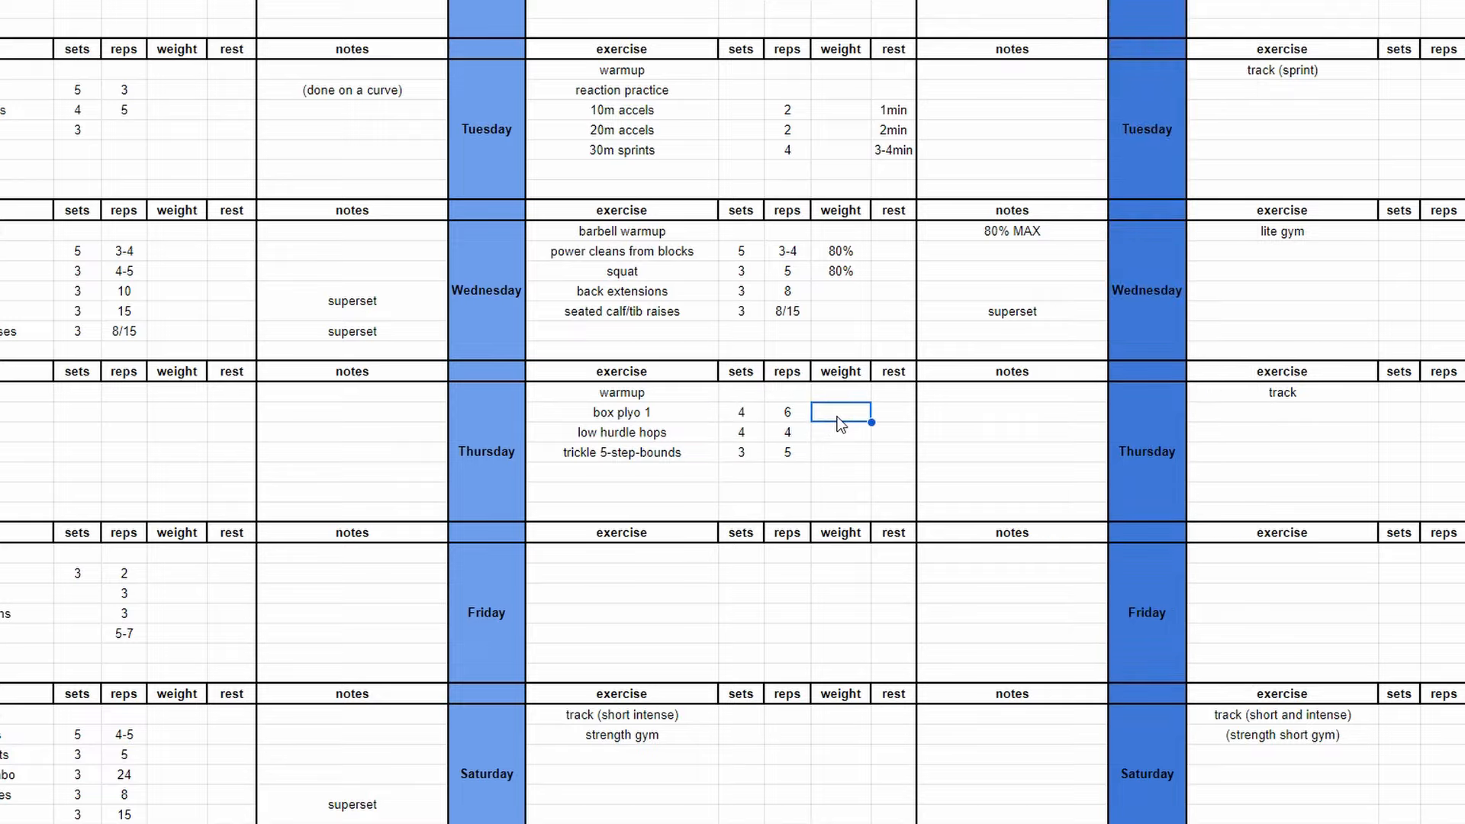
text(=SUM(L28:L30))
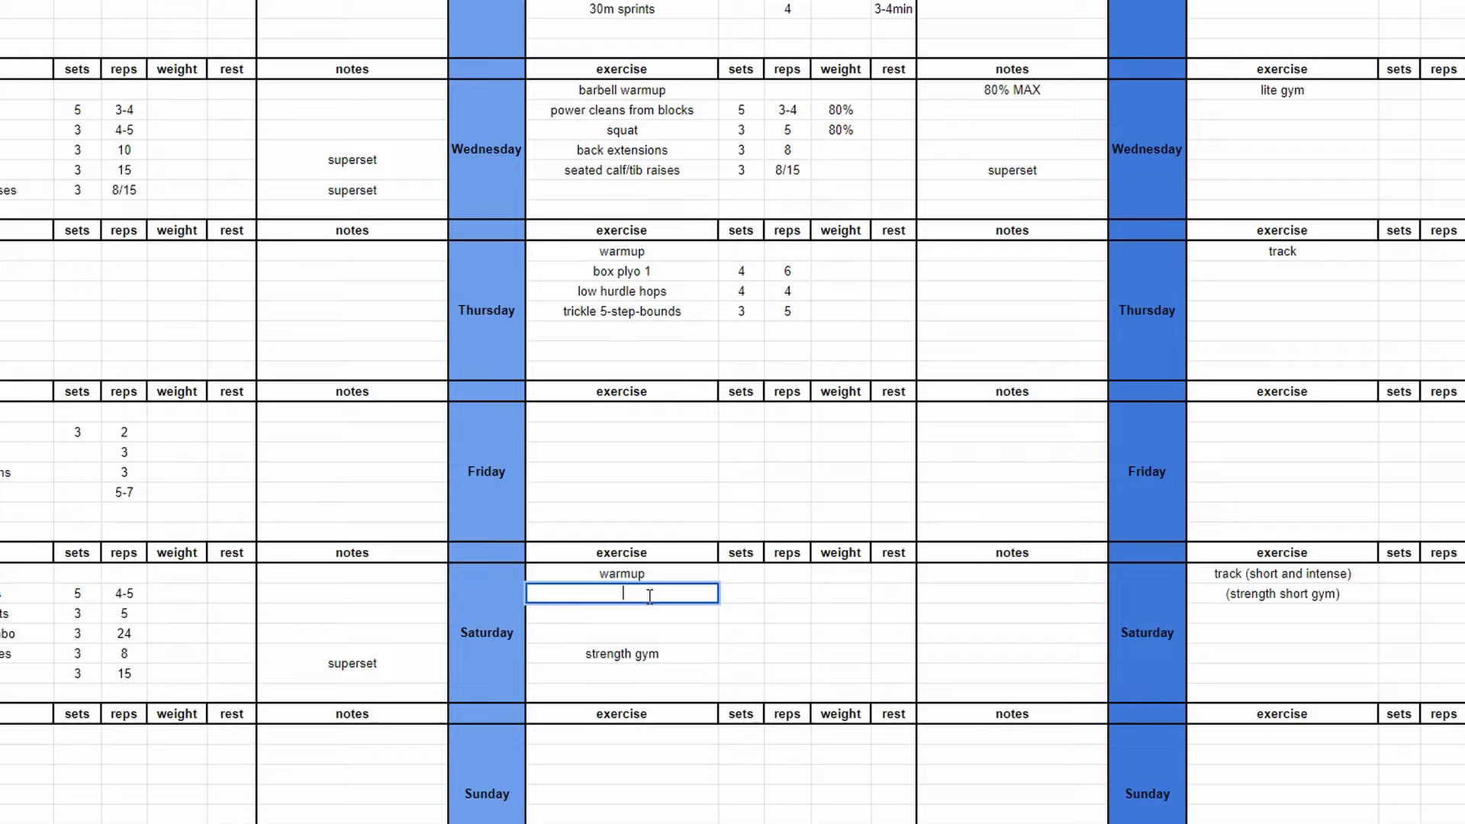
Enter Saturday's 2-3step backovers with 7-9 reps, then trap bar deadlift and calf/tib raises.
text(2-3step-backovers)
click(621, 615)
text(5 or 7-step high jumps)
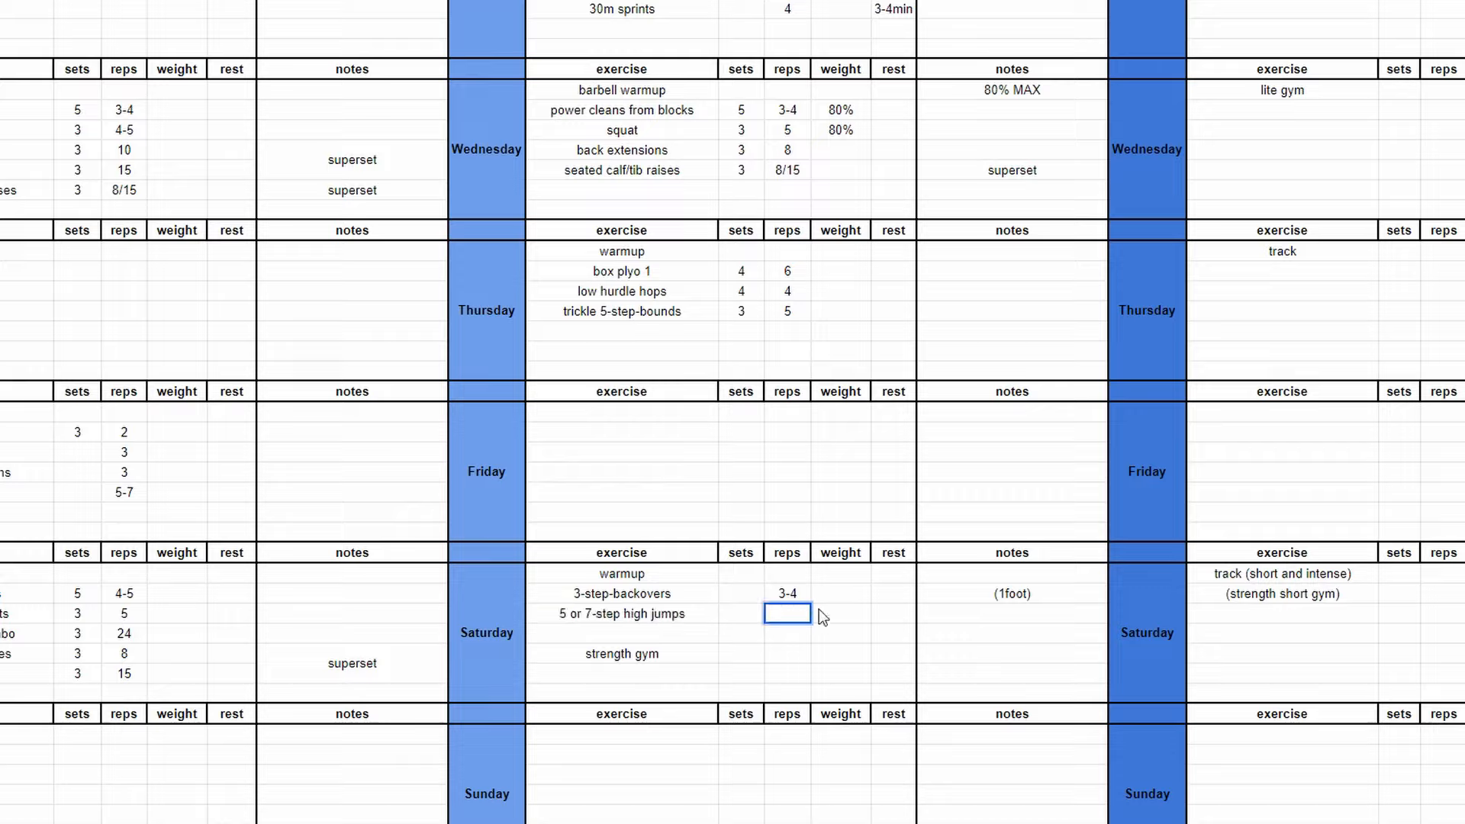
text(7-9)
click(1012, 573)
text(technical)
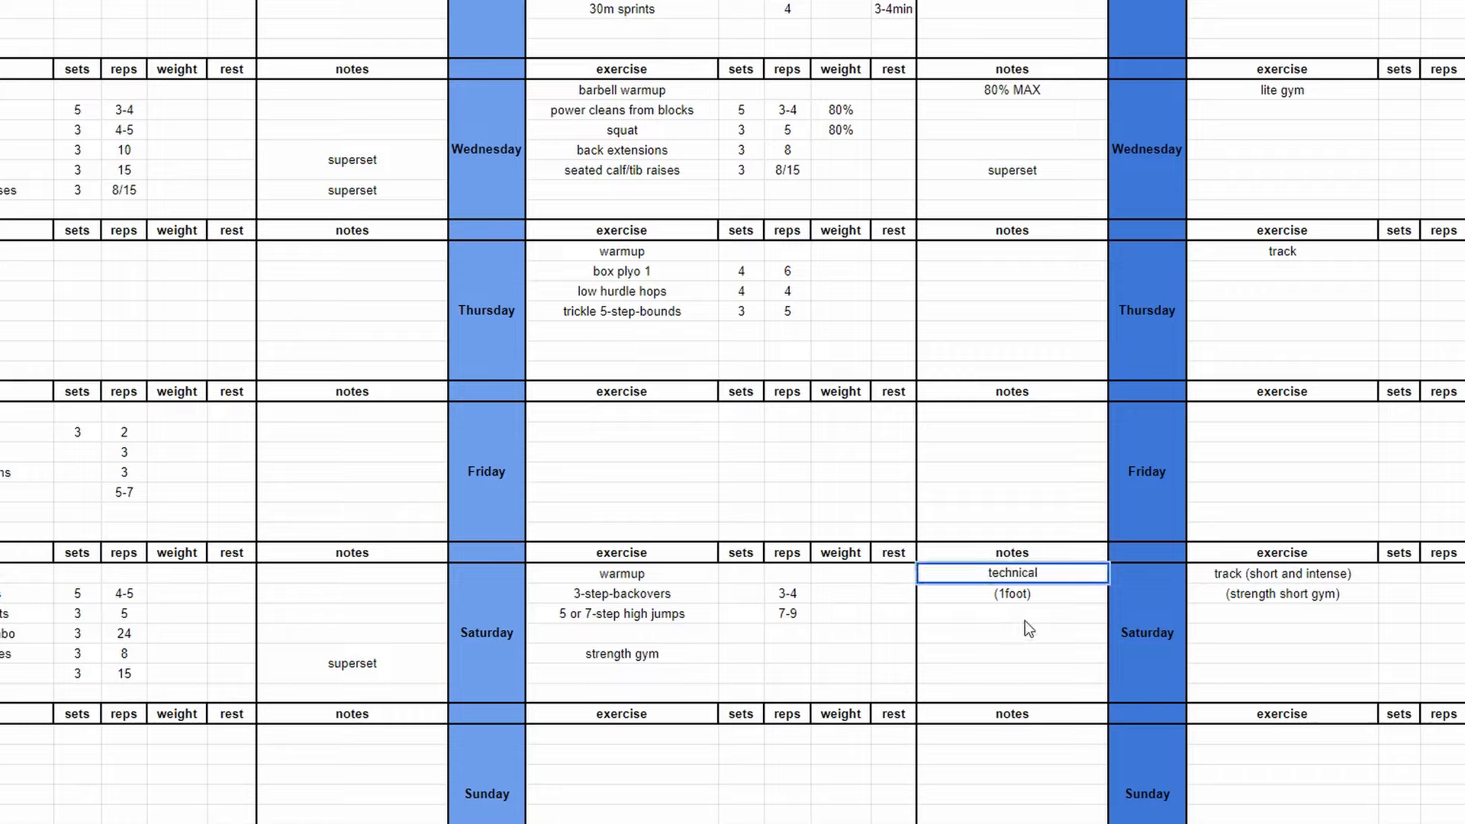
click(621, 653)
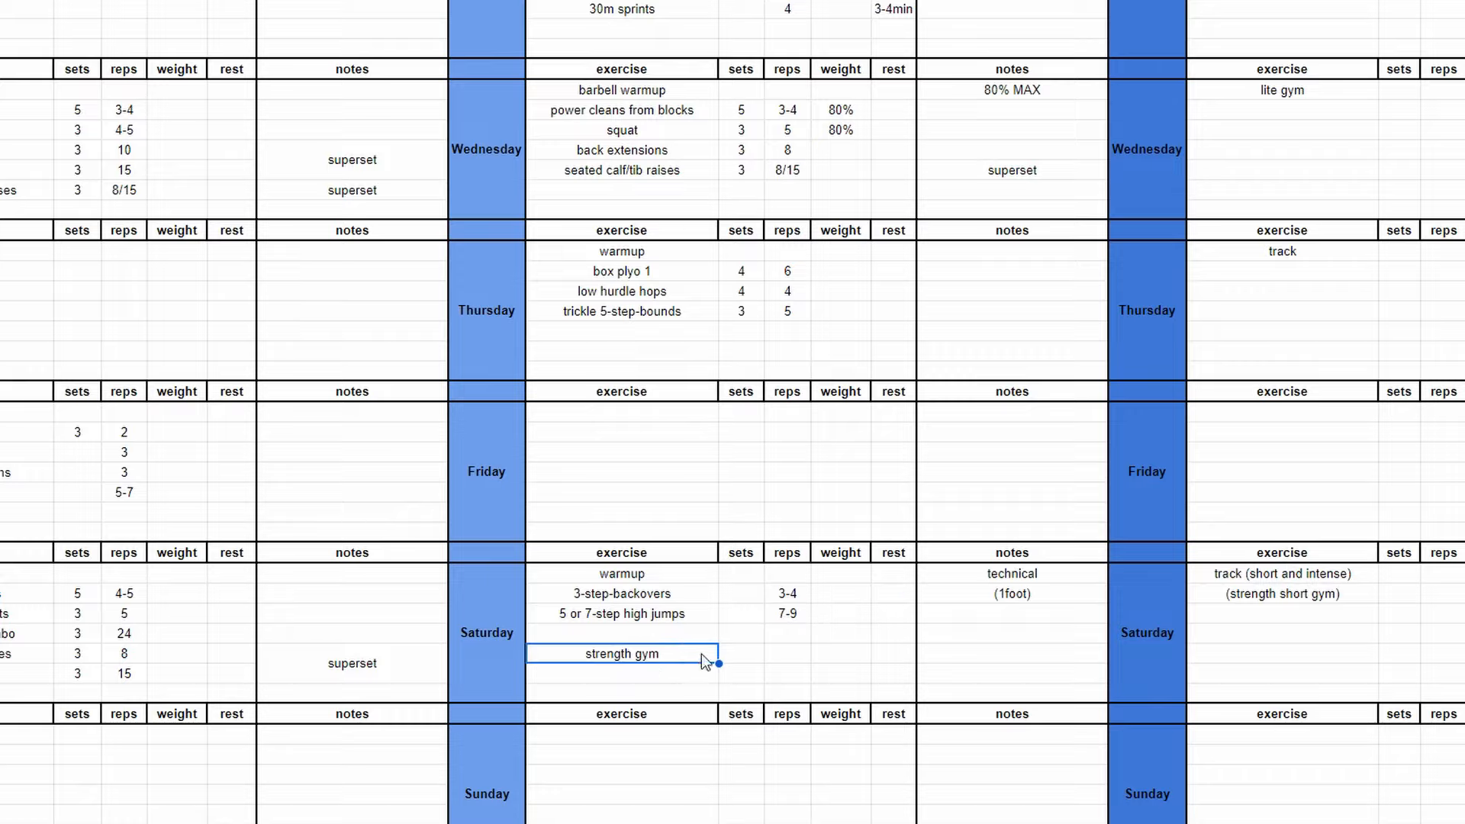
text(trap bar deadlift)
click(622, 693)
text(standing calf/tib r)
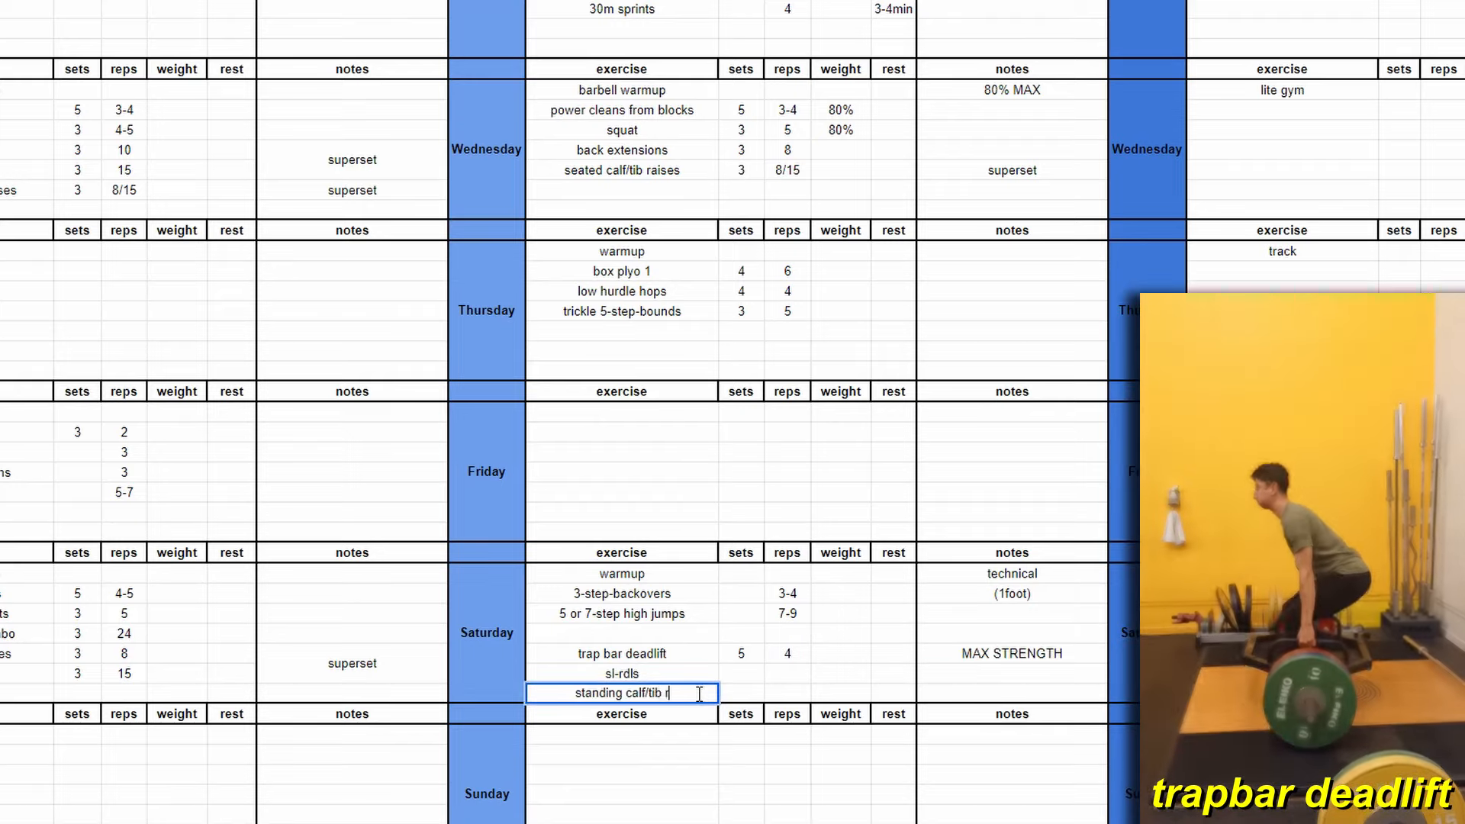
key(Return)
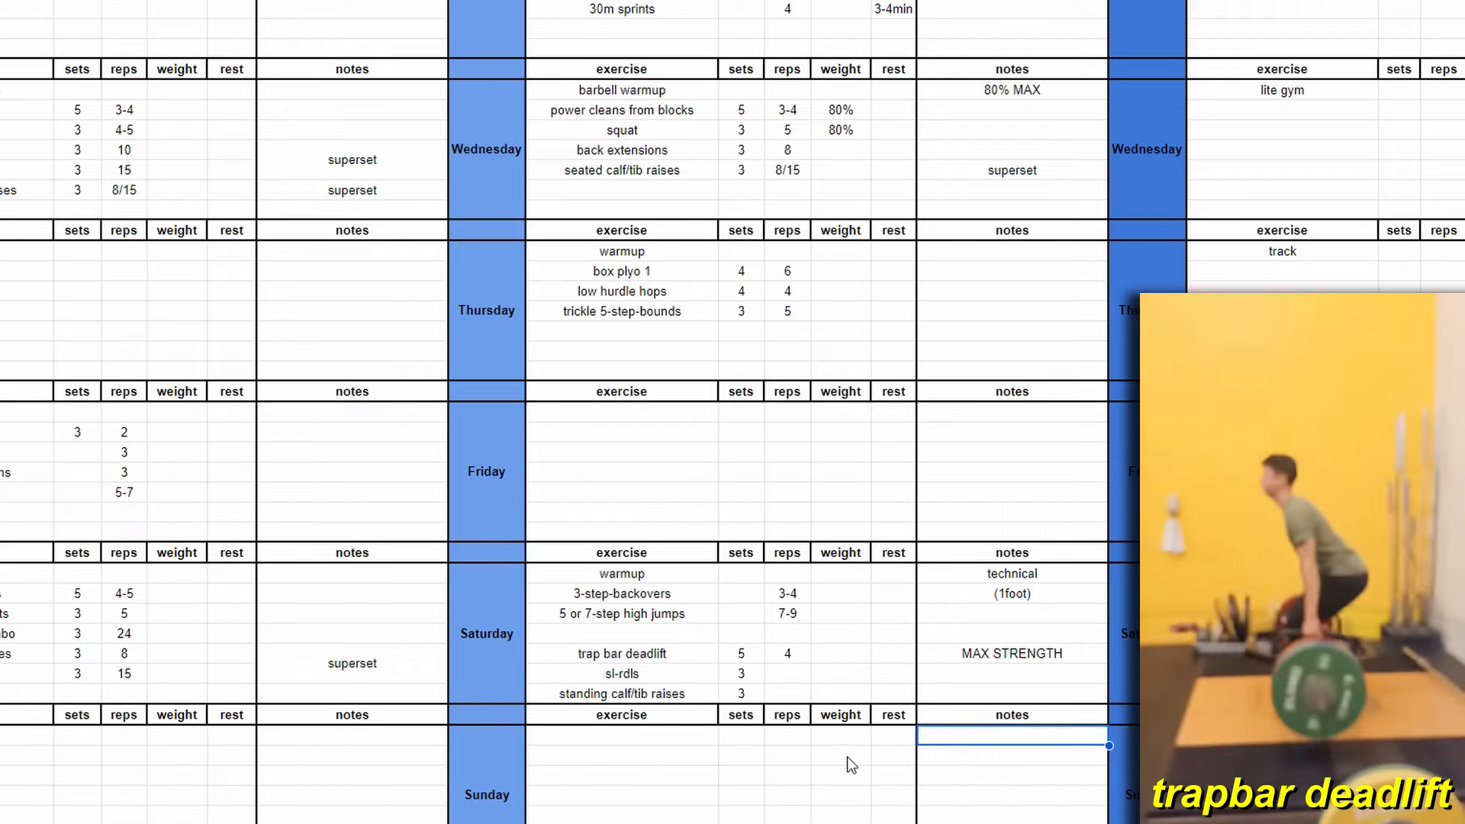
scroll(up, 3)
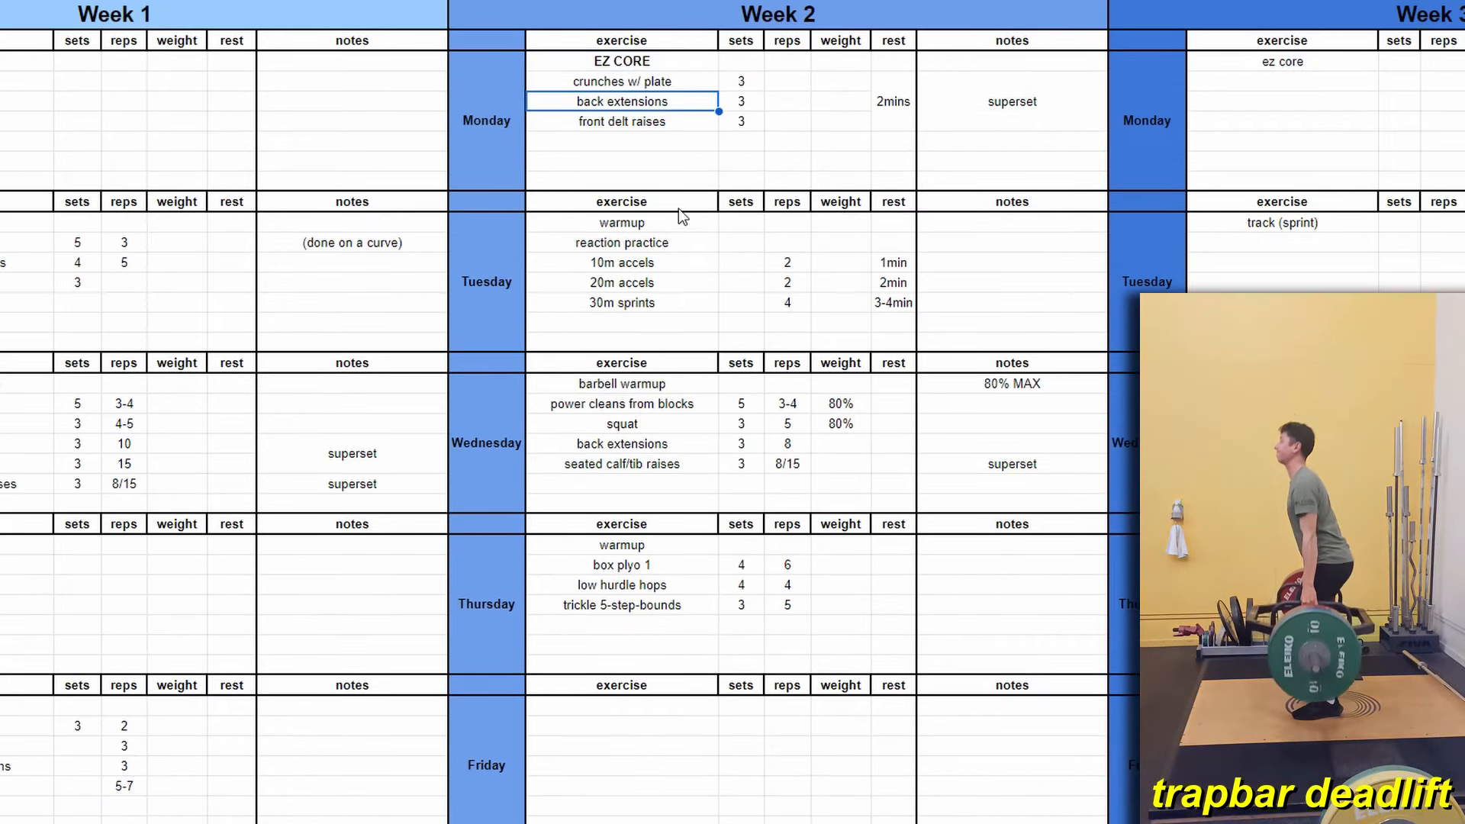
scroll(down, 3)
text((LITE GYM))
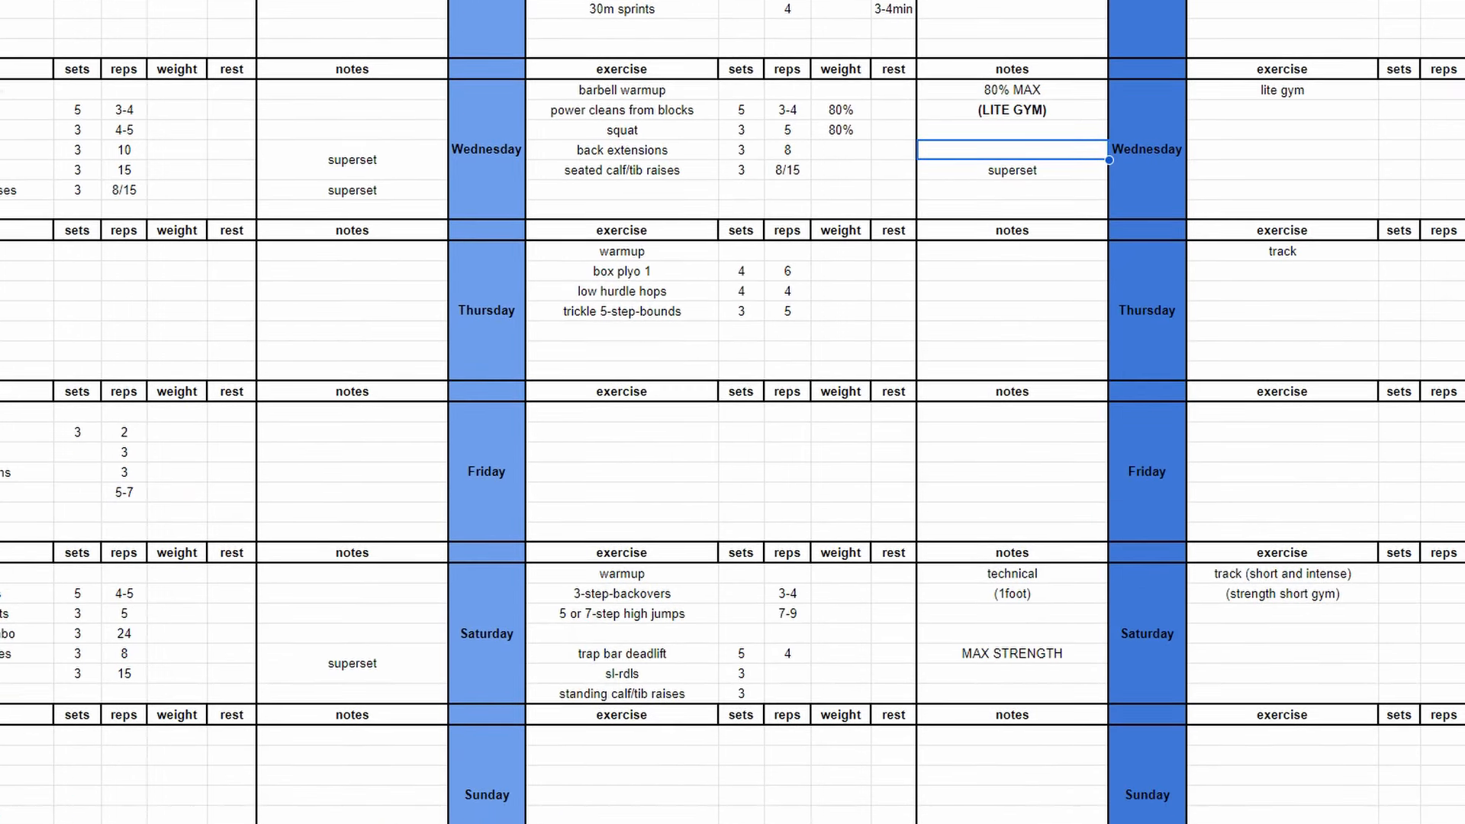
scroll(down, 3)
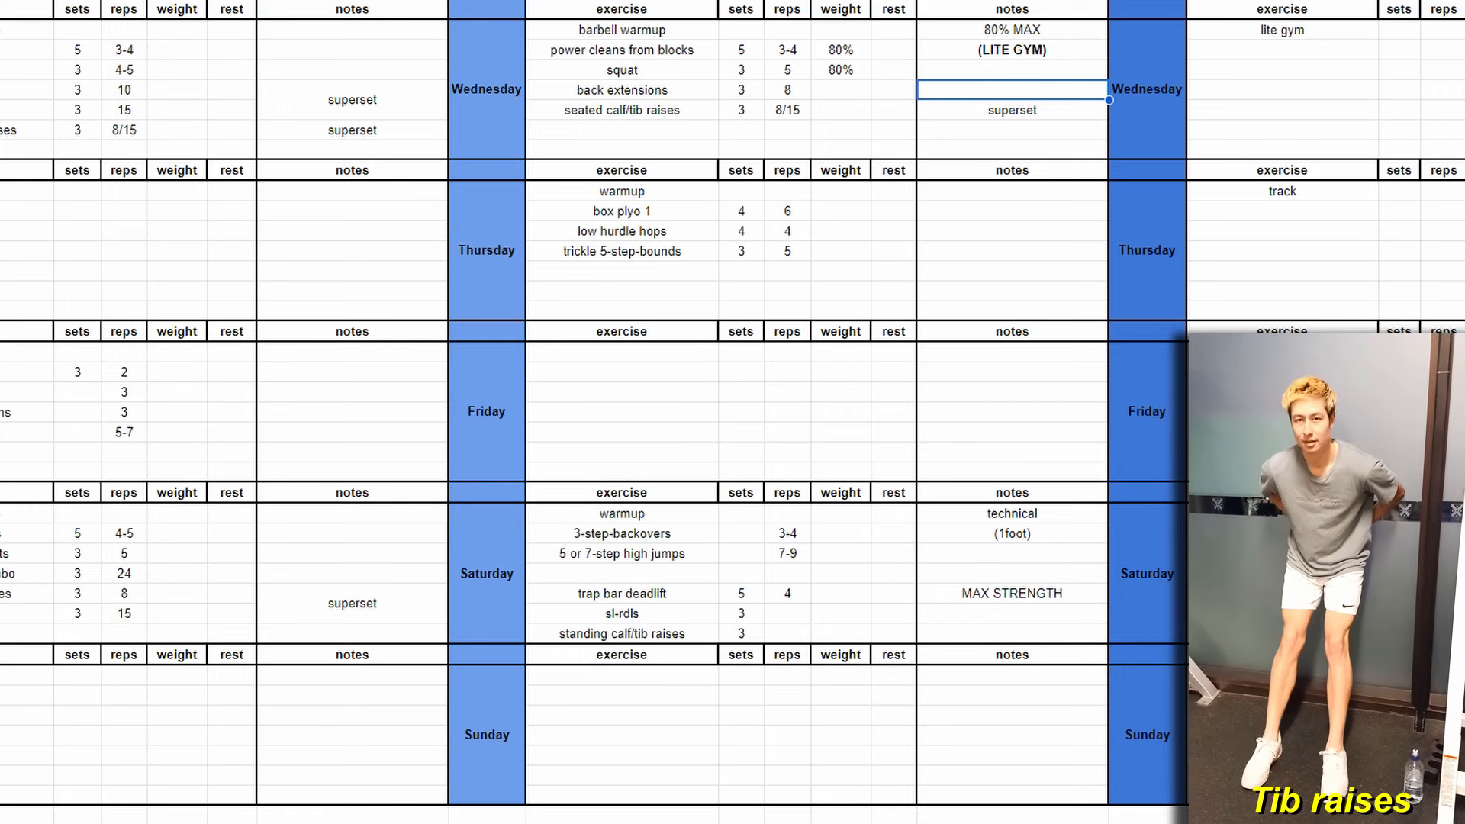
Enter Tuesday's reaction practice and sprint reps, add the top end speed note, begin hang power snatch.
scroll(up, 3)
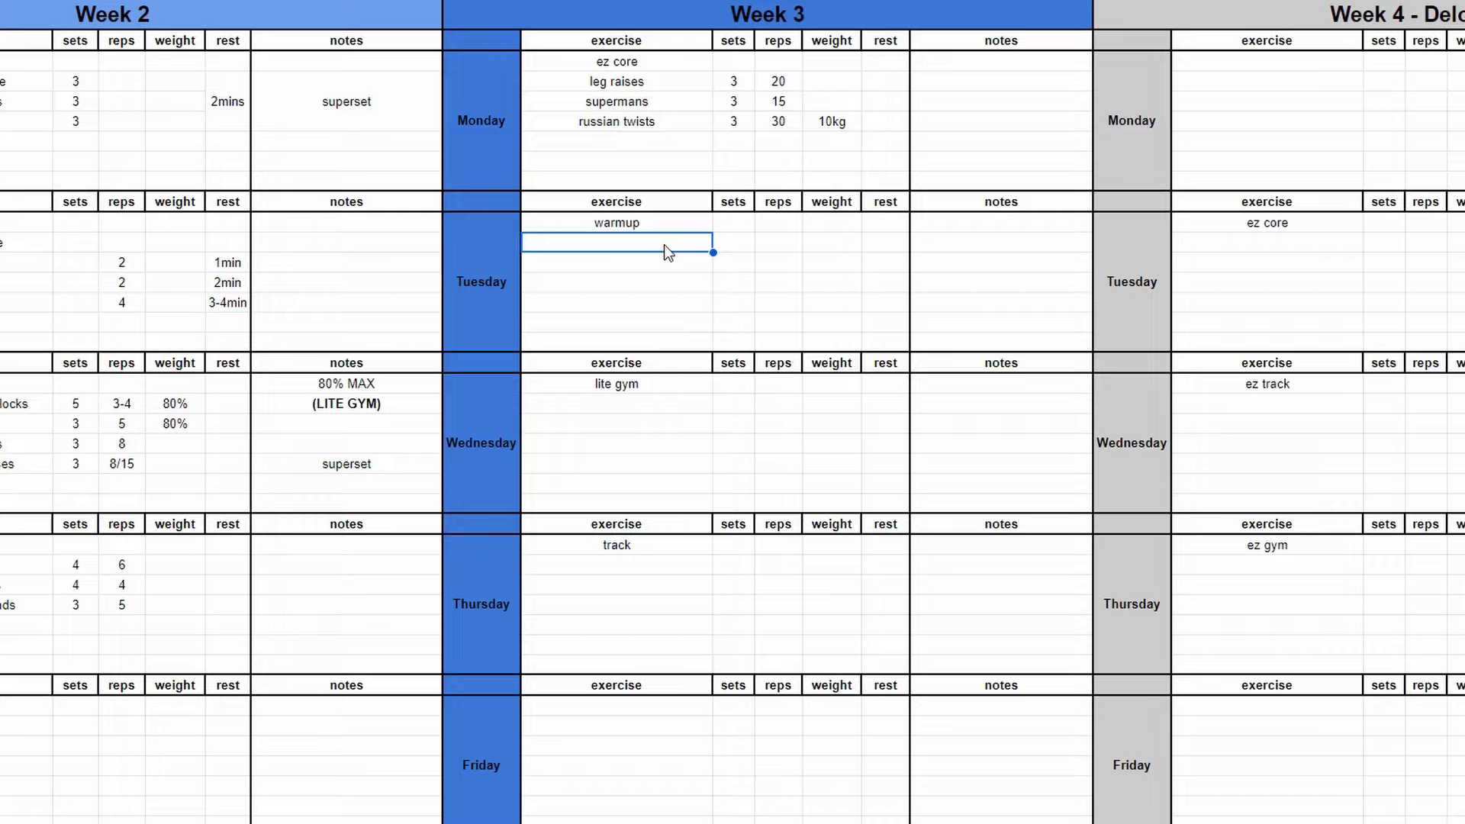
text(read)
click(778, 262)
text(3)
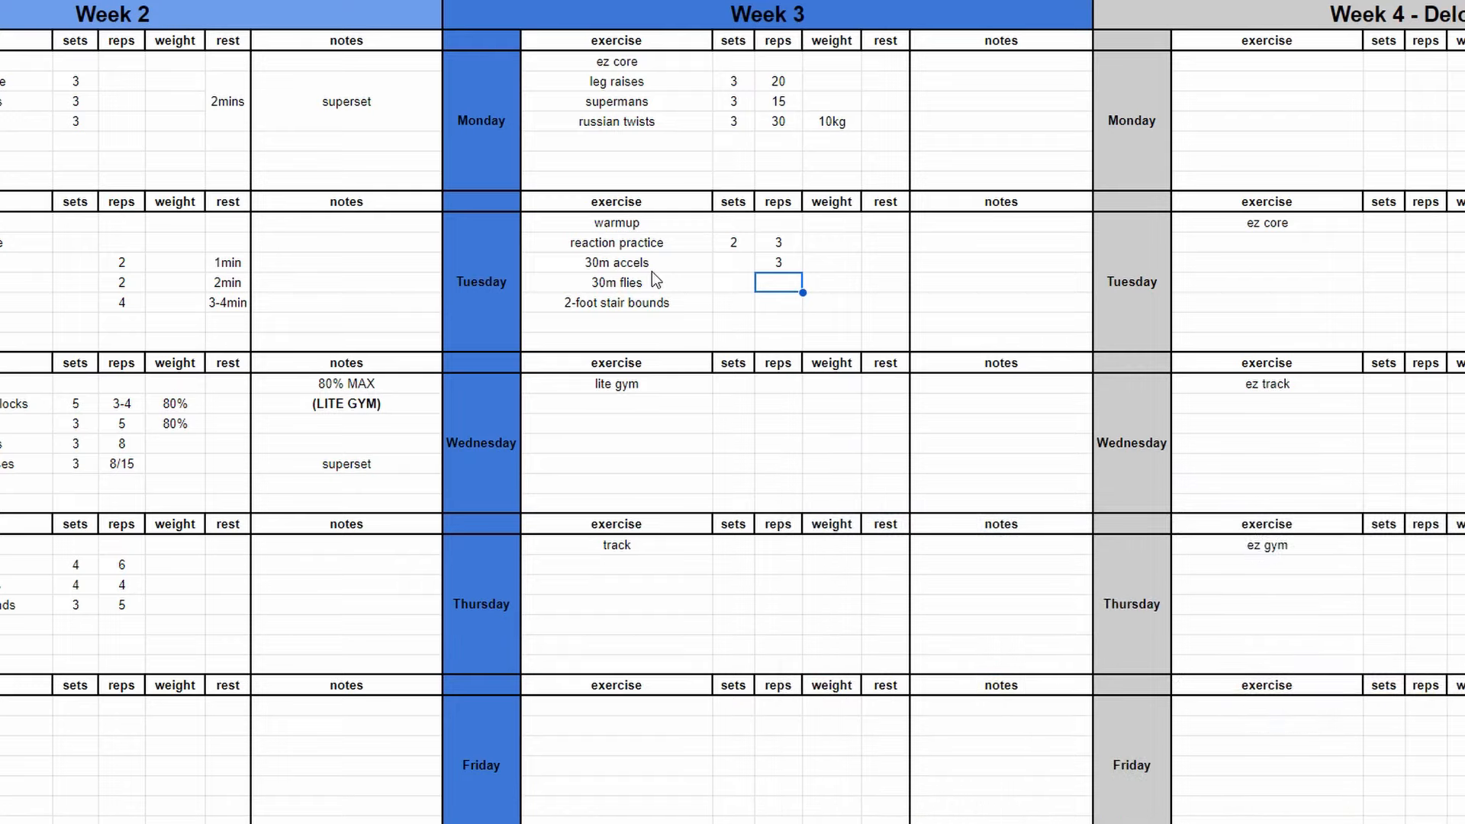
text(6)
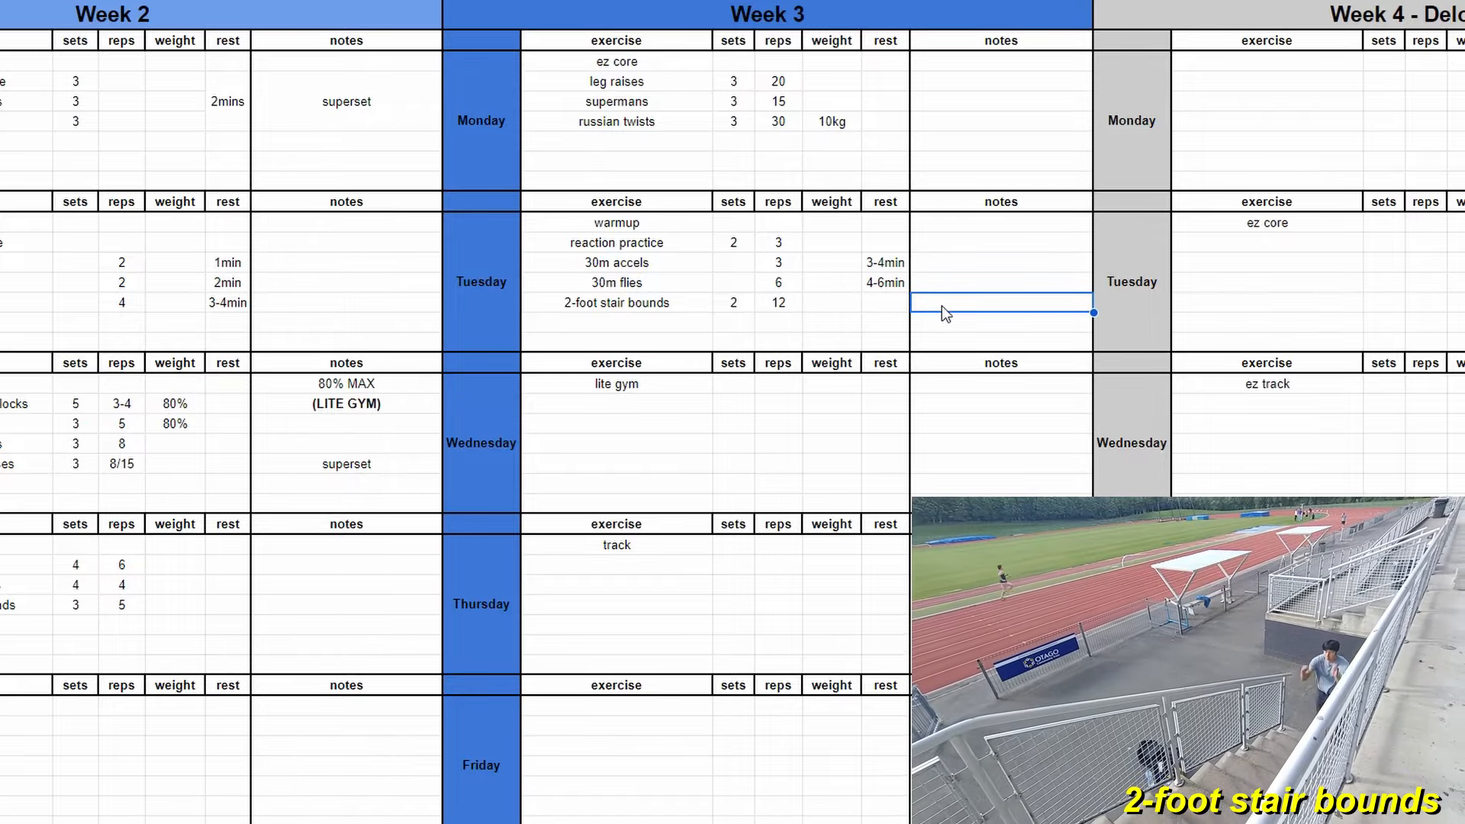
click(1000, 222)
text((top end speed)
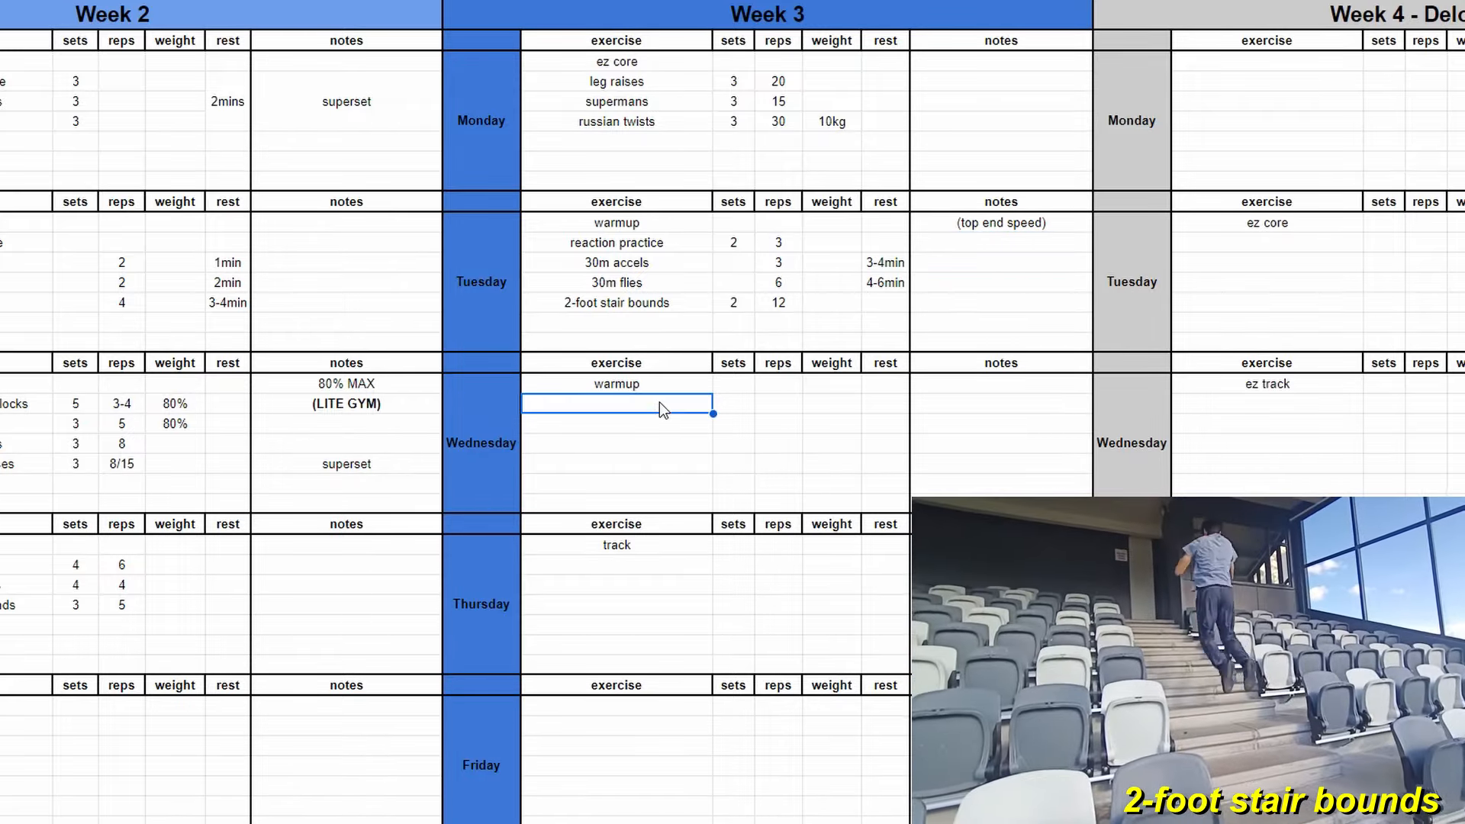
text(hang power snatch)
click(1001, 383)
text(80% MAX (speed))
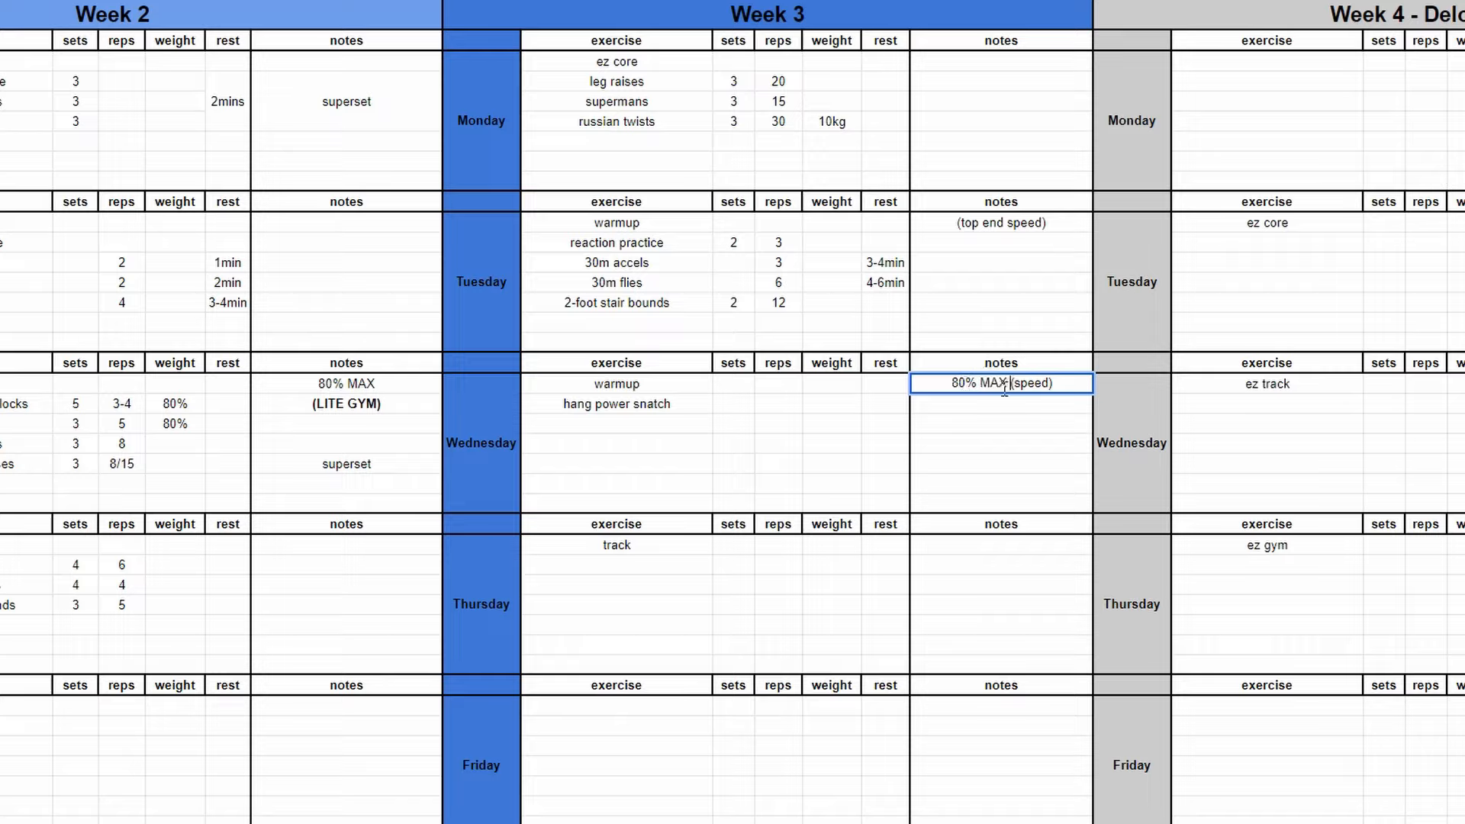
Give hang power snatch 2-4 reps and add back extensions, hollow crunches 3x10/12, calf/tib raises.
click(775, 404)
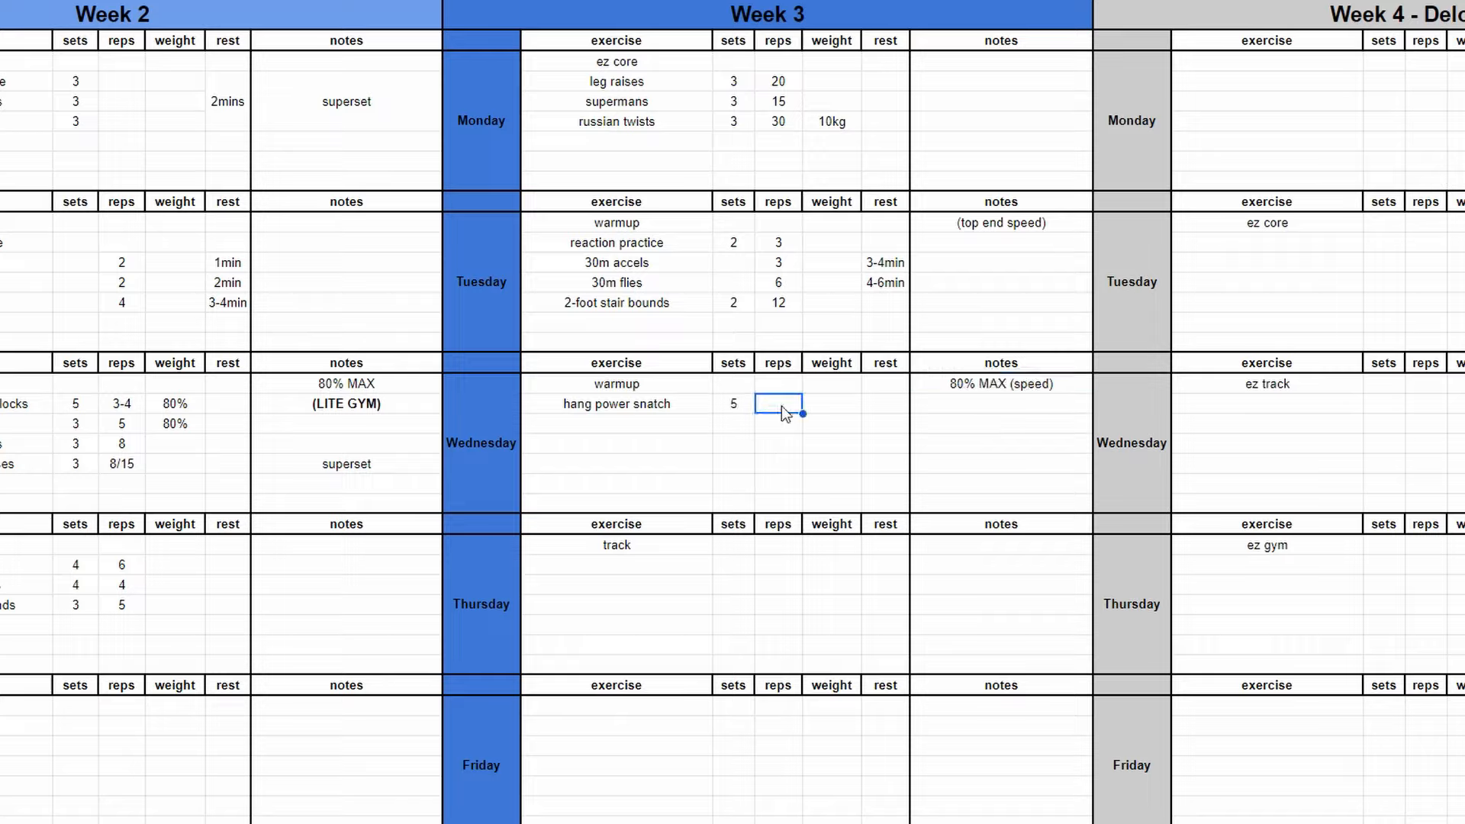
text(2-4)
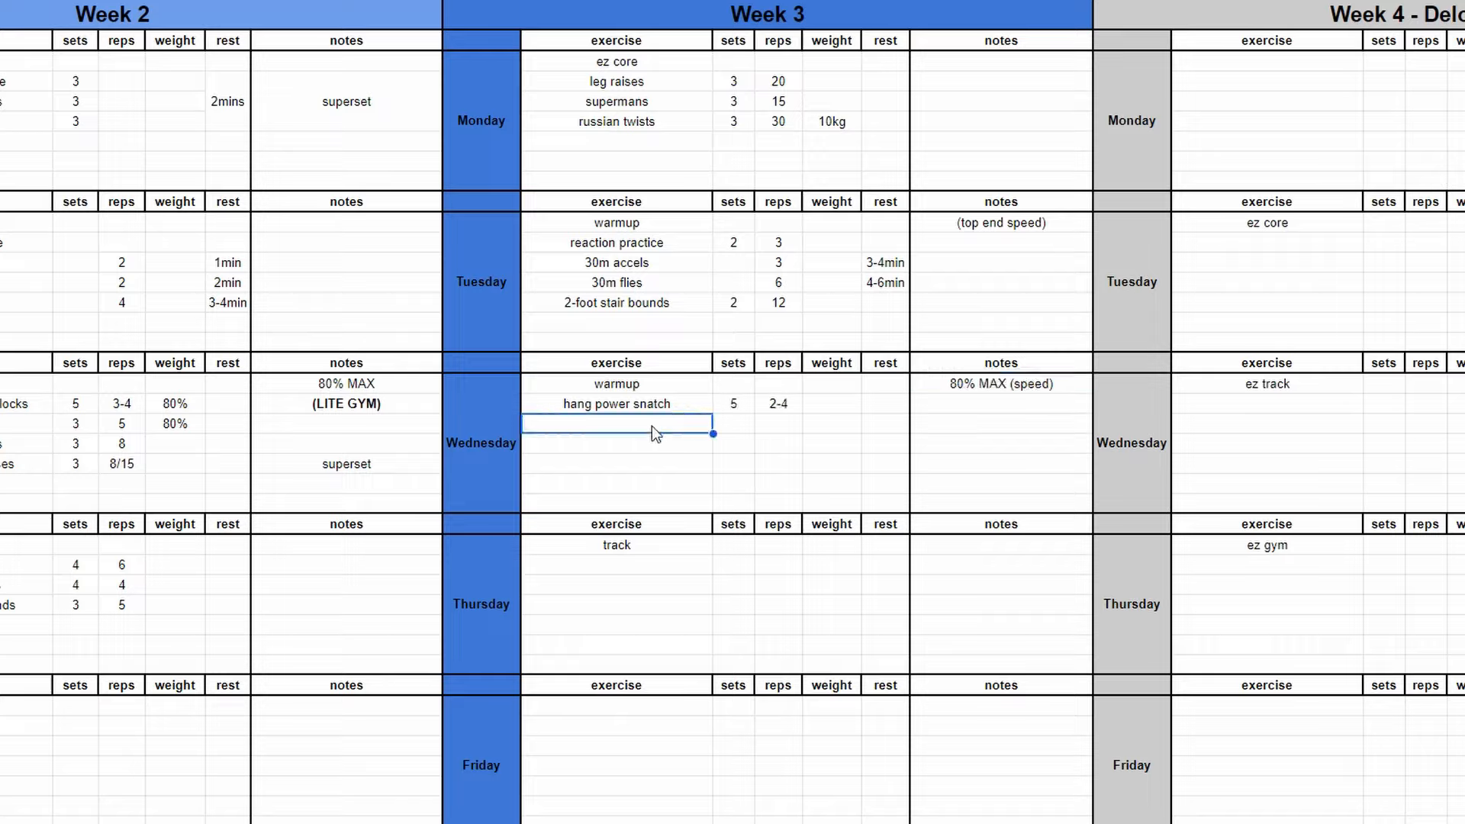
text(stepup)
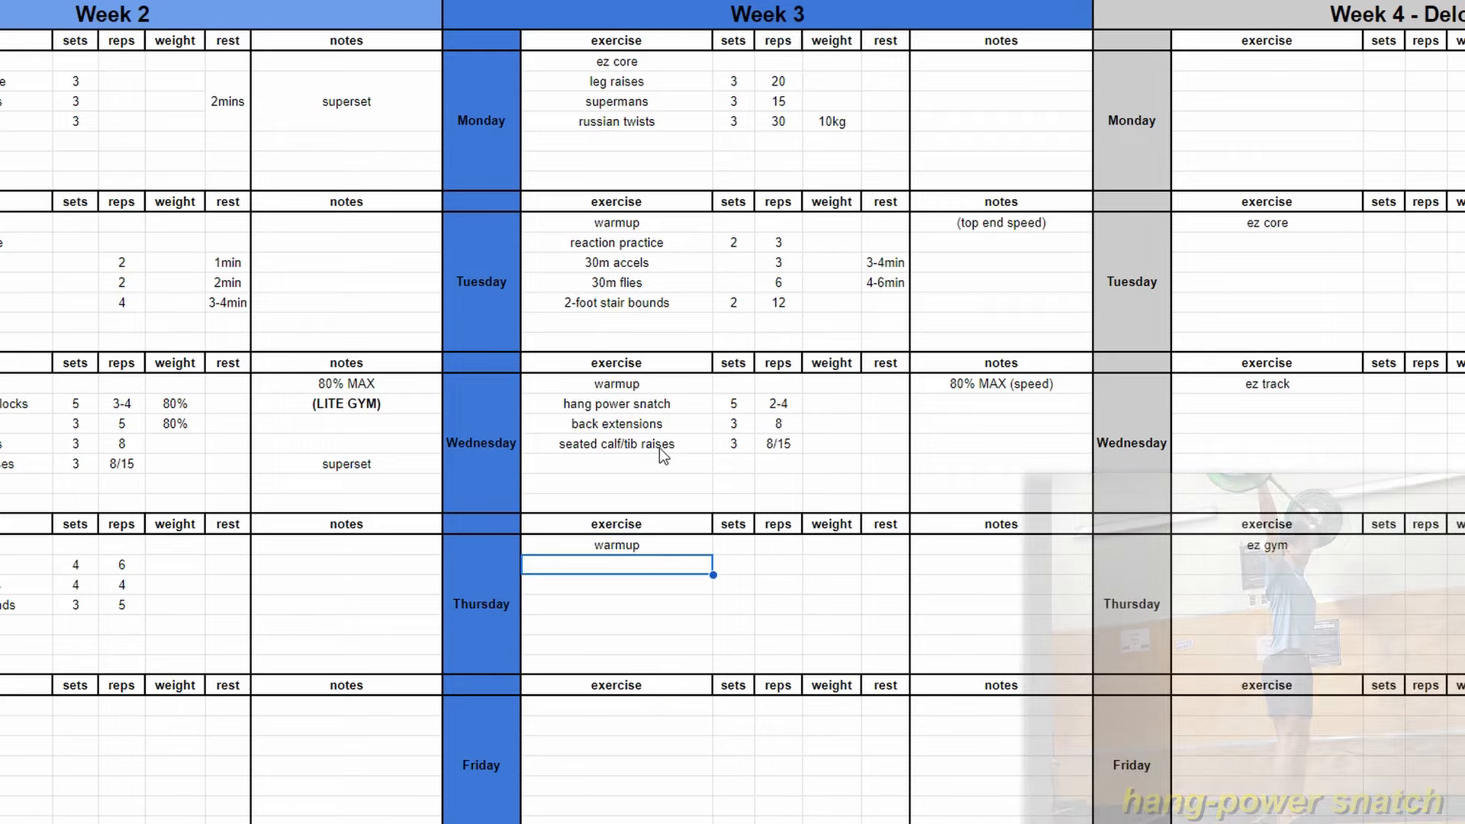
scroll(left, 3)
text(hollow crunches)
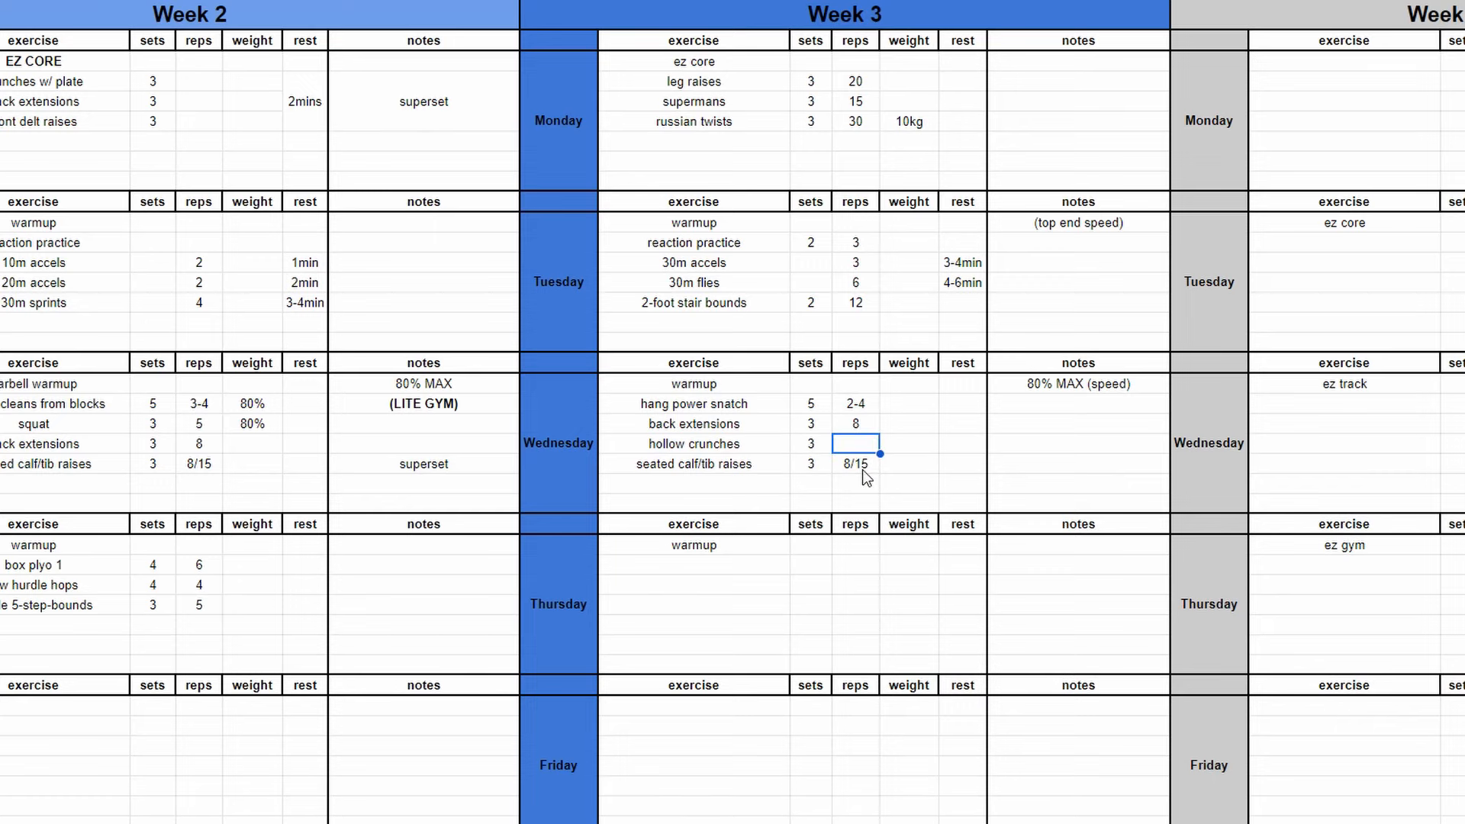
text(10/12)
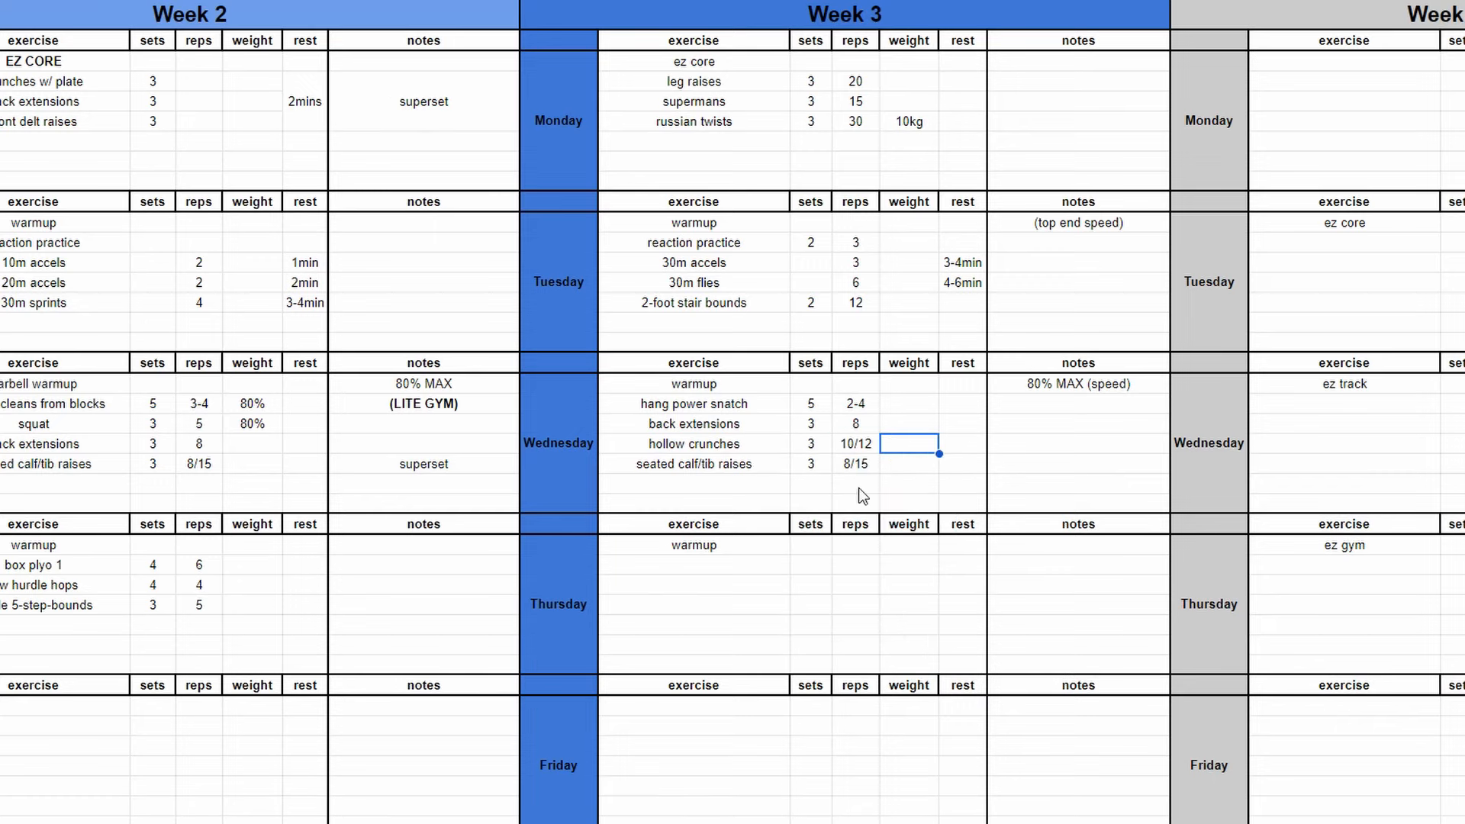
Enter Thursday's standing triple bounds, 6-8step run throughs and 6-8step LJ with sets and reps.
scroll(down, 3)
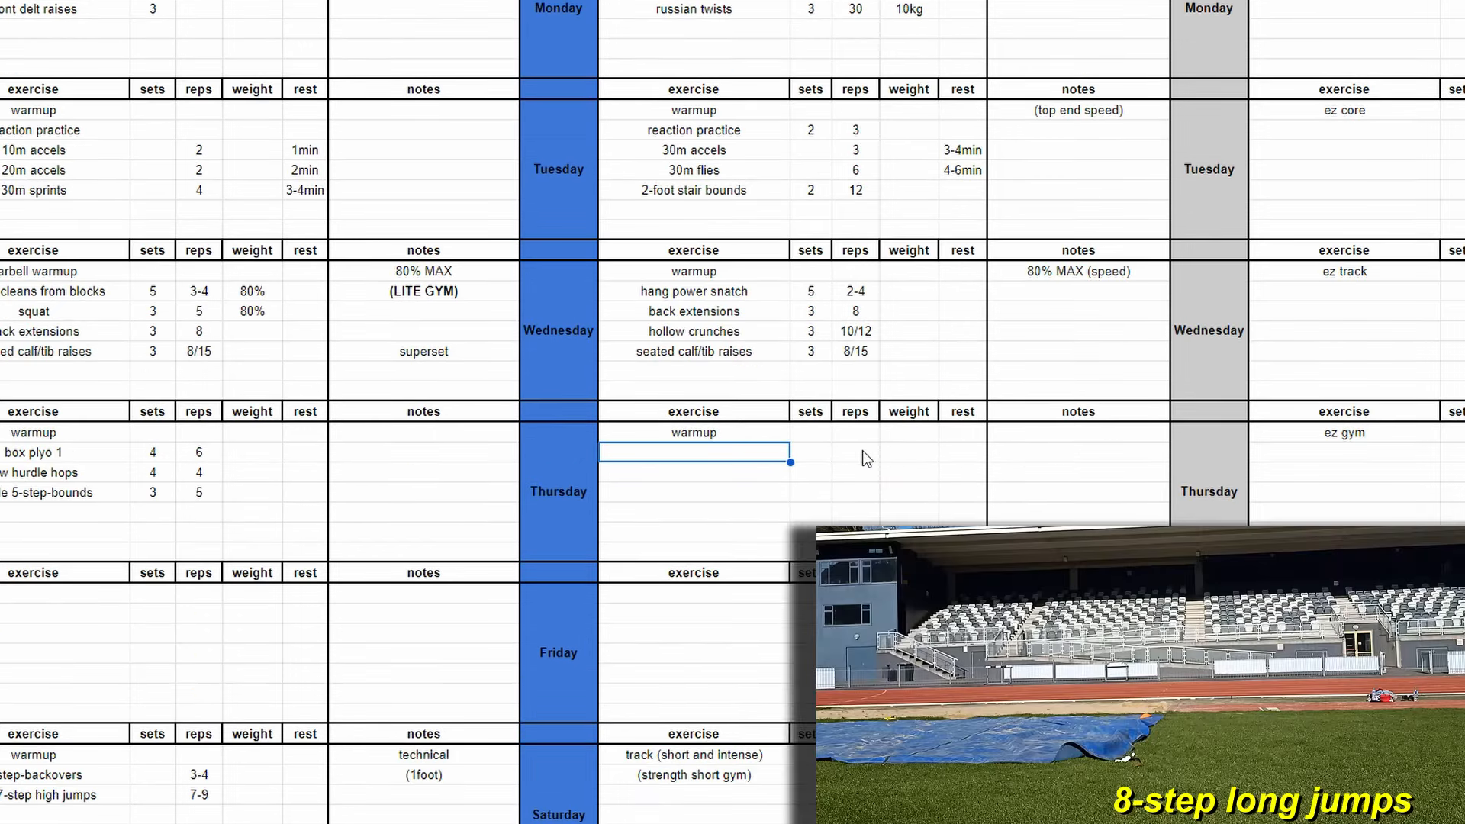
mouse_move(766, 465)
text(6-)
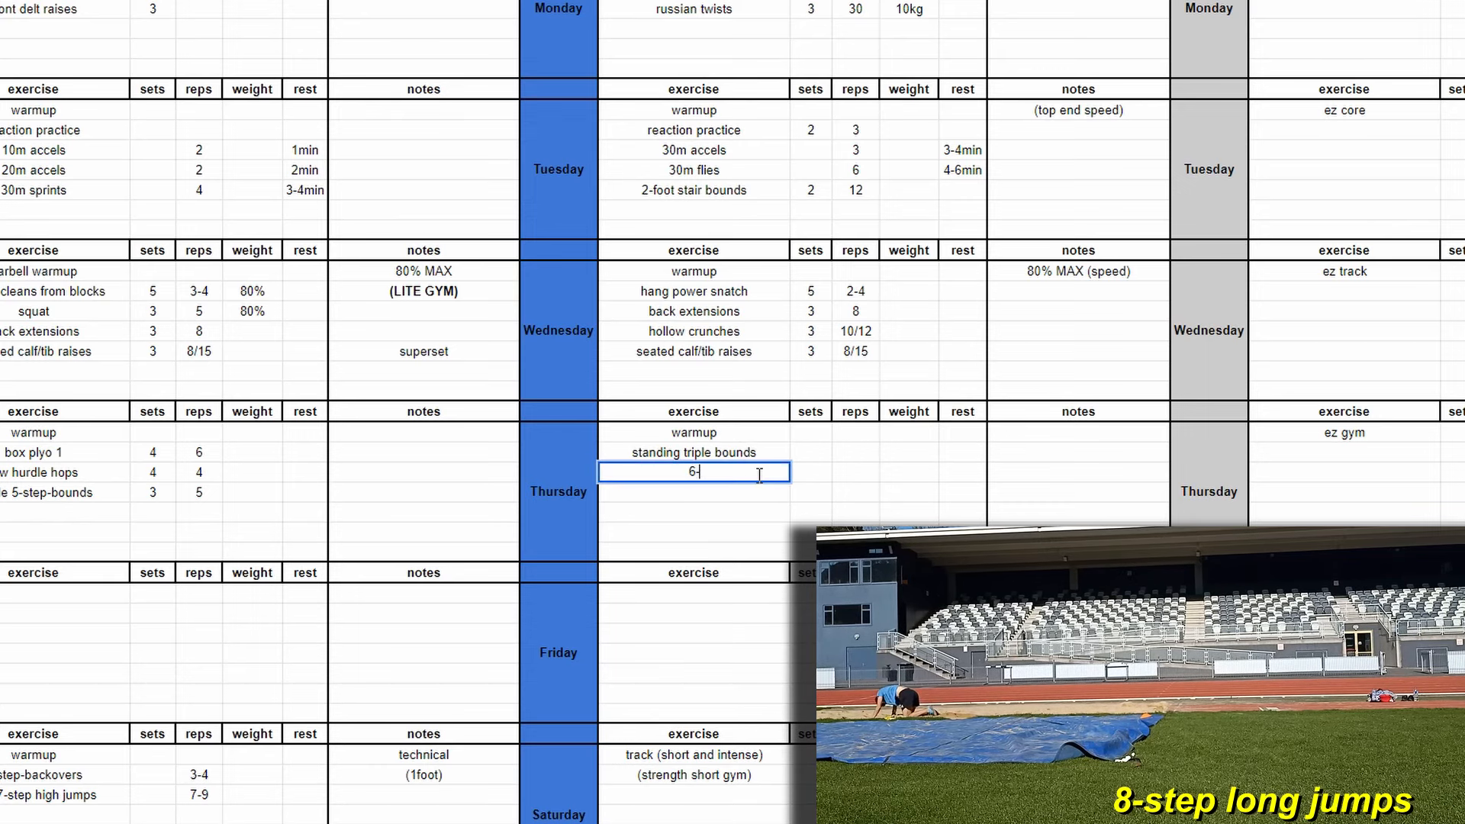
text(8step LJ)
click(694, 794)
text(5 or 7 steps)
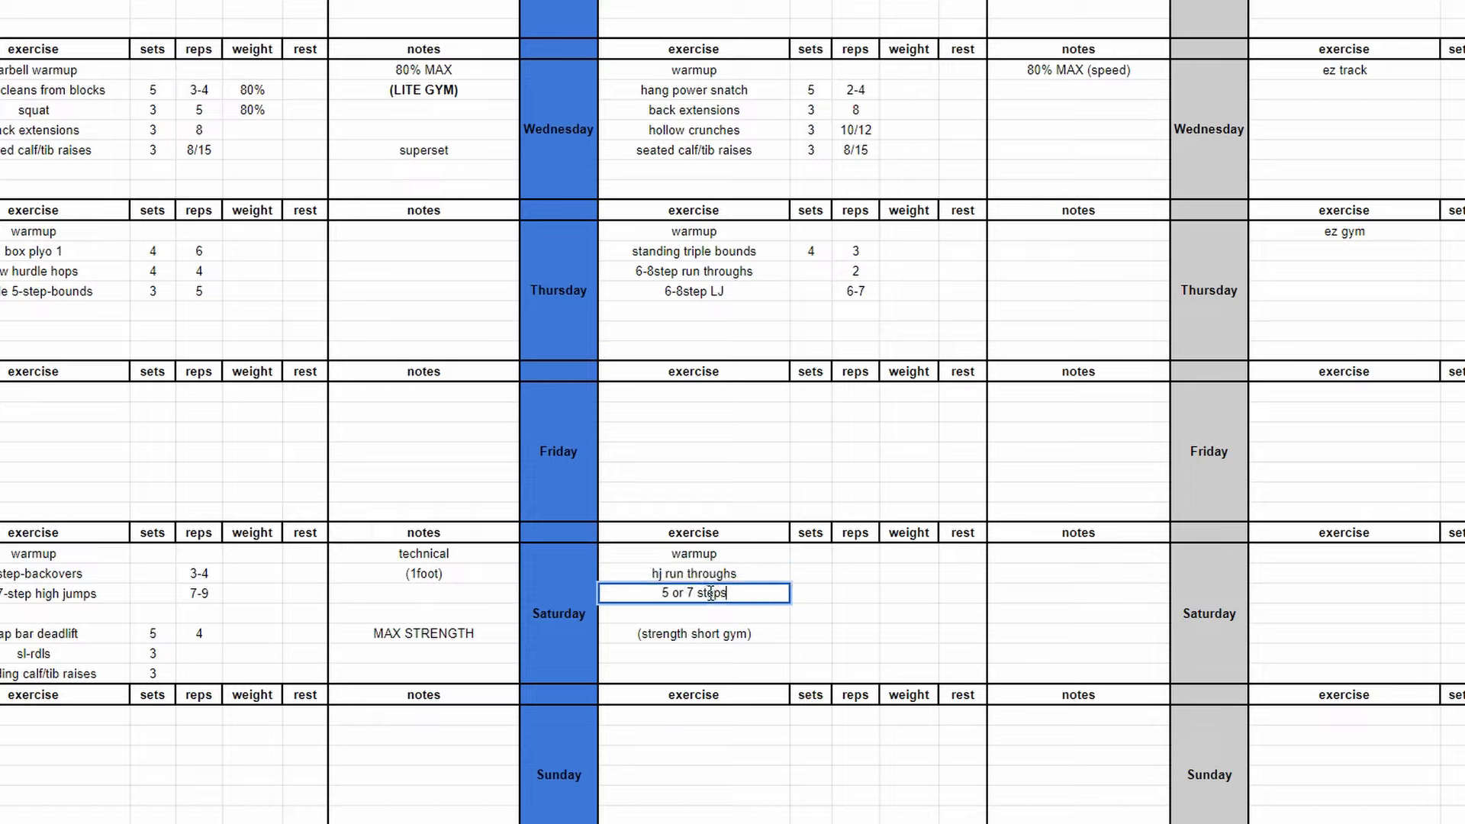
Add Saturday's trickle HJ's, the calf/tib raises superset note, and rename rdl's to sl-rdl's.
text(trickle HJ's)
click(810, 673)
text(3)
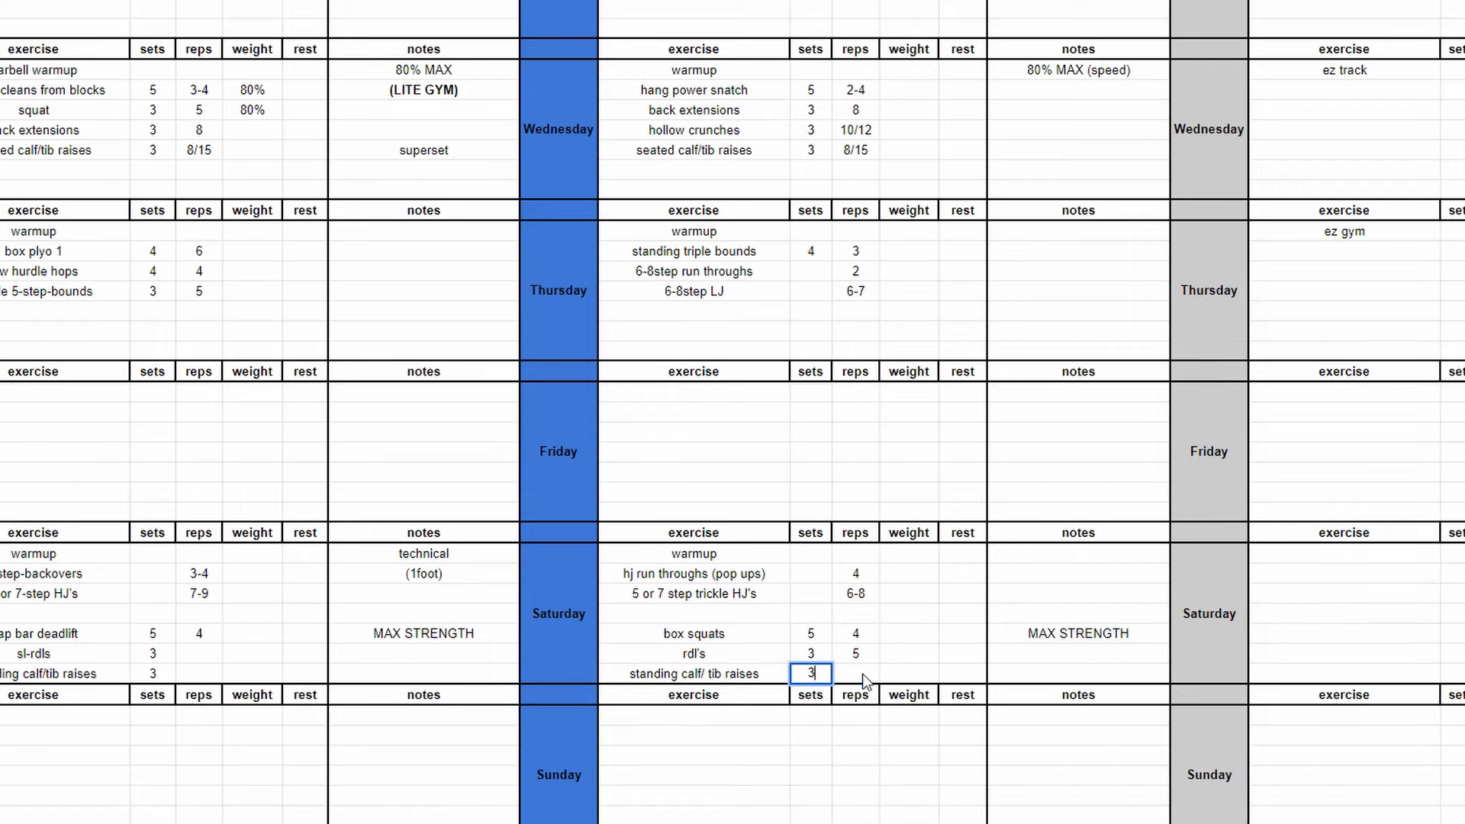
click(1077, 773)
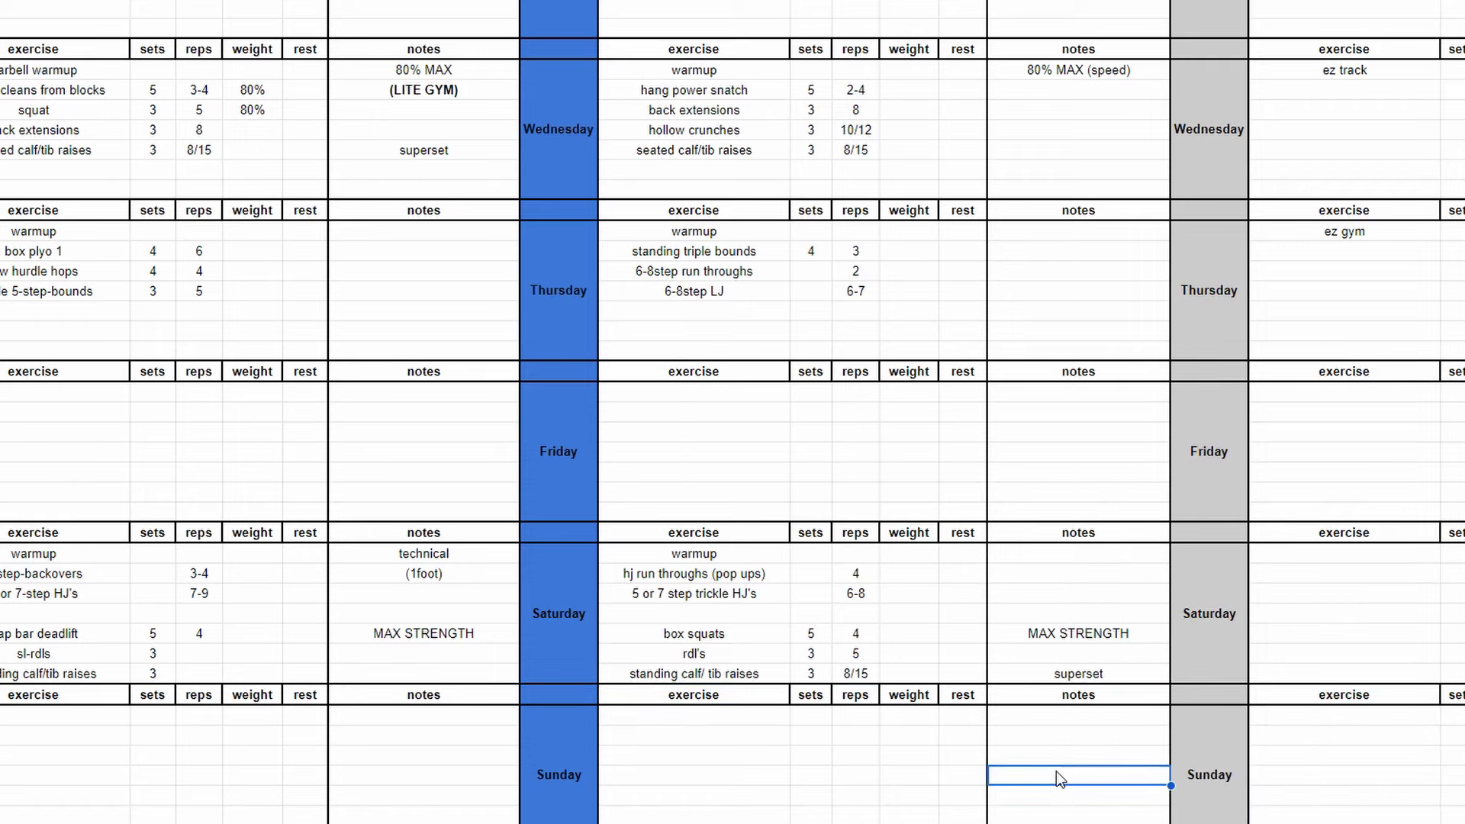
click(907, 653)
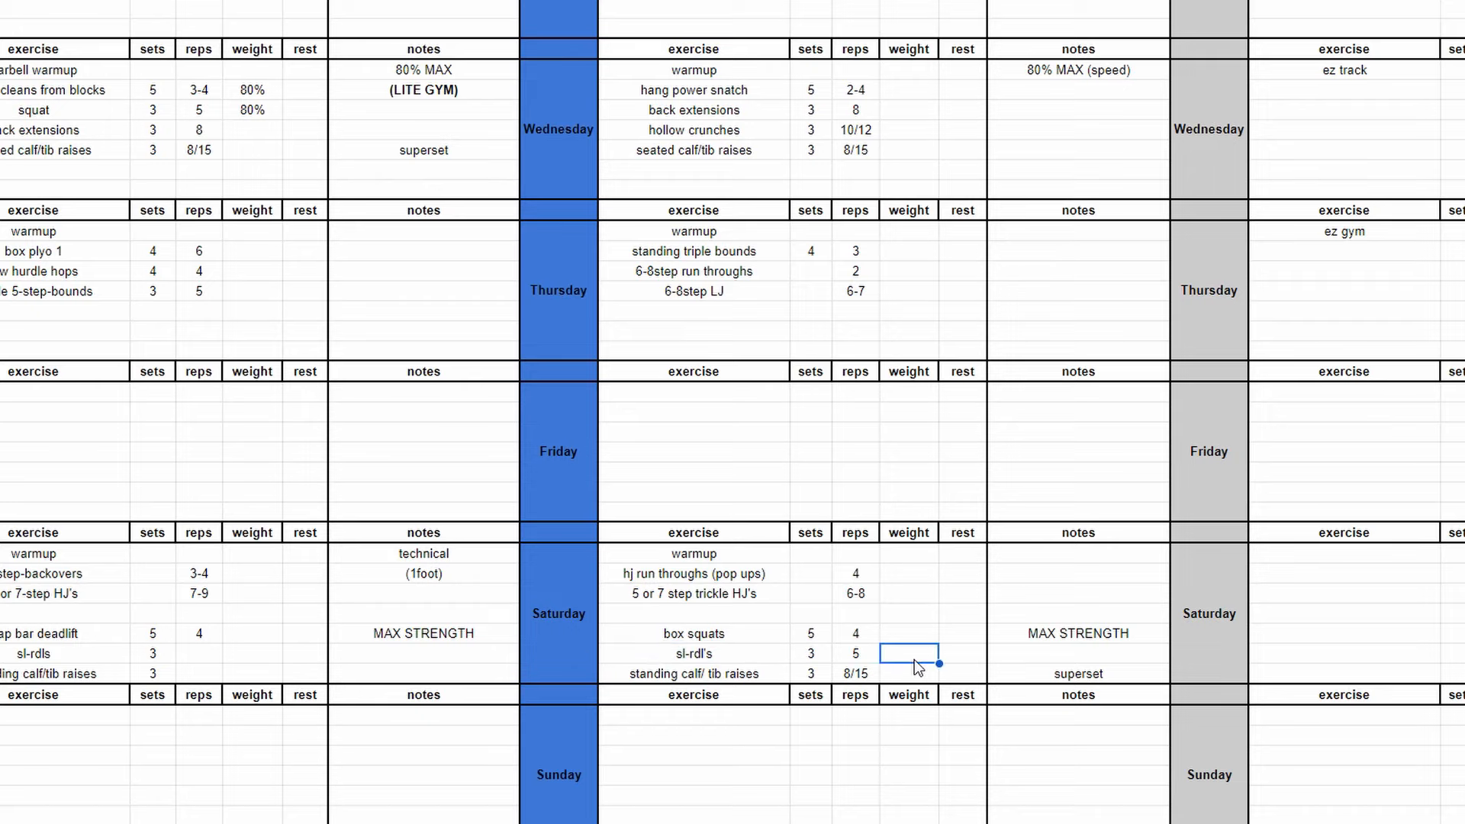
click(855, 757)
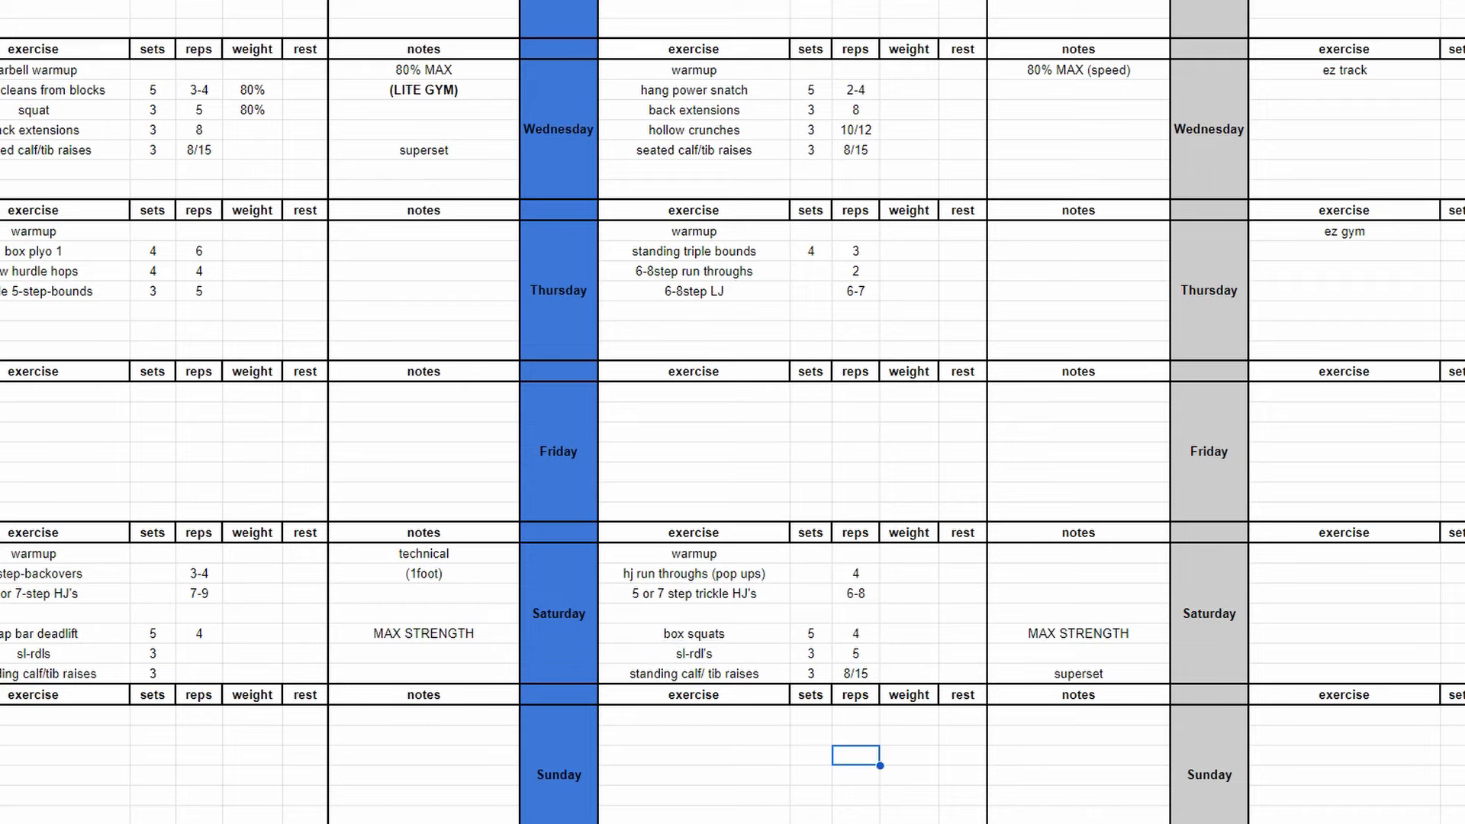
scroll(up, 3)
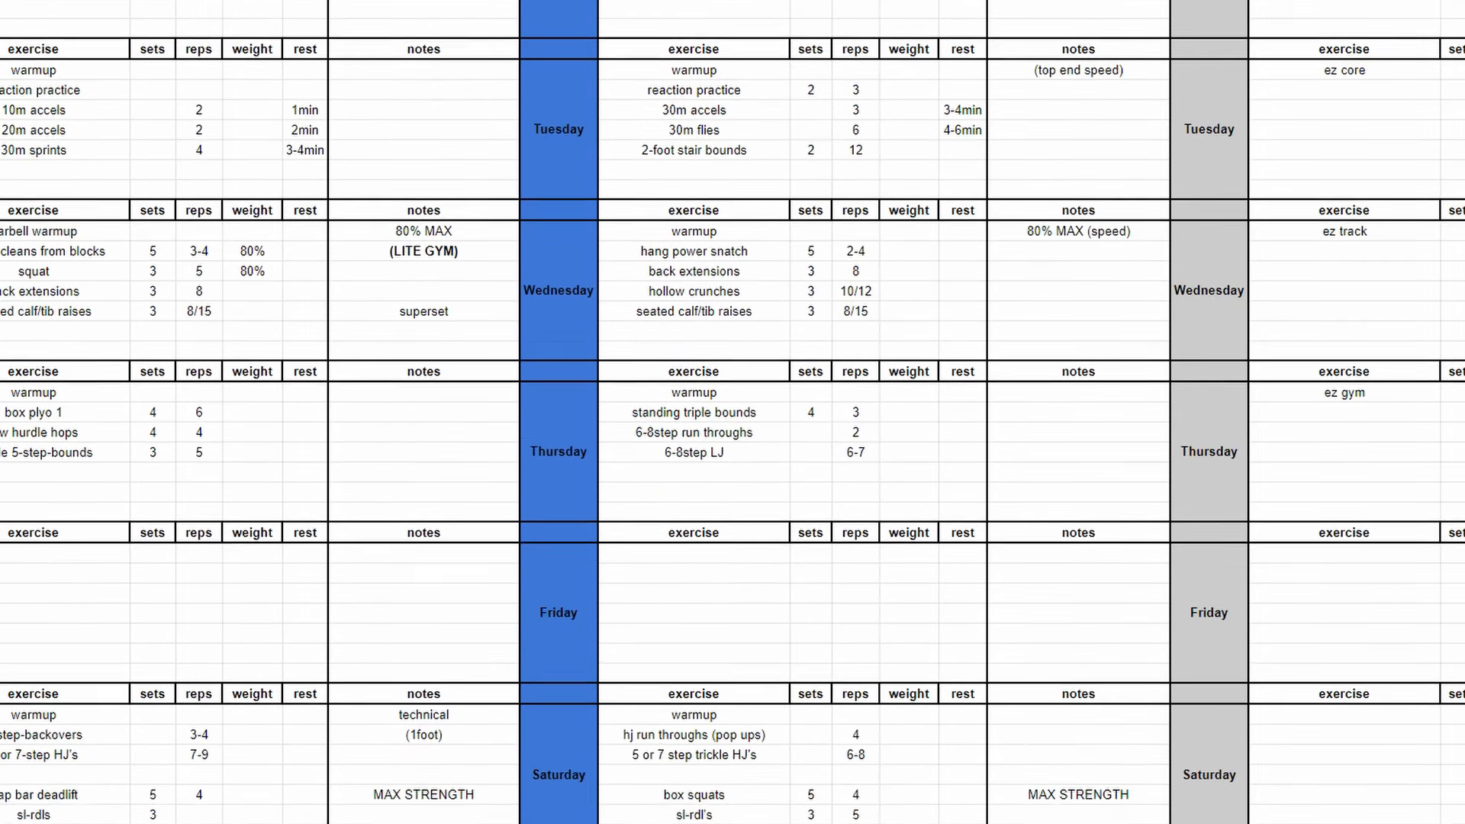
scroll(down, 3)
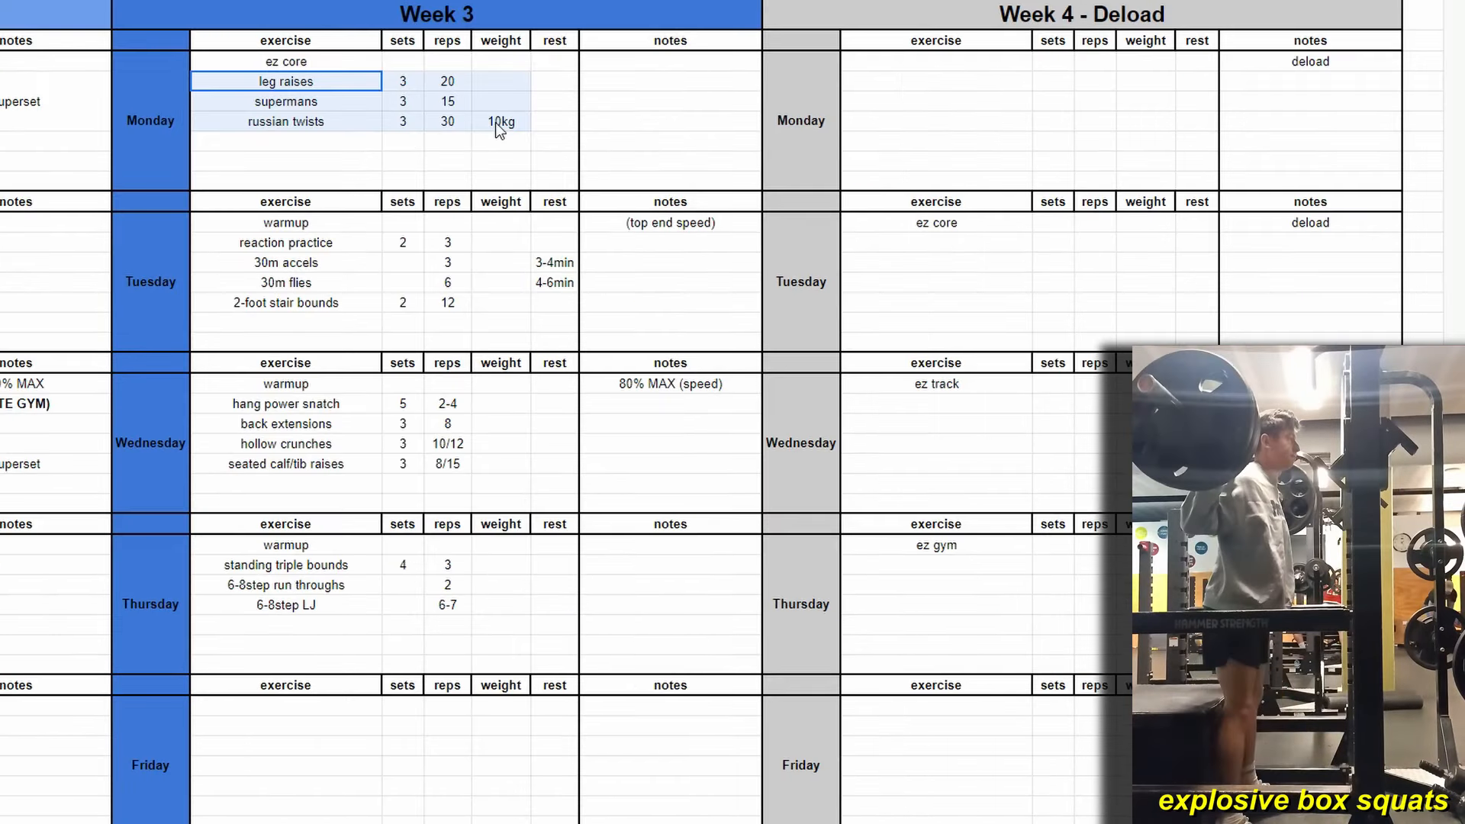
Place core exercises in Week 4 Tuesday and enter Thursday's 50% lifts, including calf raises.
click(935, 545)
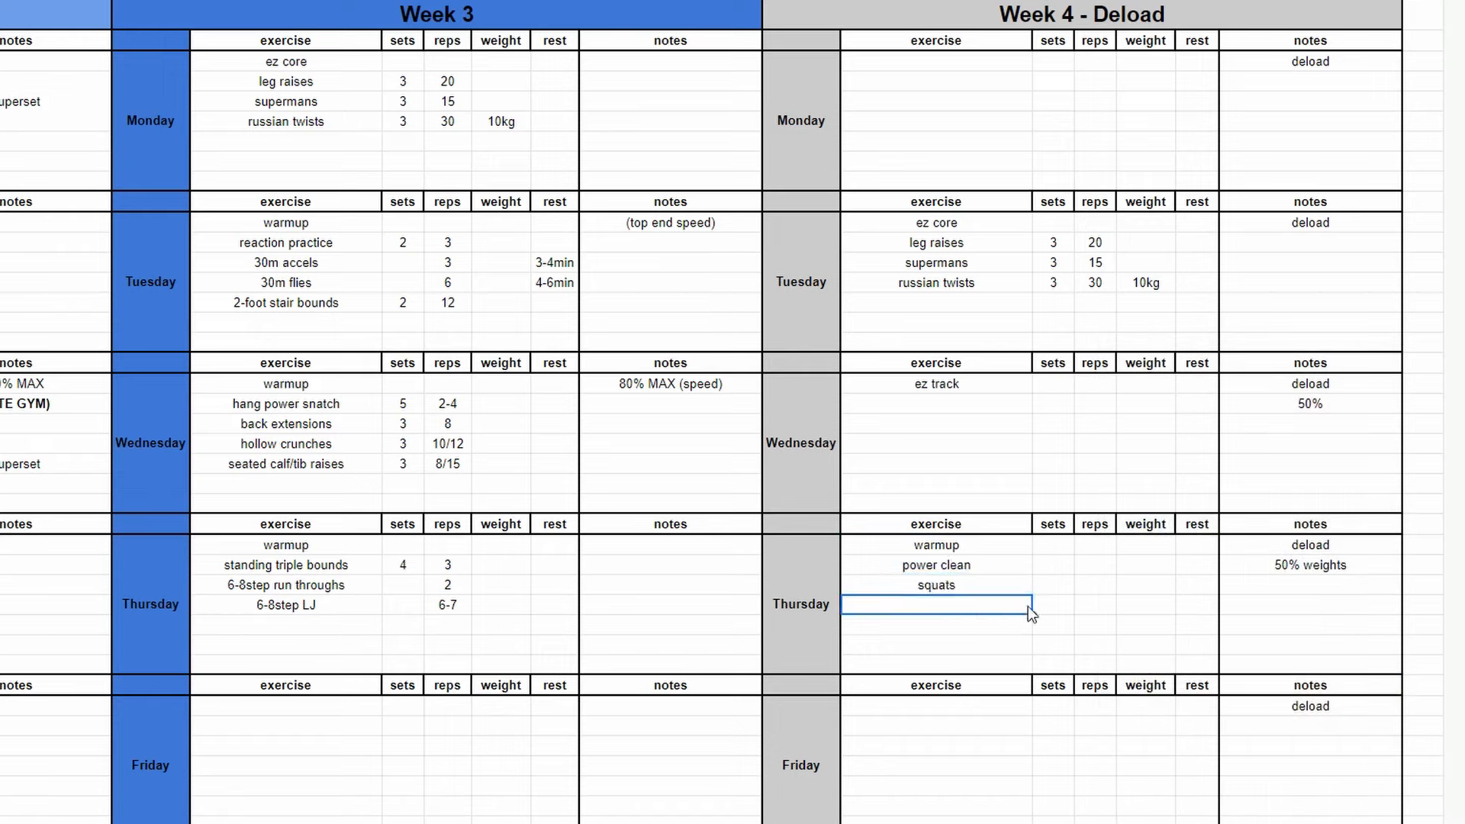
text(seatced/standing calf)
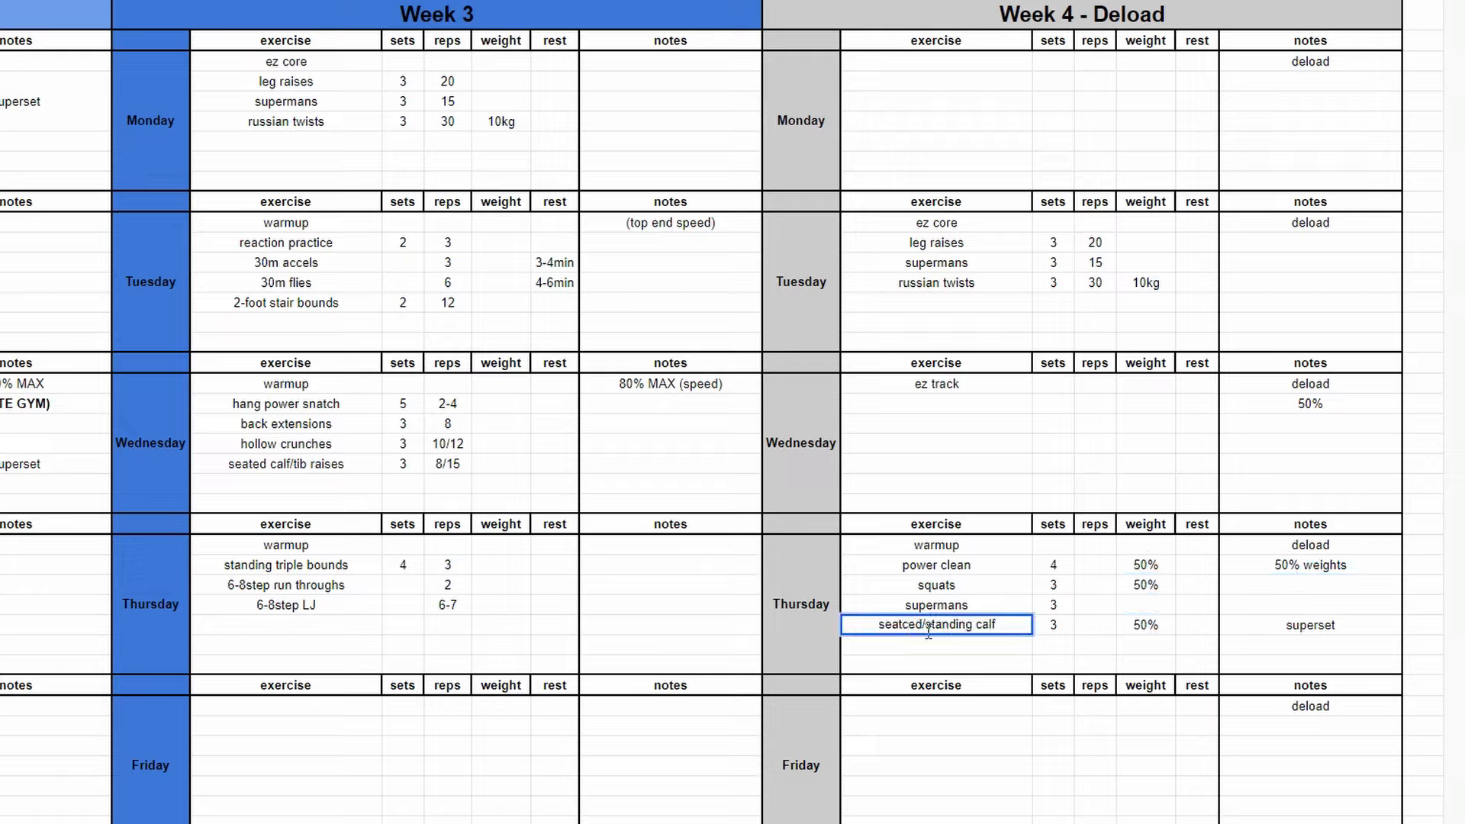
click(935, 404)
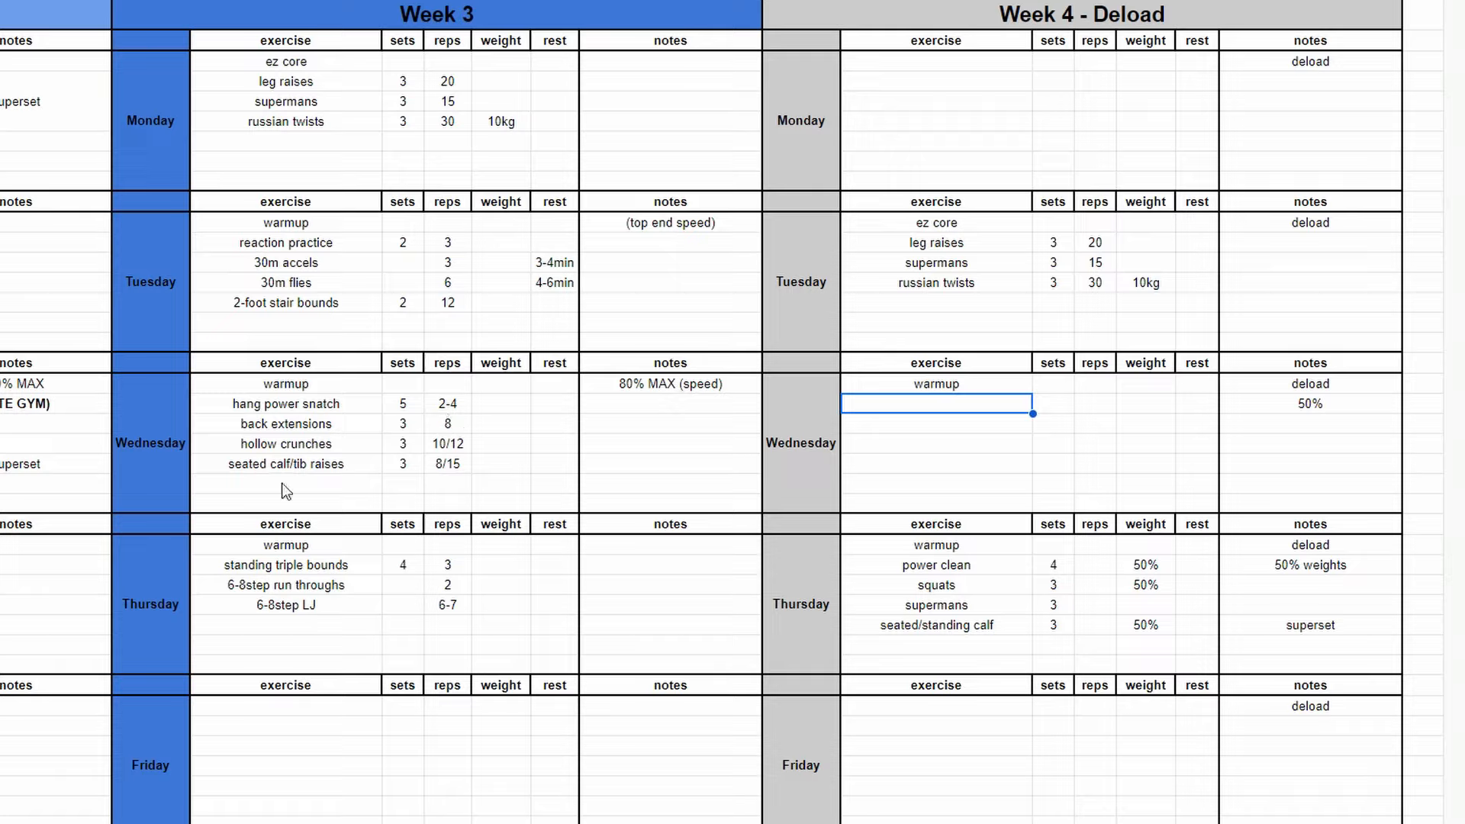
Enter Week 4 Wednesday's extensive warmup, skips and straight leg bounds.
text(r)
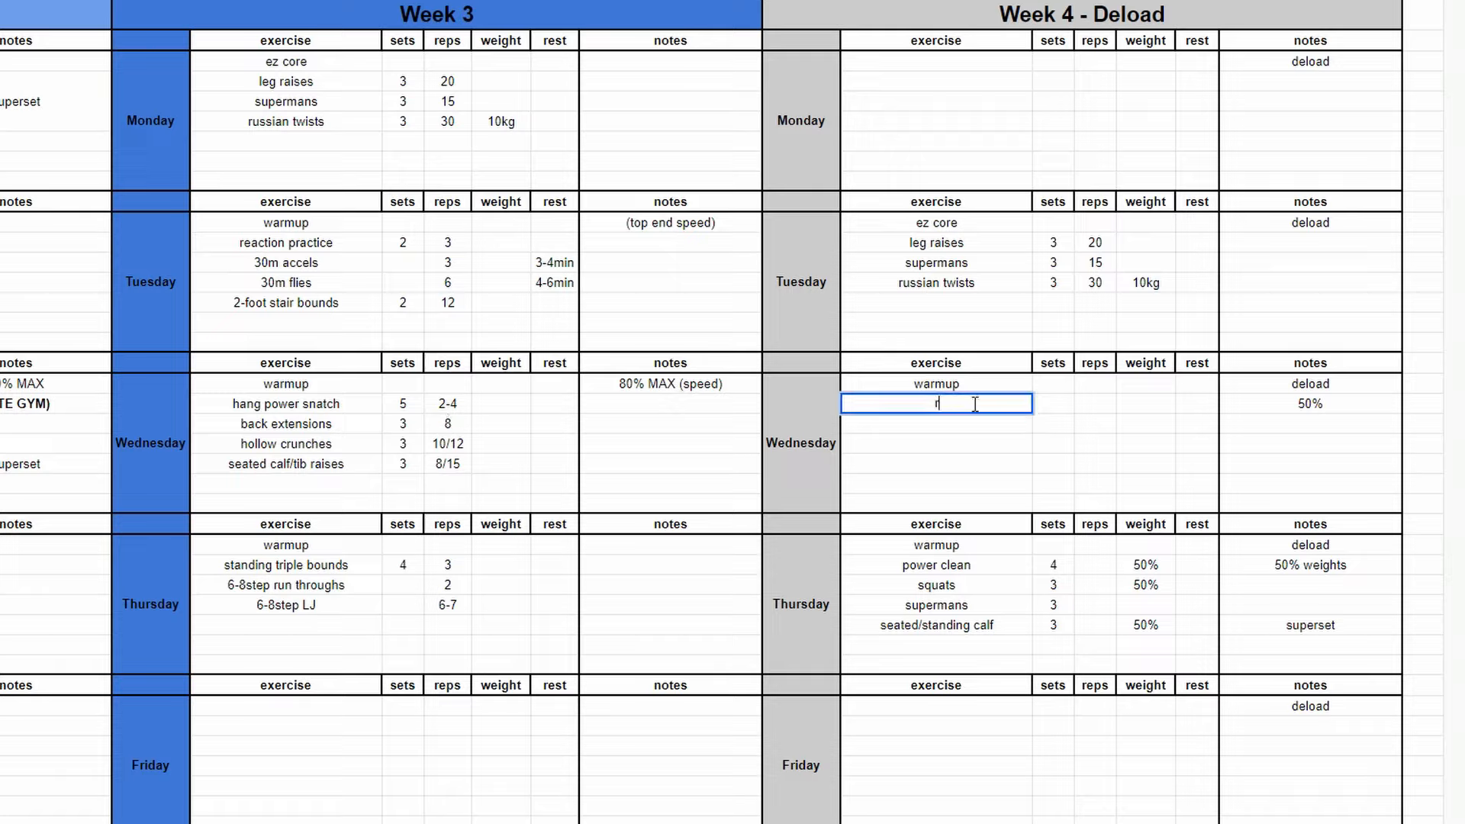
key(Backspace)
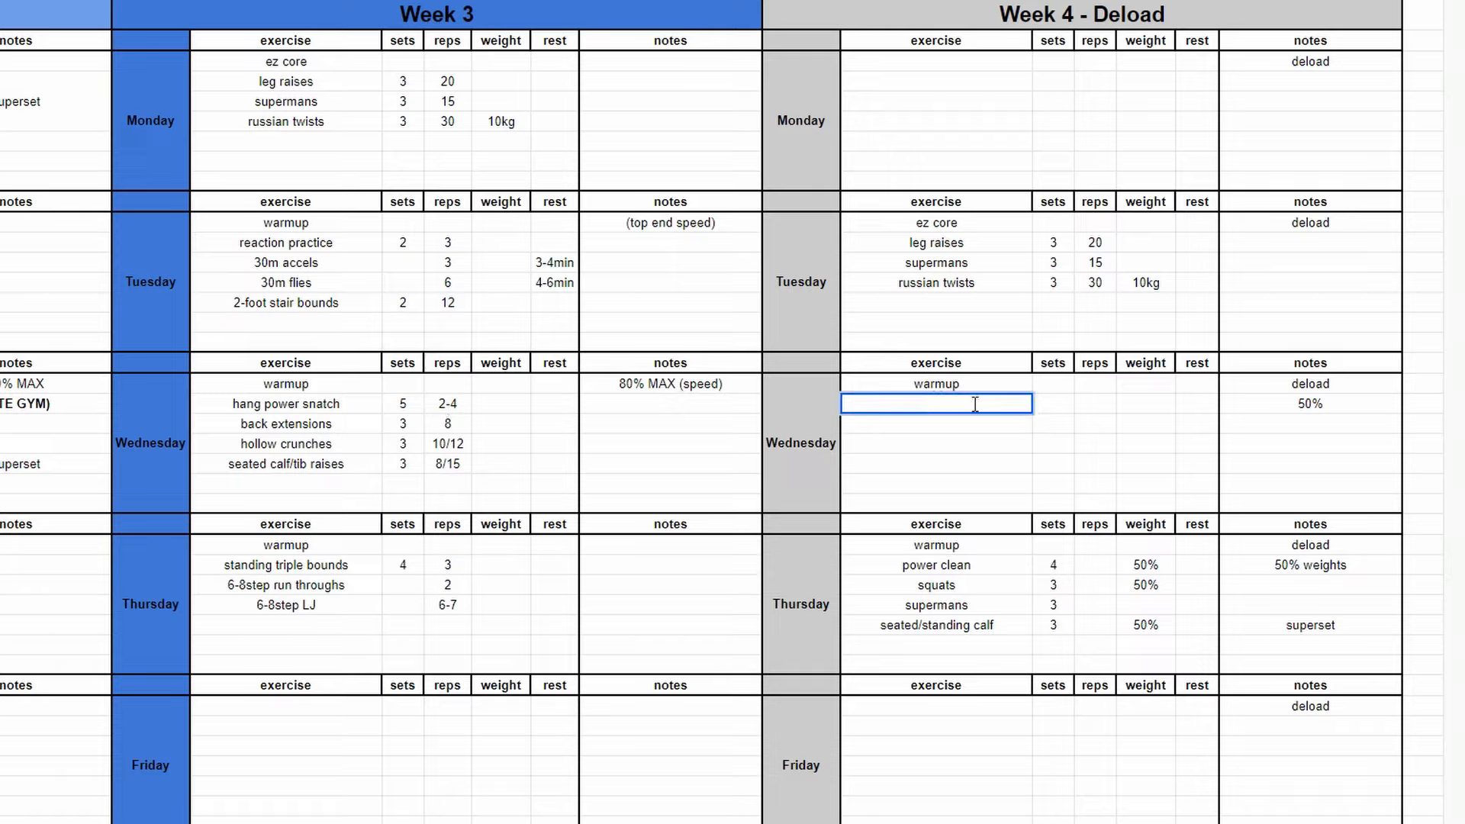
text(extensive warmup)
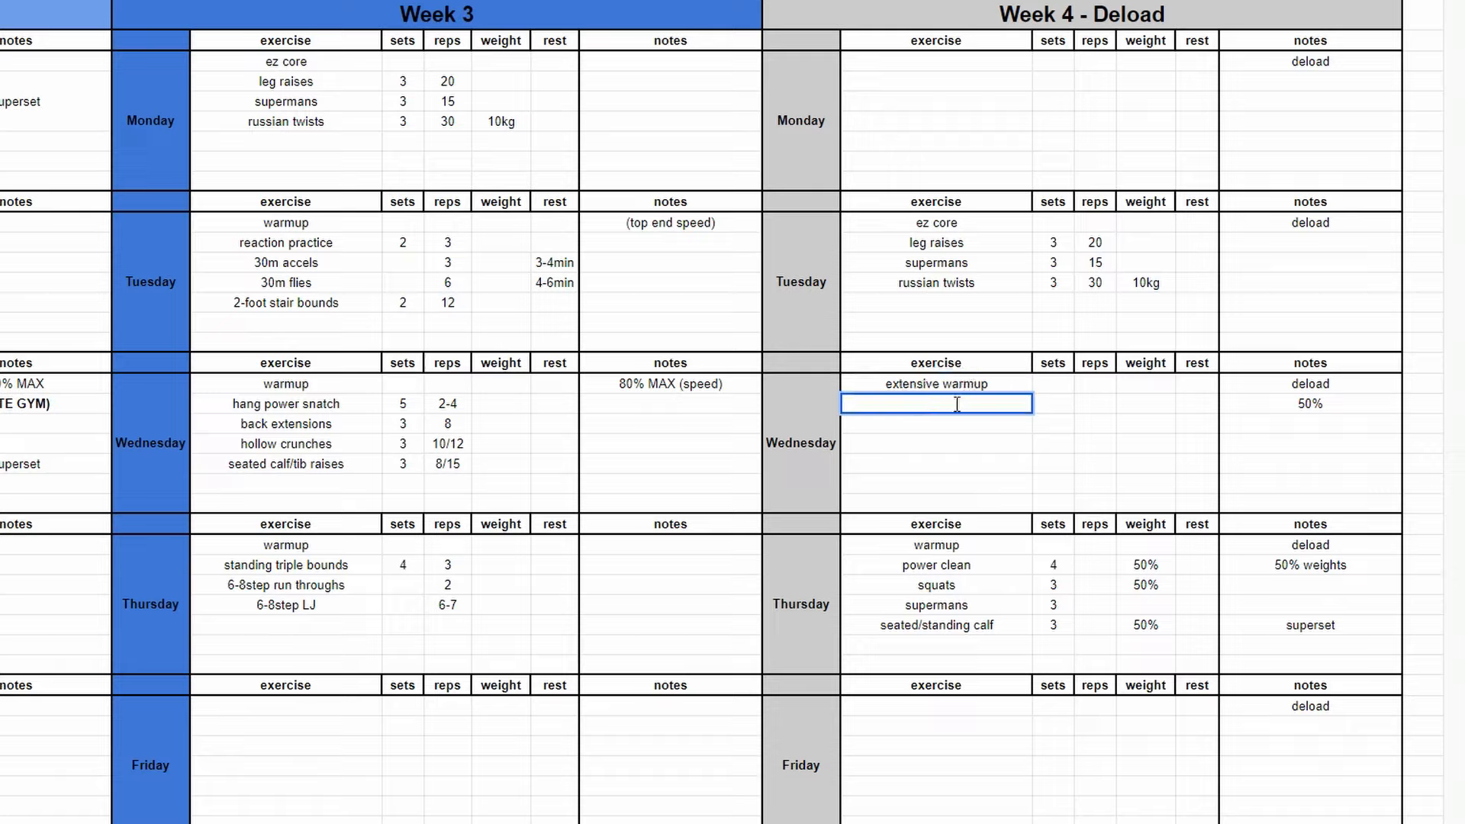
text(skips)
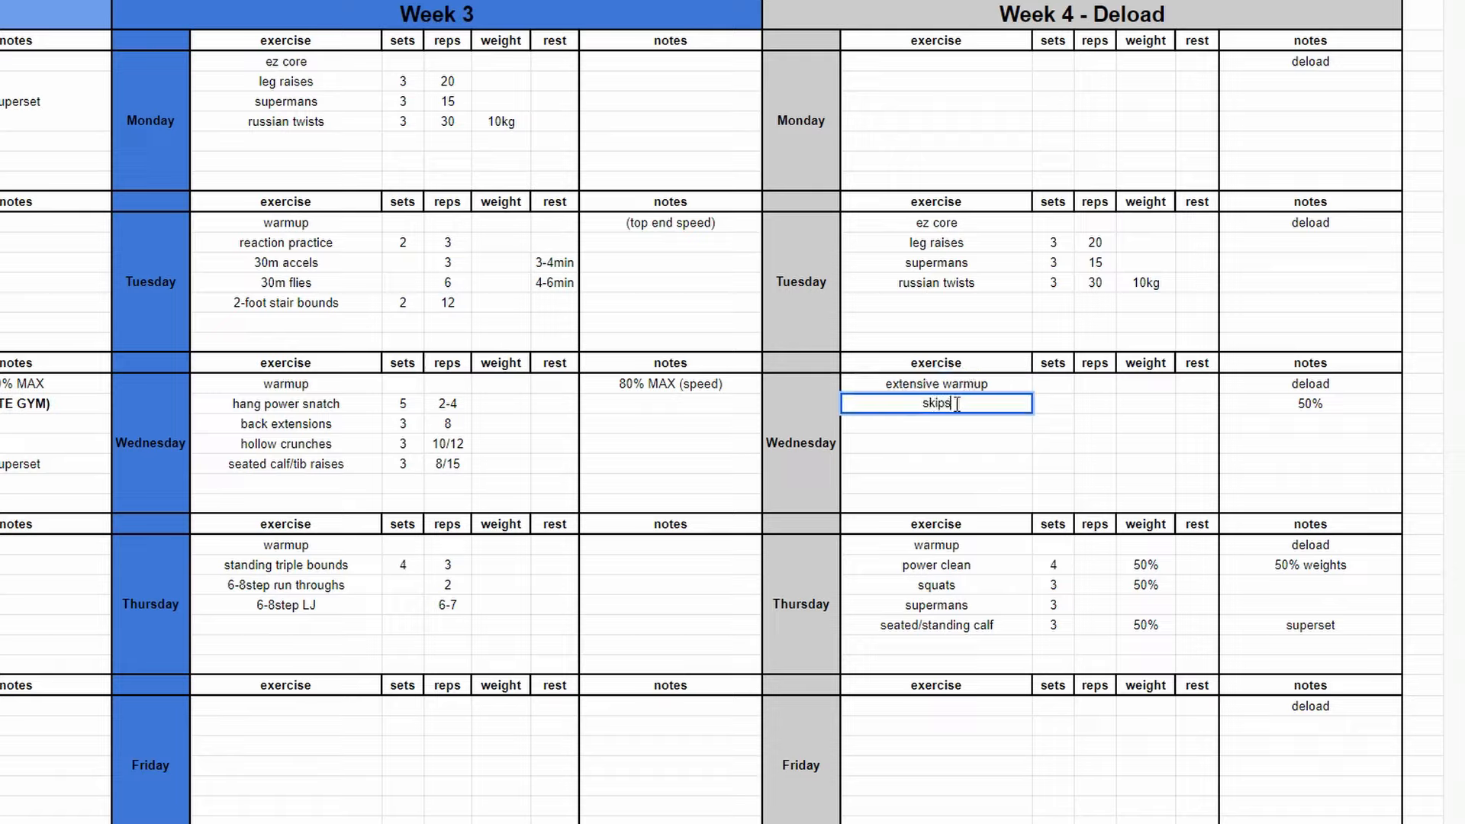
text(straight leg bounds)
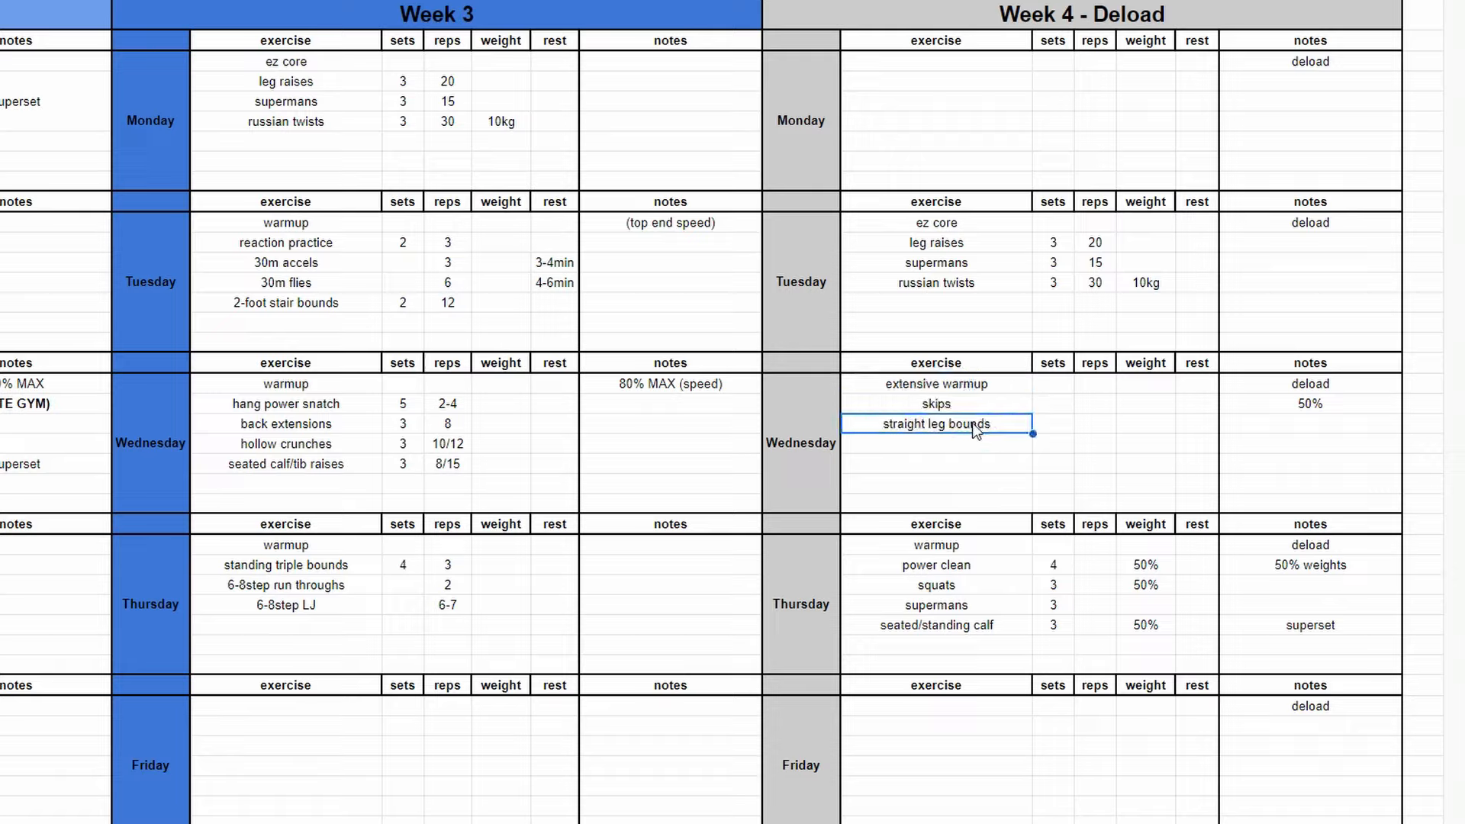
Delete skips and straight leg bounds, add curve triple takeoffs, and fill in sets and reps.
click(935, 404)
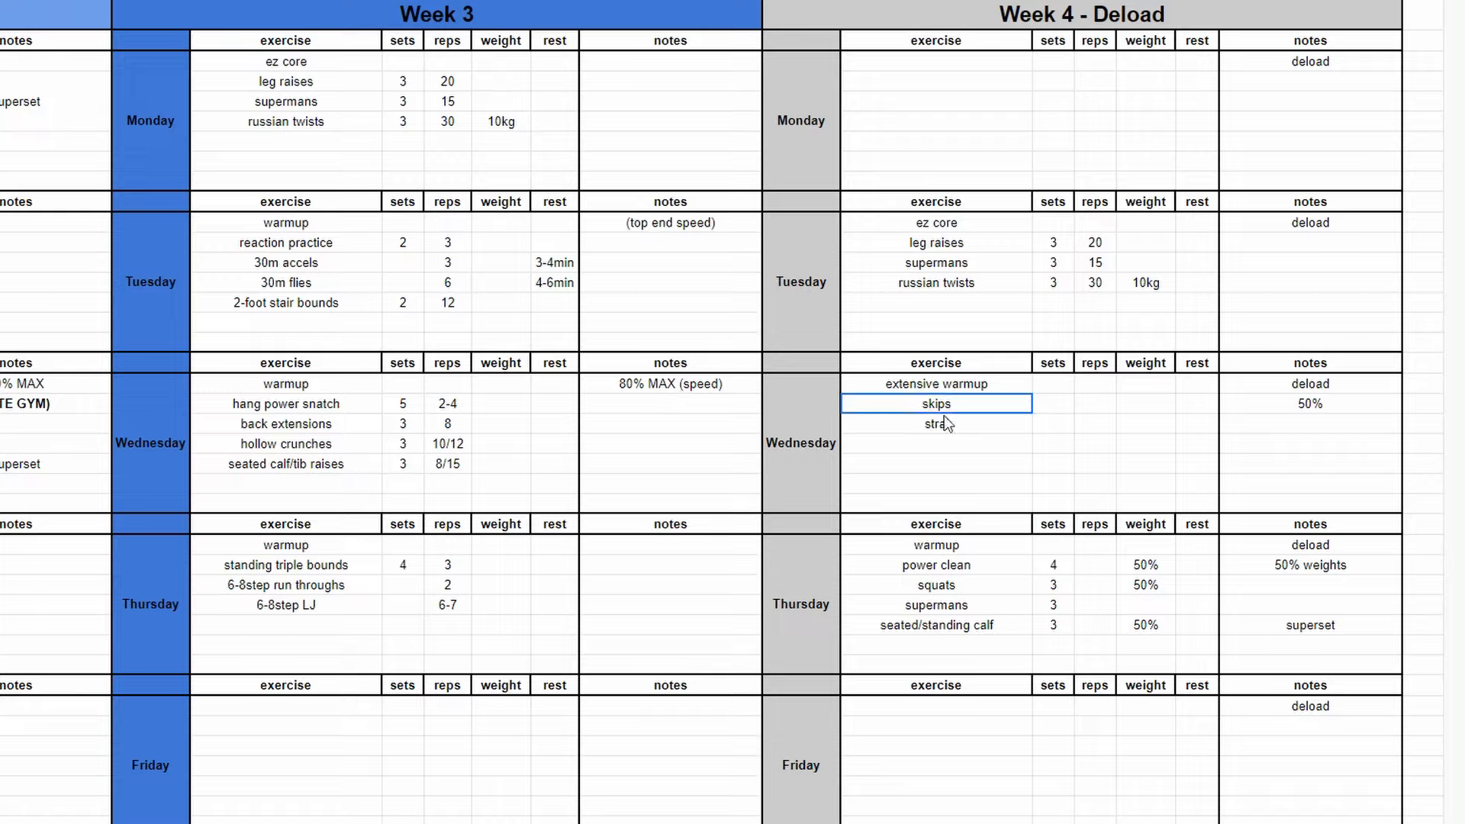
key(Delete)
text(20m accels)
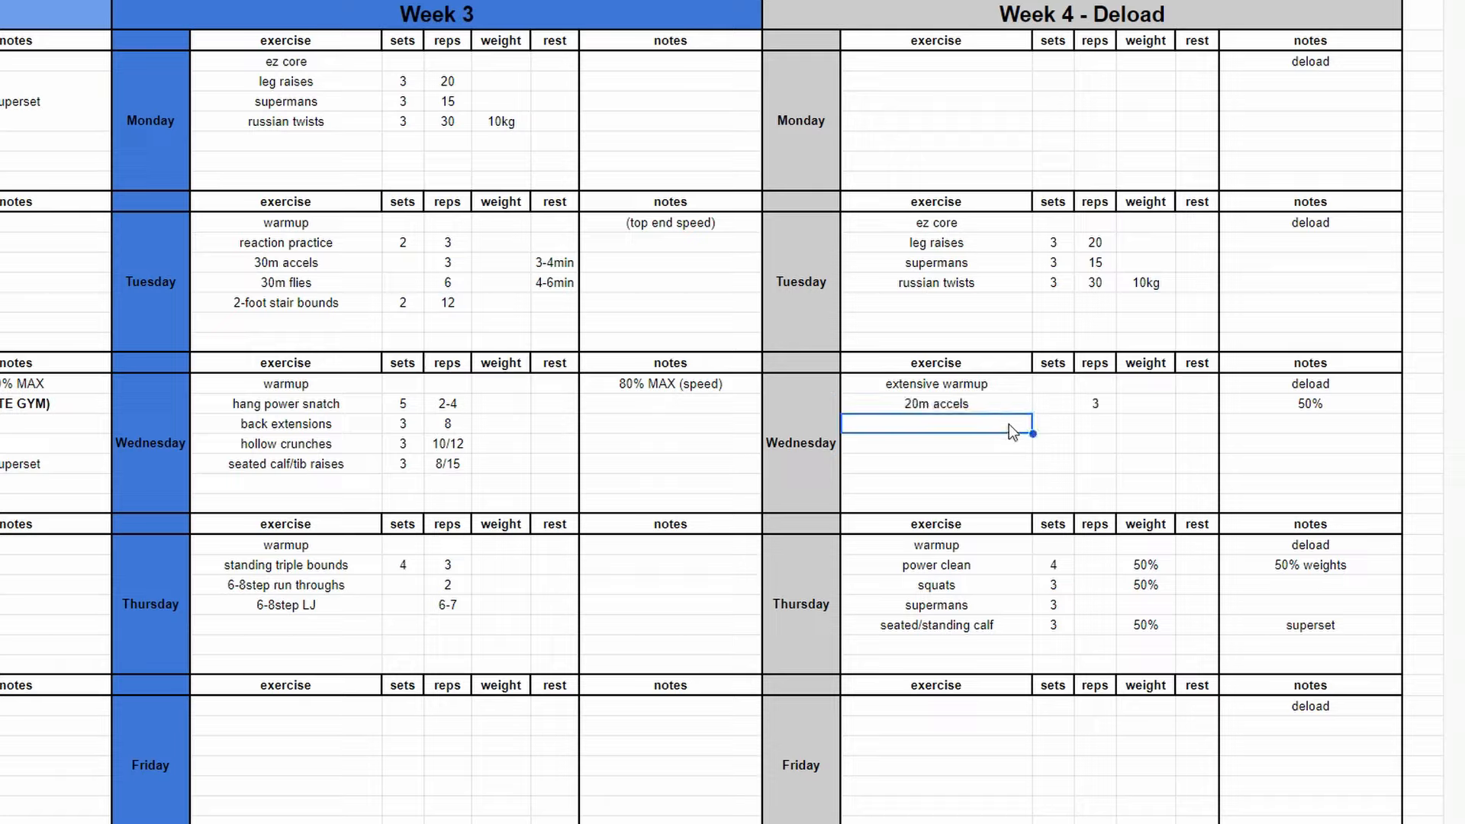
text(curve triple takeoffs)
click(936, 444)
text(2-foot stair bounds)
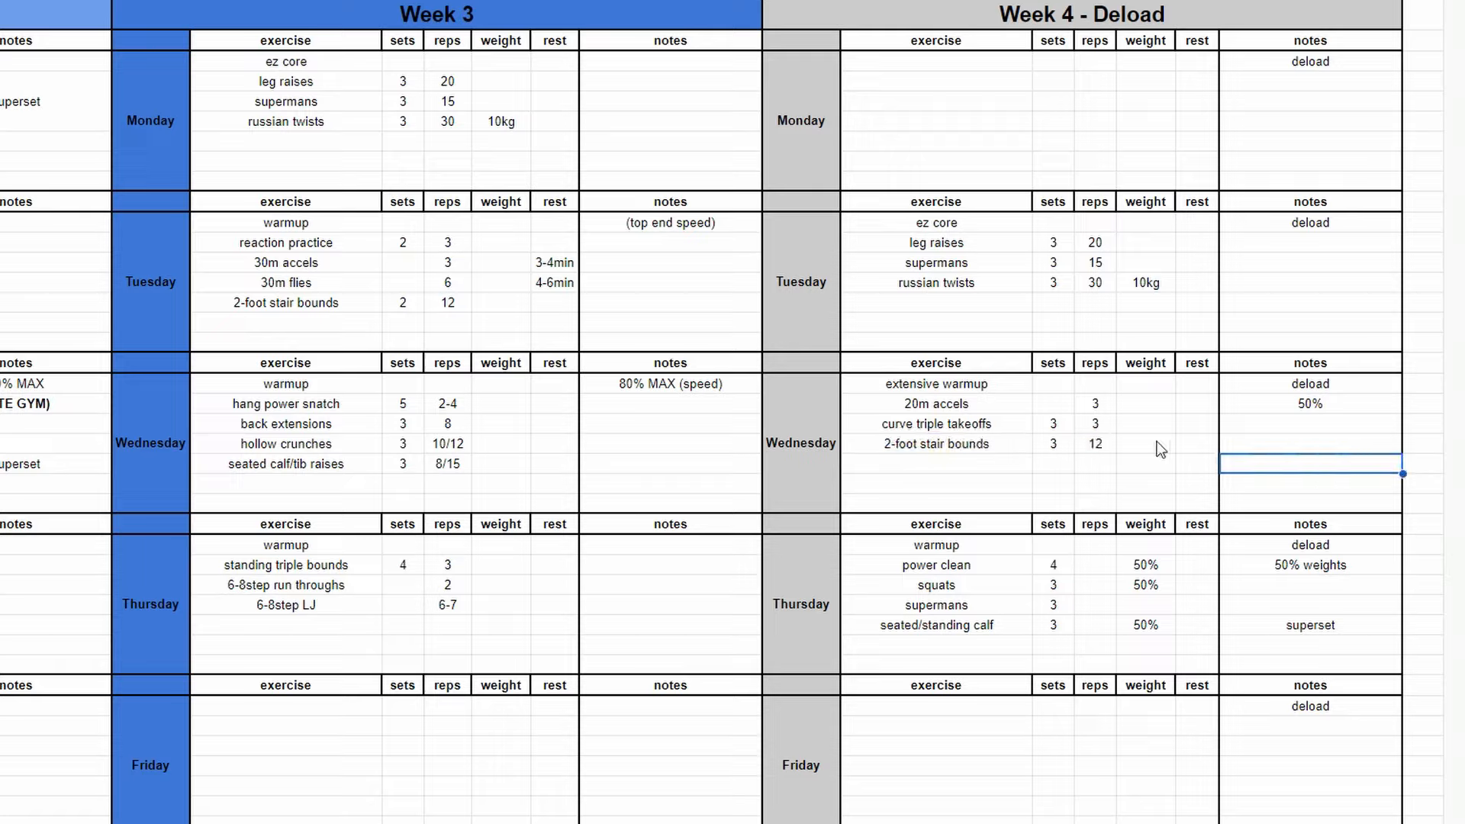
mouse_move(982, 455)
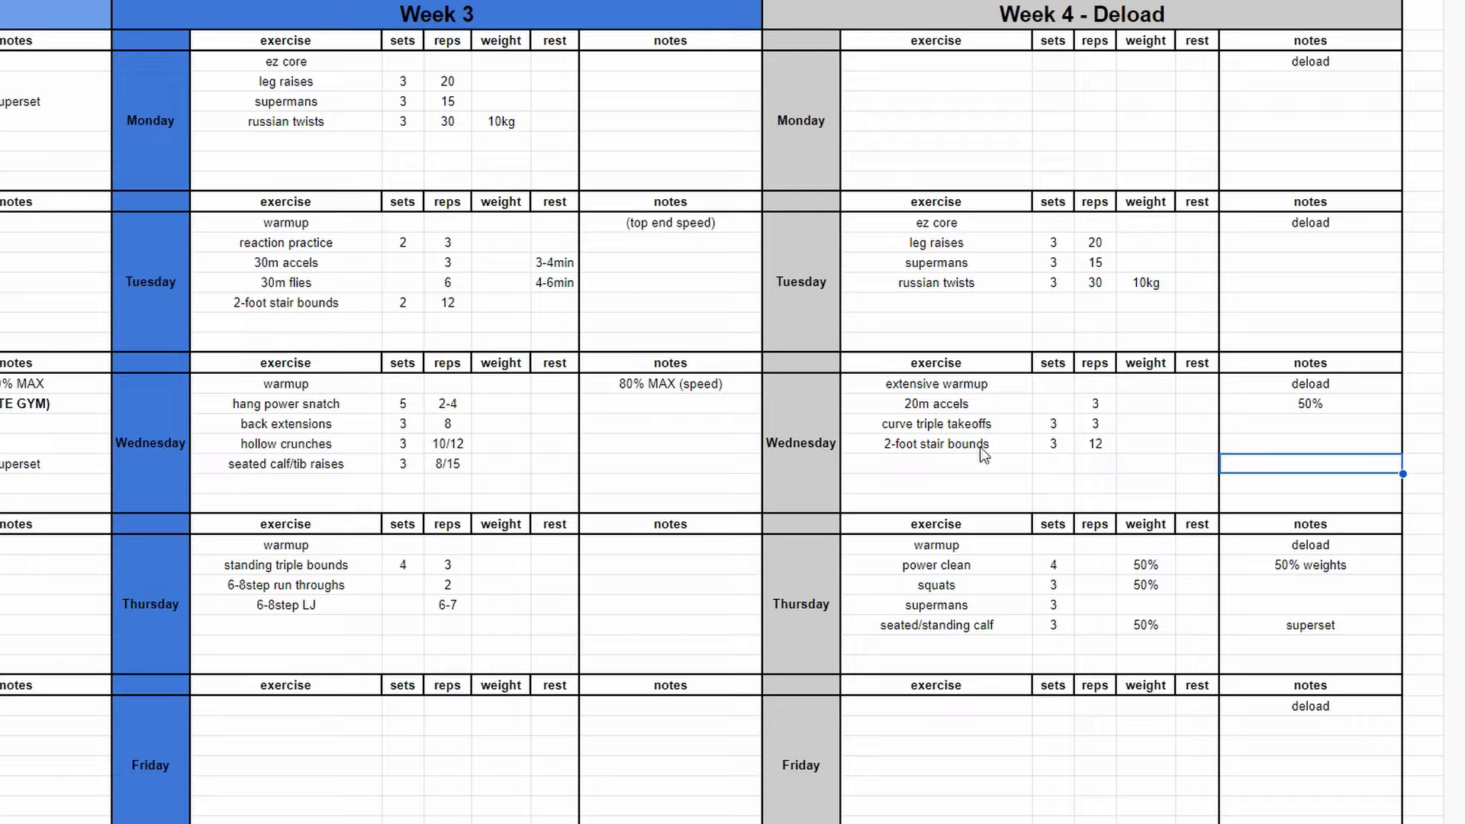
click(1053, 465)
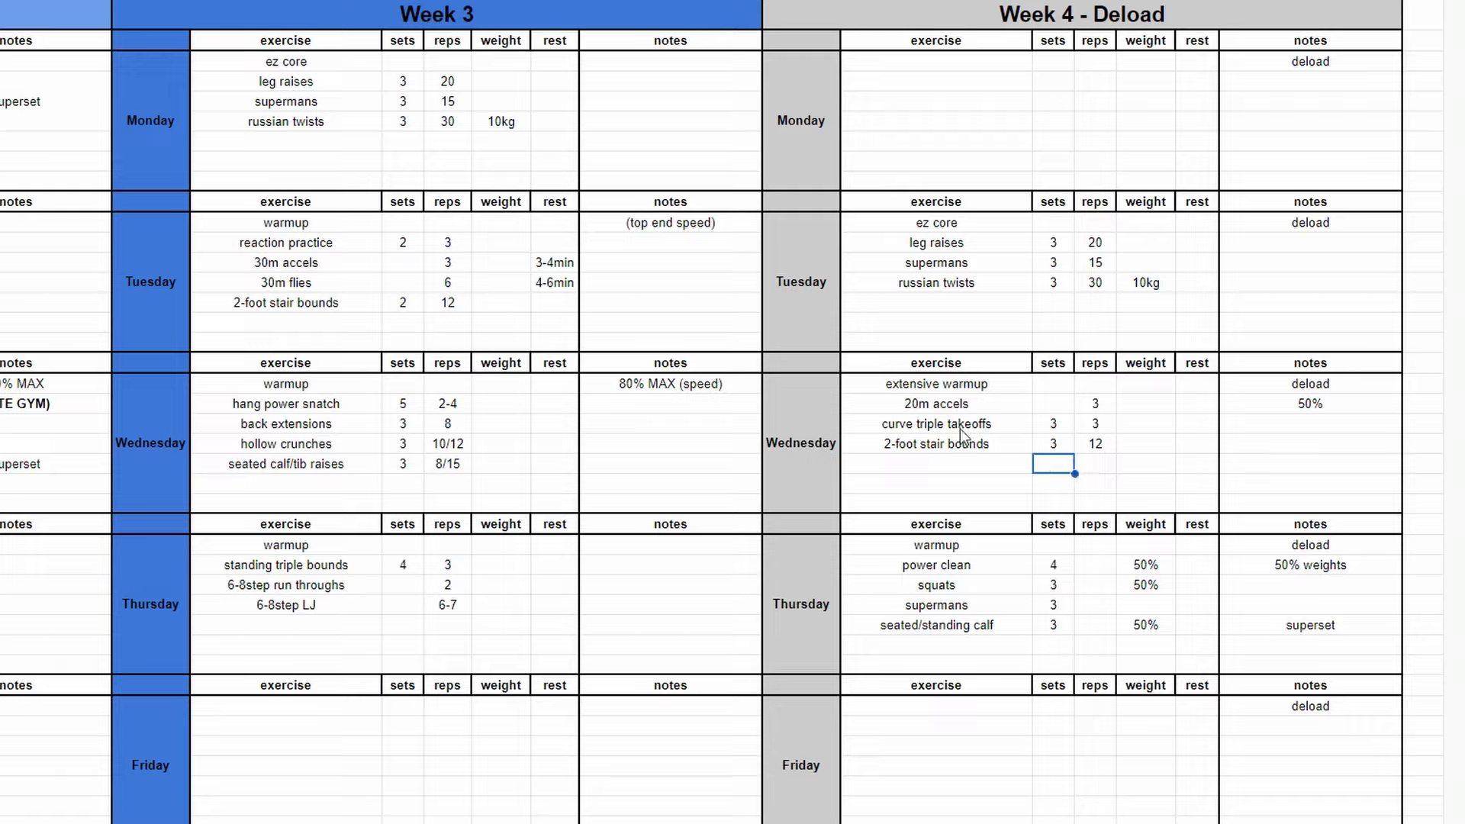